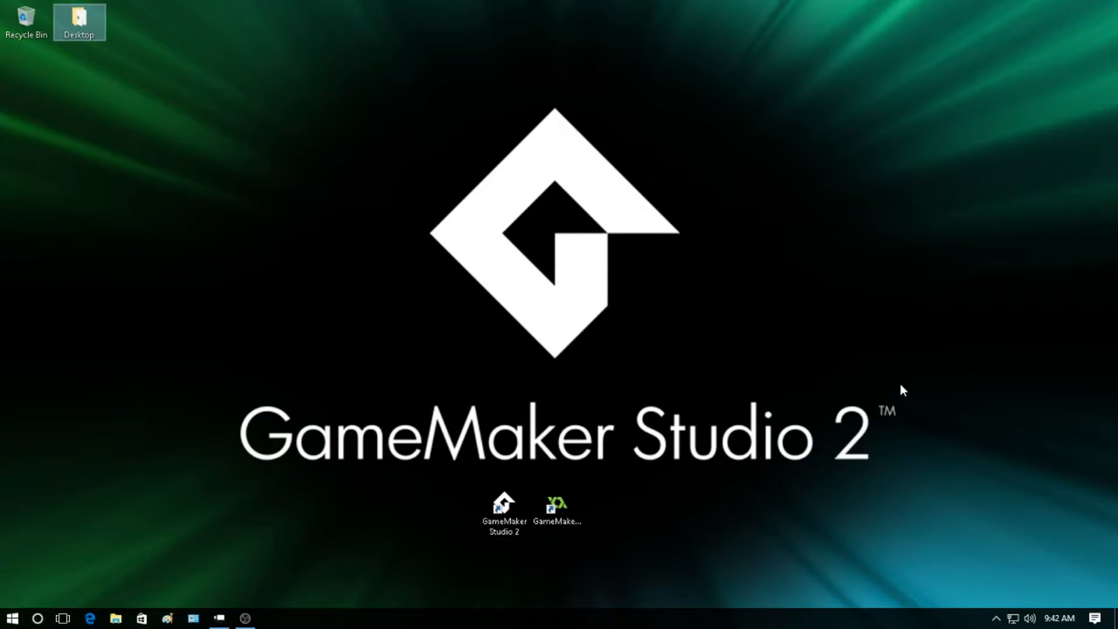
{"action": "mouse_move", "coordinate": [640, 373]}
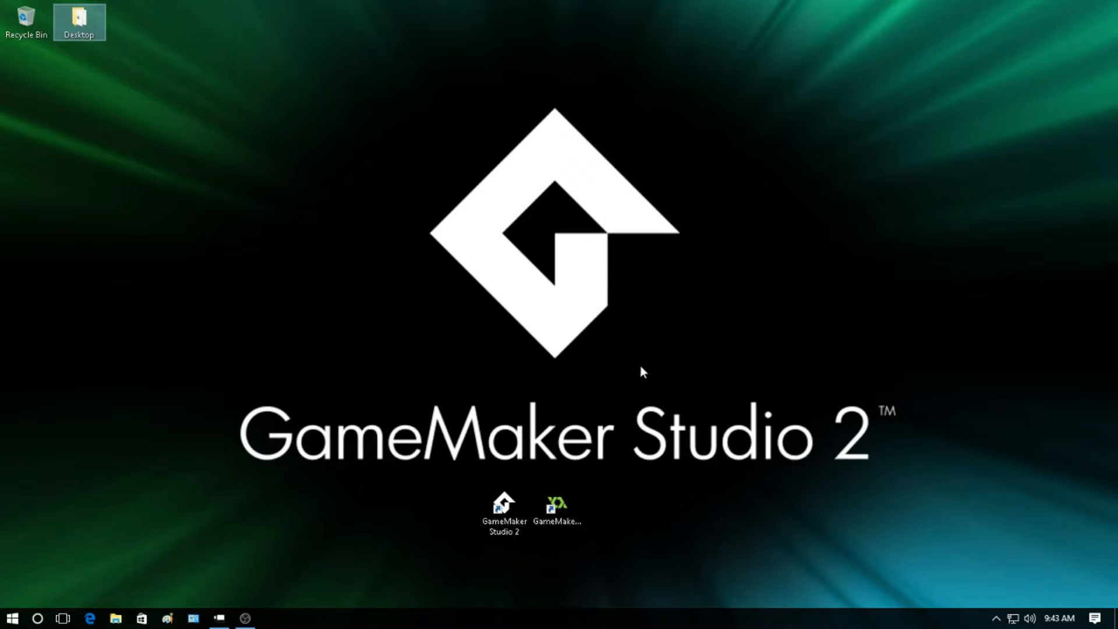
- Launch GameMaker Studio 2 from its desktop shortcut so the start page appears
{"action": "left_click", "coordinate": [504, 512]}
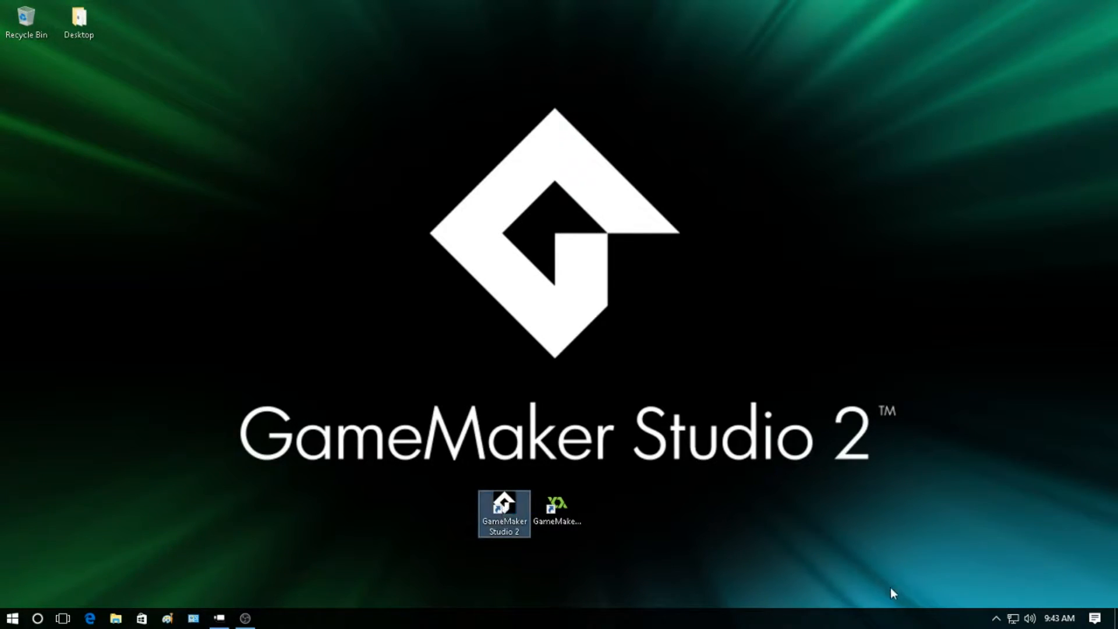
{"action": "double_click", "coordinate": [504, 507]}
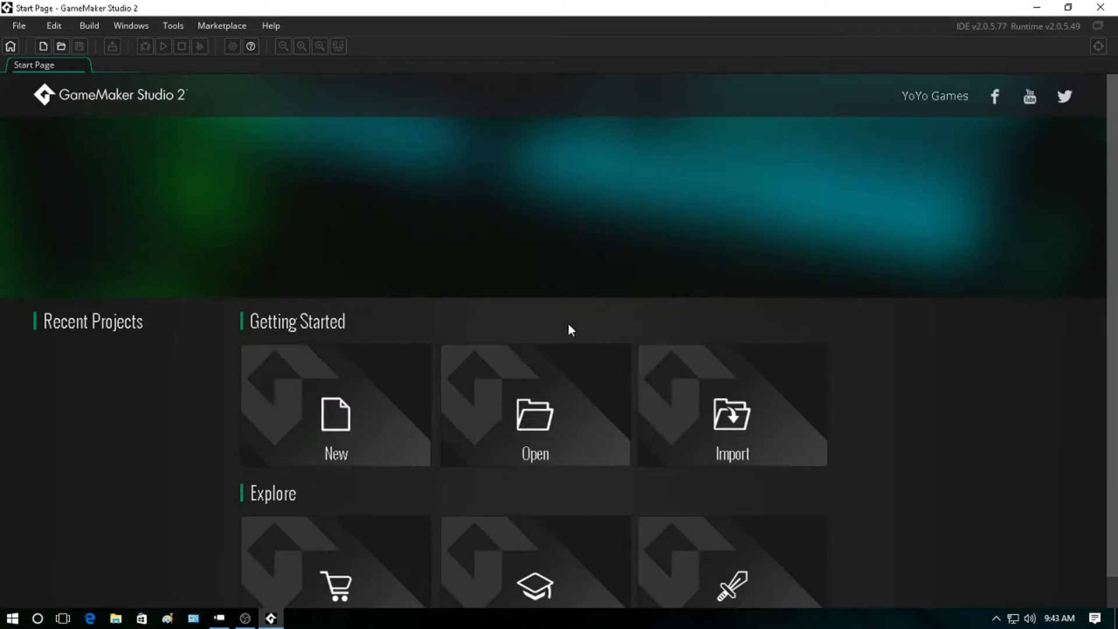
- Create a new GameMaker Language project saved as TwoPlayerGame
{"action": "left_click", "coordinate": [335, 405]}
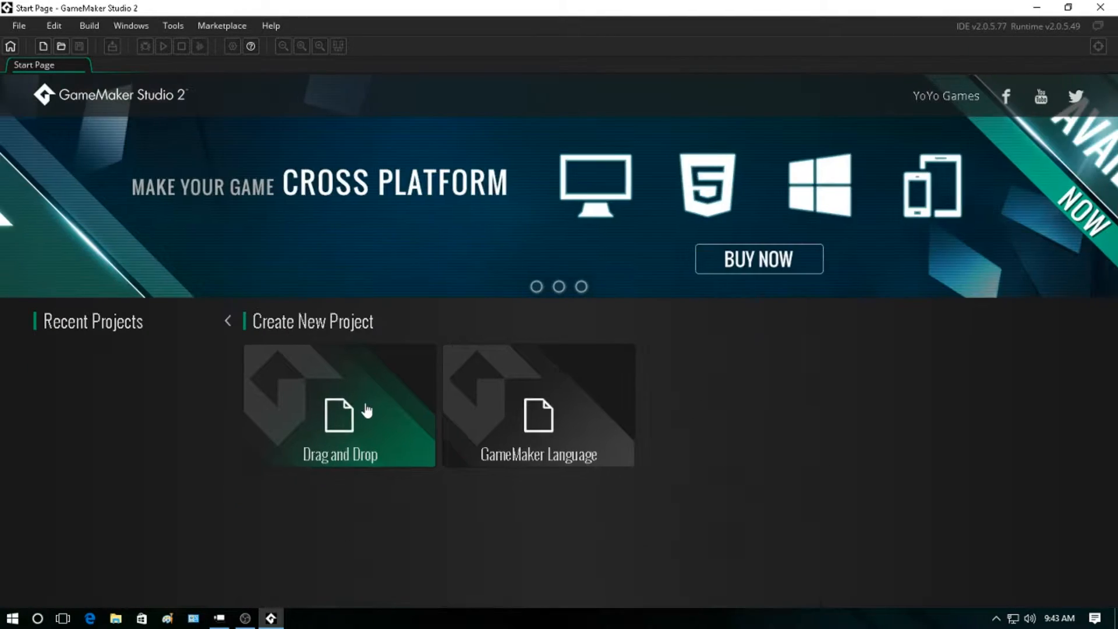
{"action": "mouse_move", "coordinate": [574, 428]}
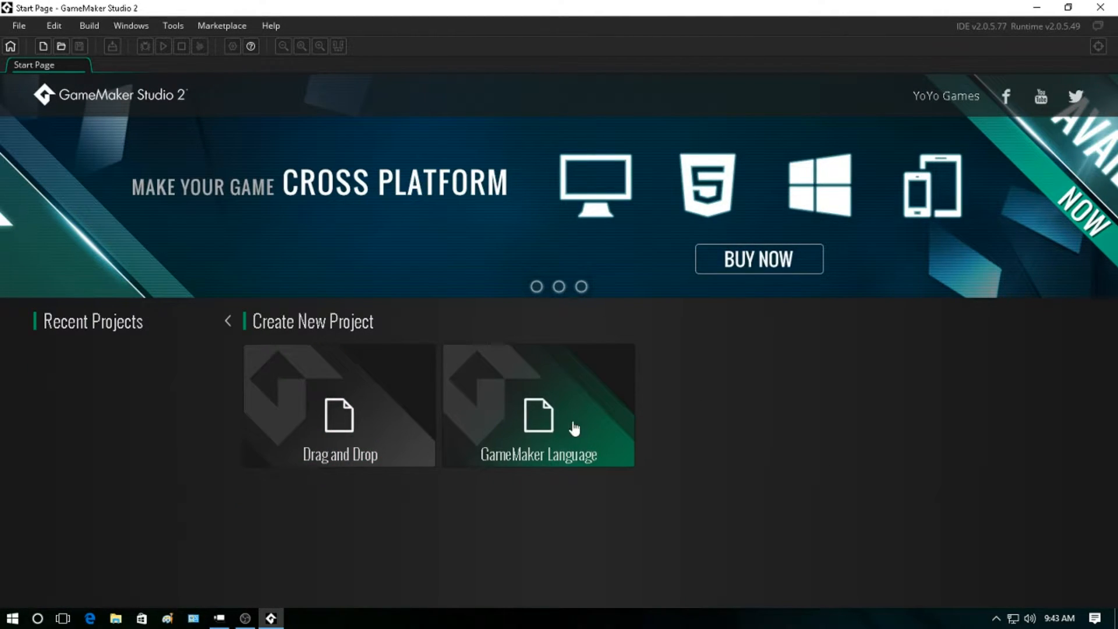
{"action": "left_click", "coordinate": [538, 406]}
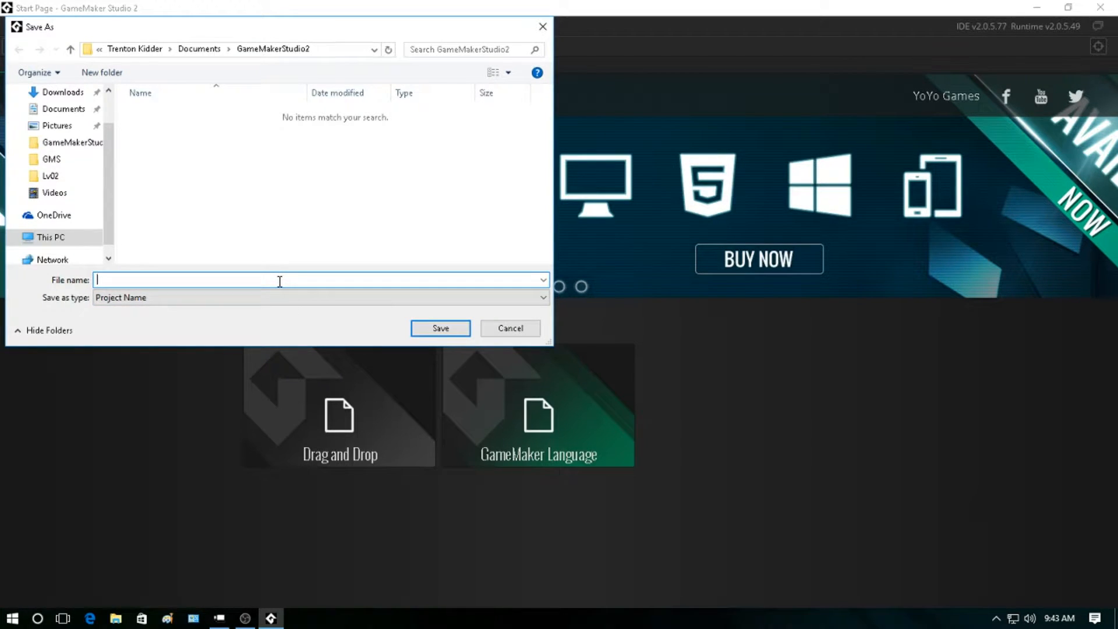
{"action": "type", "text": "Two"}
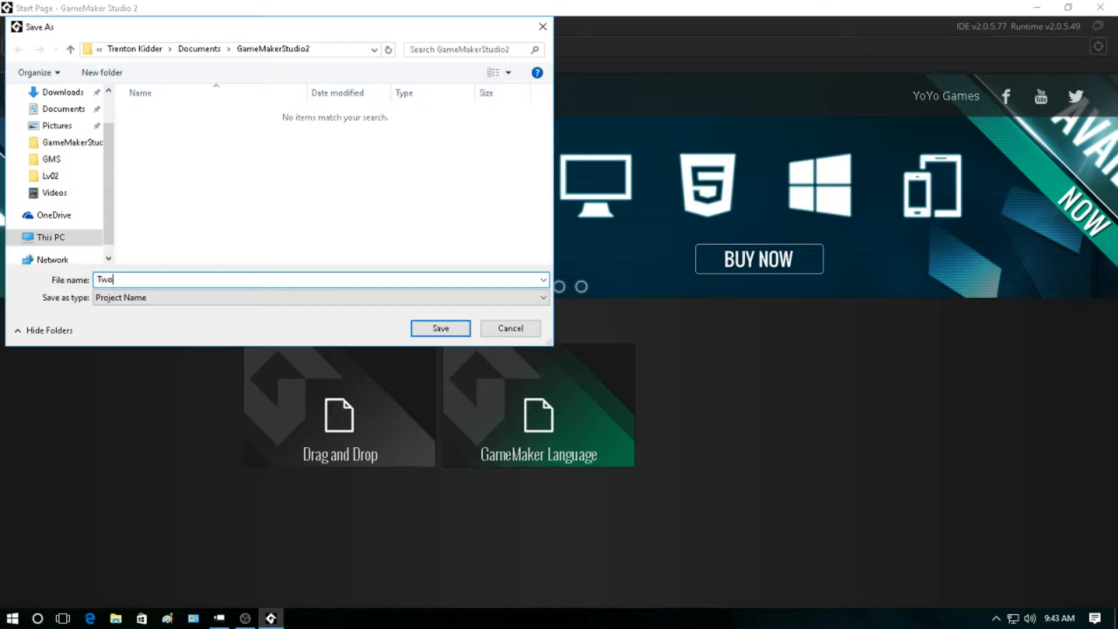
{"action": "type", "text": "PlayerGame"}
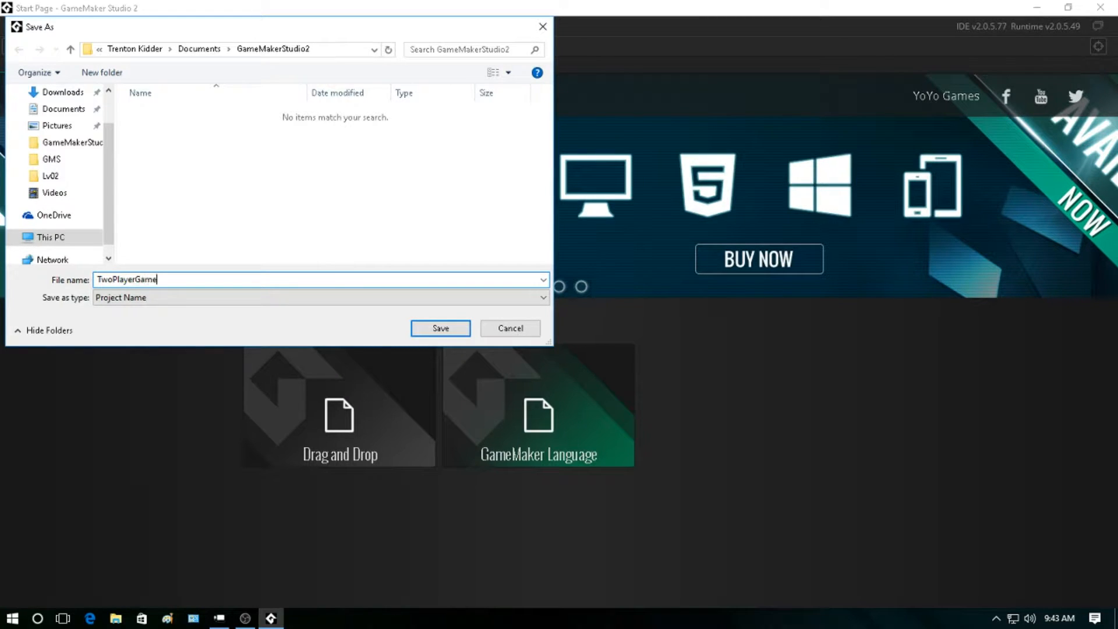
{"action": "left_click", "coordinate": [441, 328]}
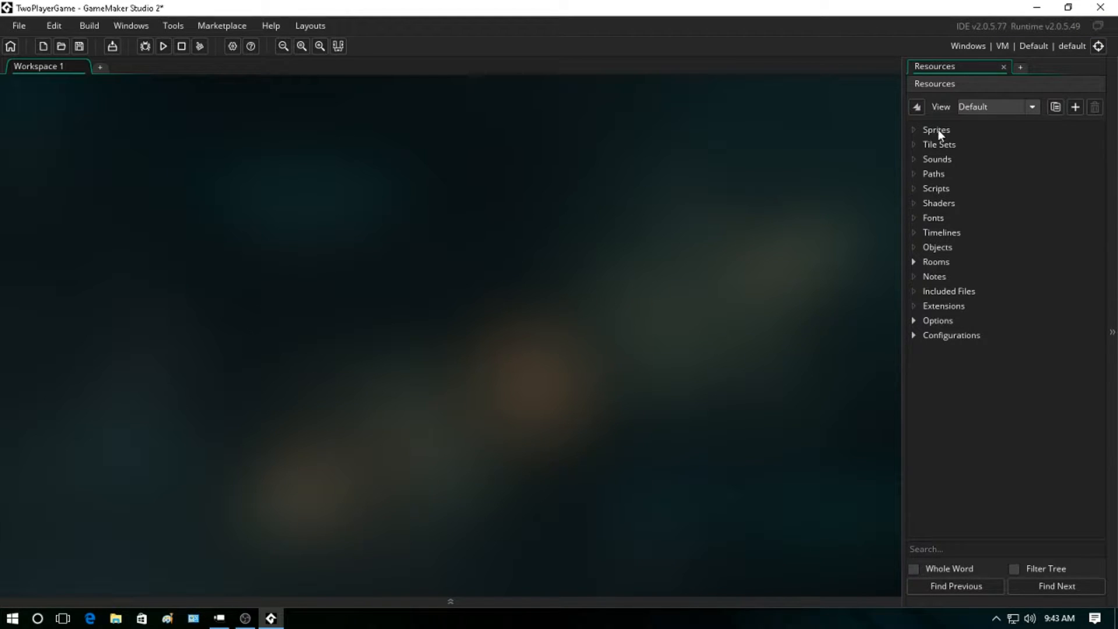
{"action": "mouse_move", "coordinate": [945, 141]}
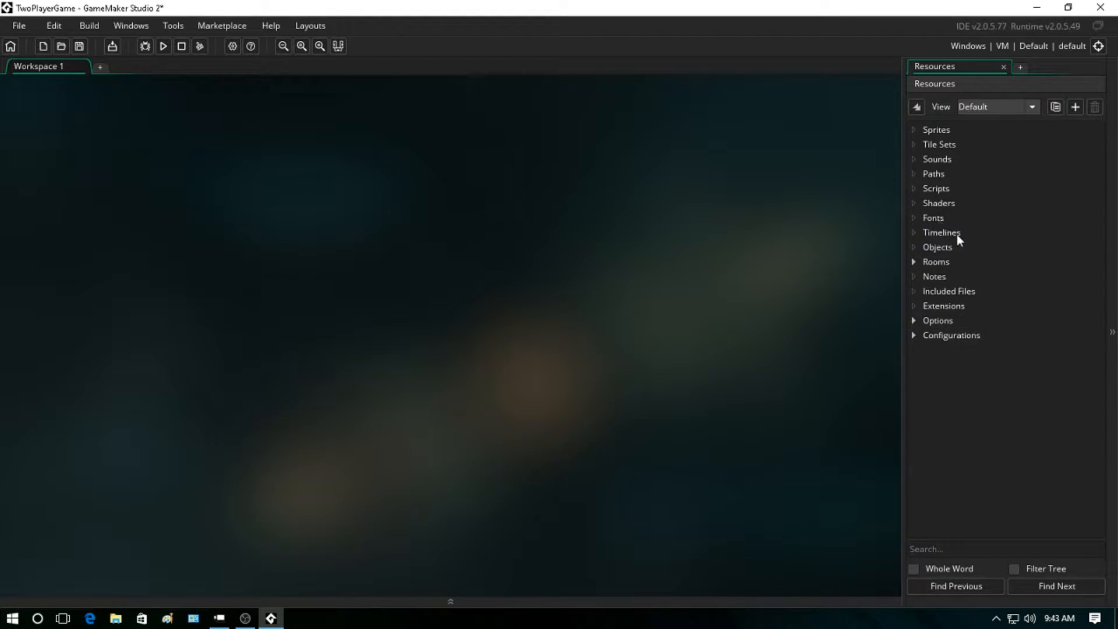
{"action": "mouse_move", "coordinate": [951, 292]}
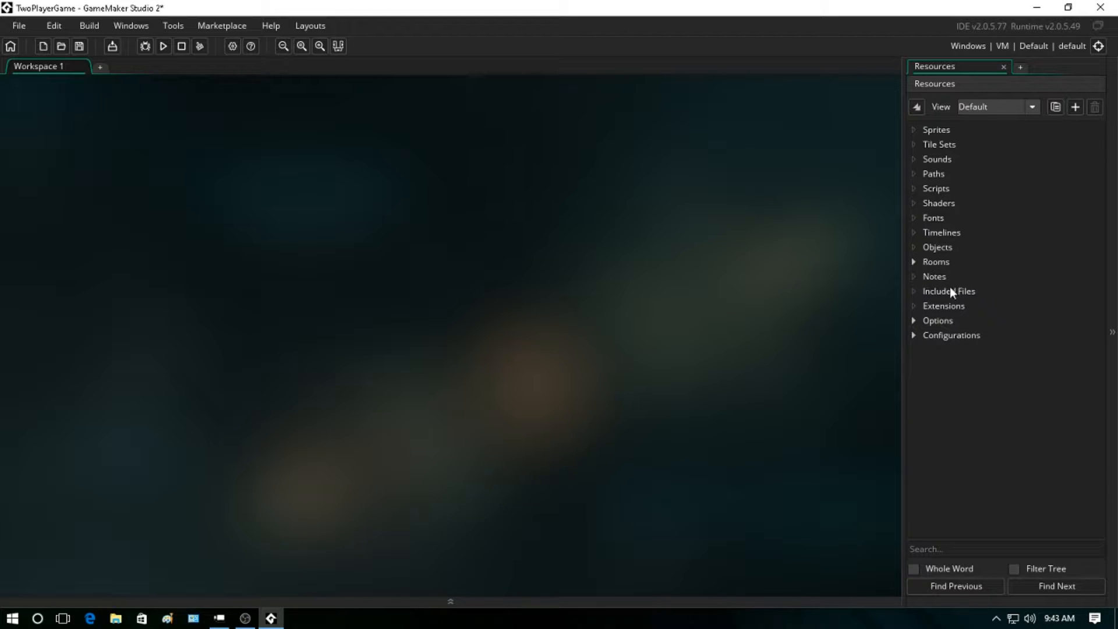
{"action": "mouse_move", "coordinate": [1009, 344]}
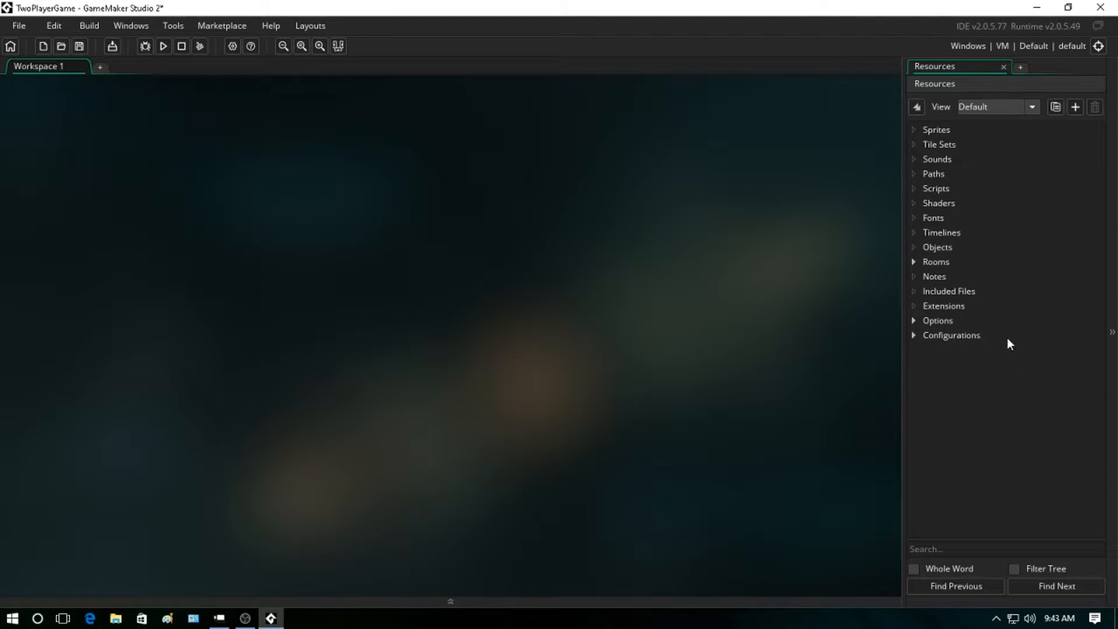
{"action": "mouse_move", "coordinate": [932, 206]}
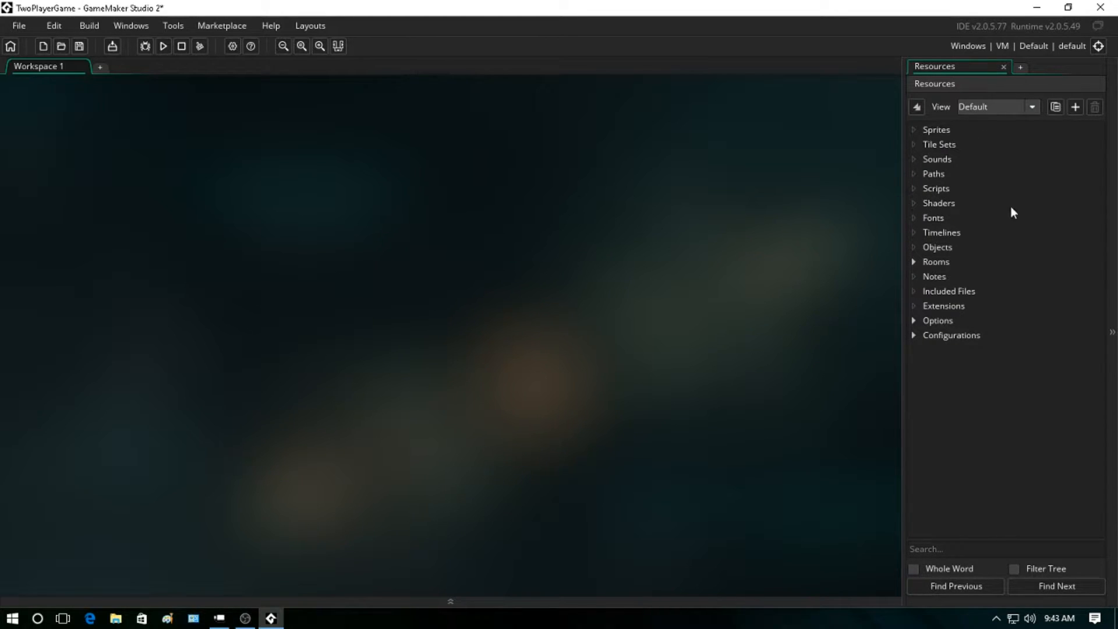
{"action": "mouse_move", "coordinate": [948, 281]}
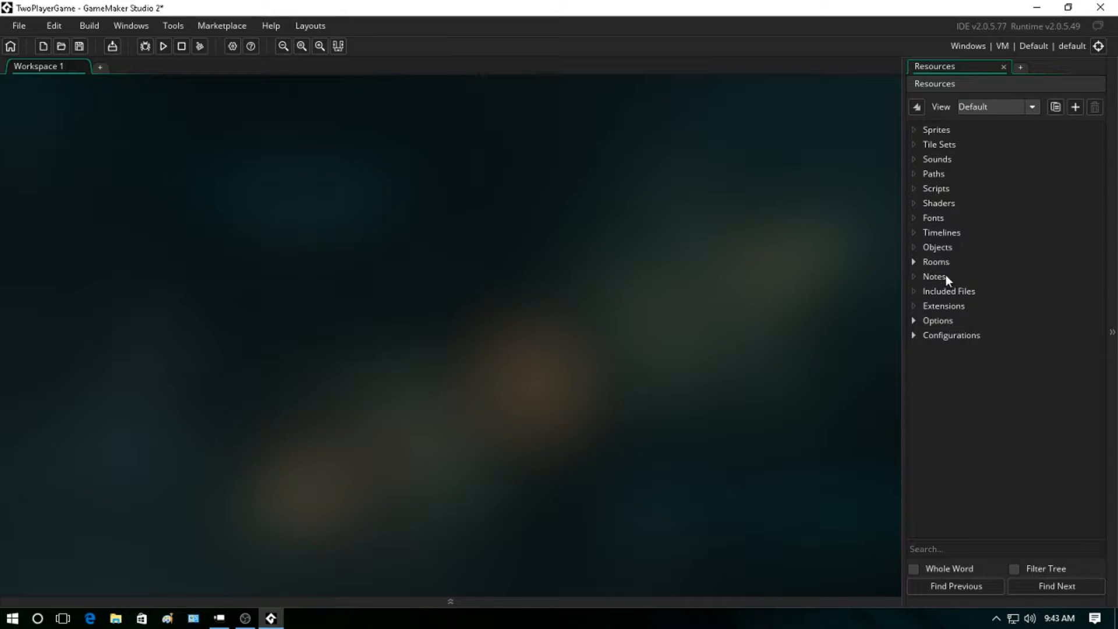
{"action": "mouse_move", "coordinate": [942, 131]}
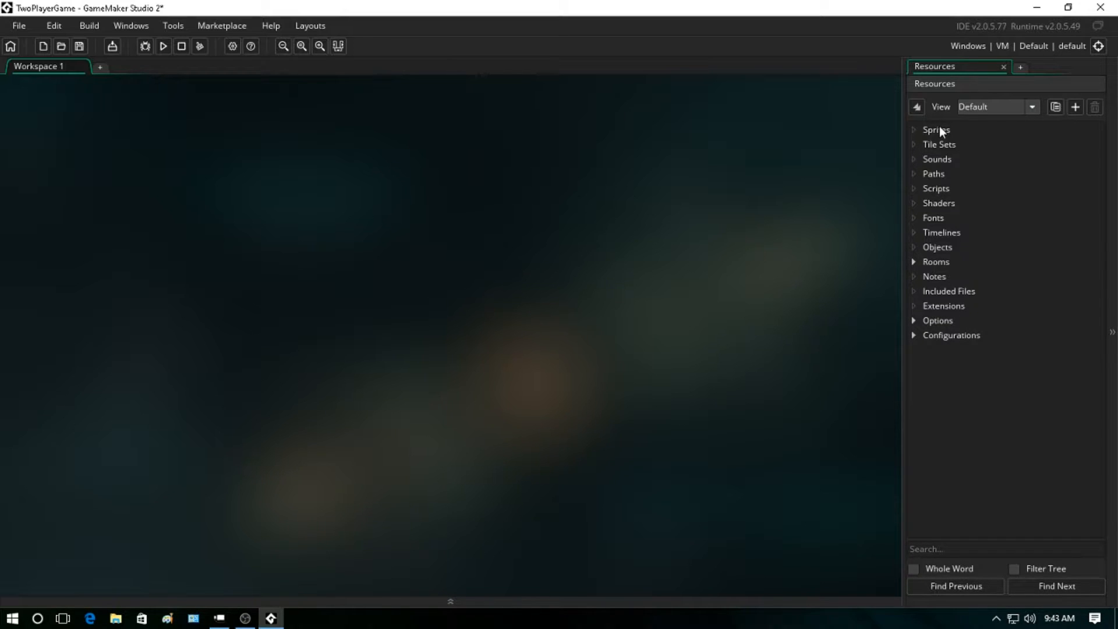
{"action": "mouse_move", "coordinate": [934, 254]}
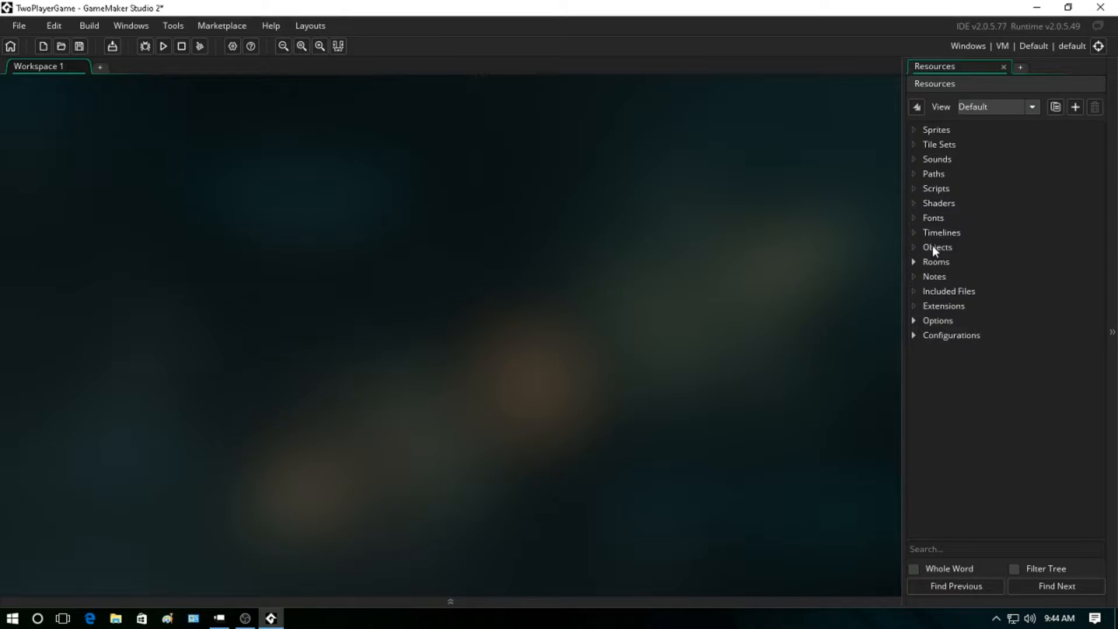
{"action": "mouse_move", "coordinate": [917, 265]}
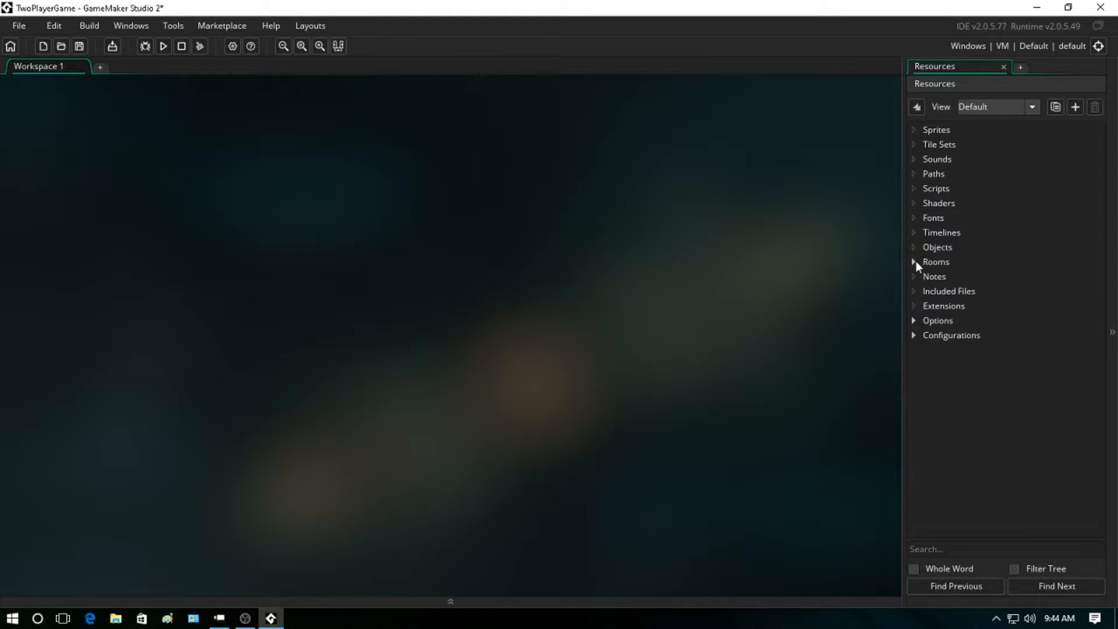
{"action": "left_click", "coordinate": [913, 262]}
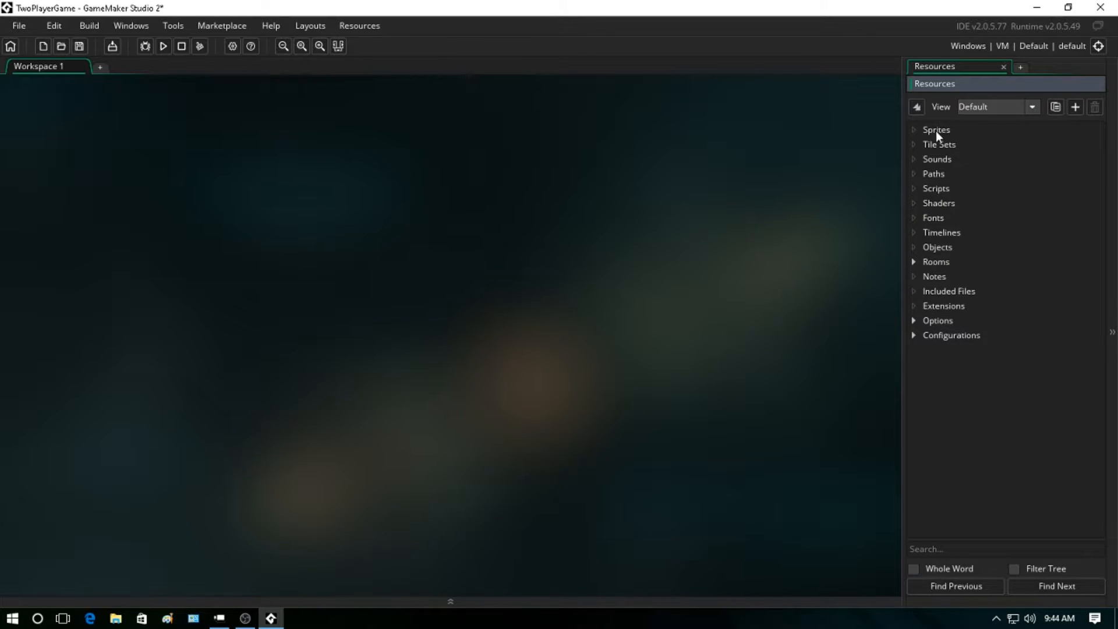
{"action": "left_click", "coordinate": [935, 129]}
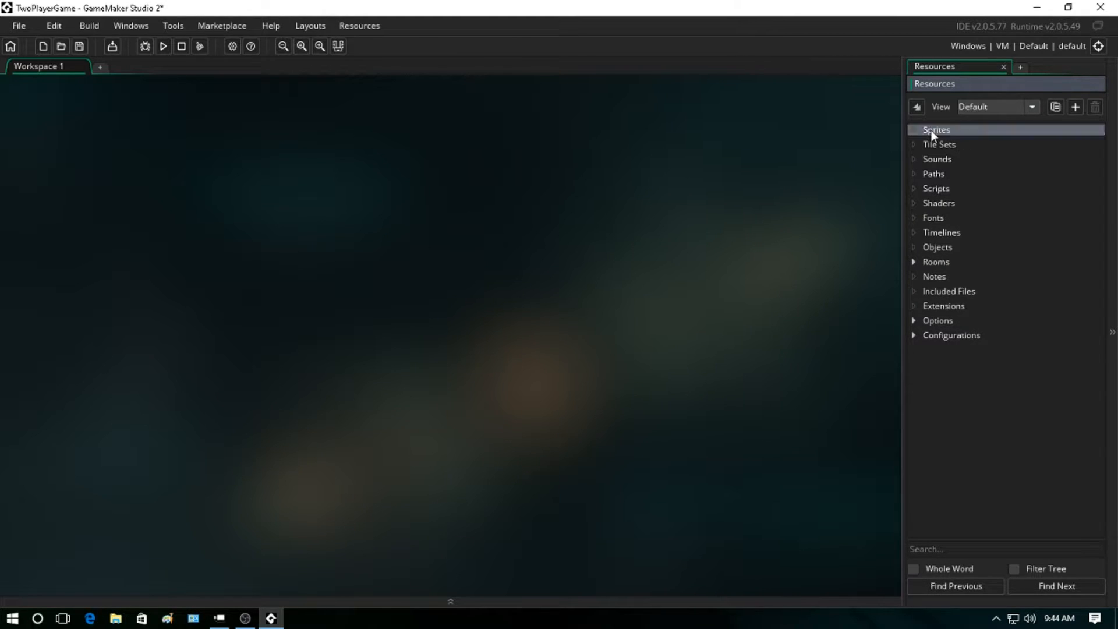
- Create a new sprite under Sprites and name it sprWall
{"action": "right_click", "coordinate": [936, 130]}
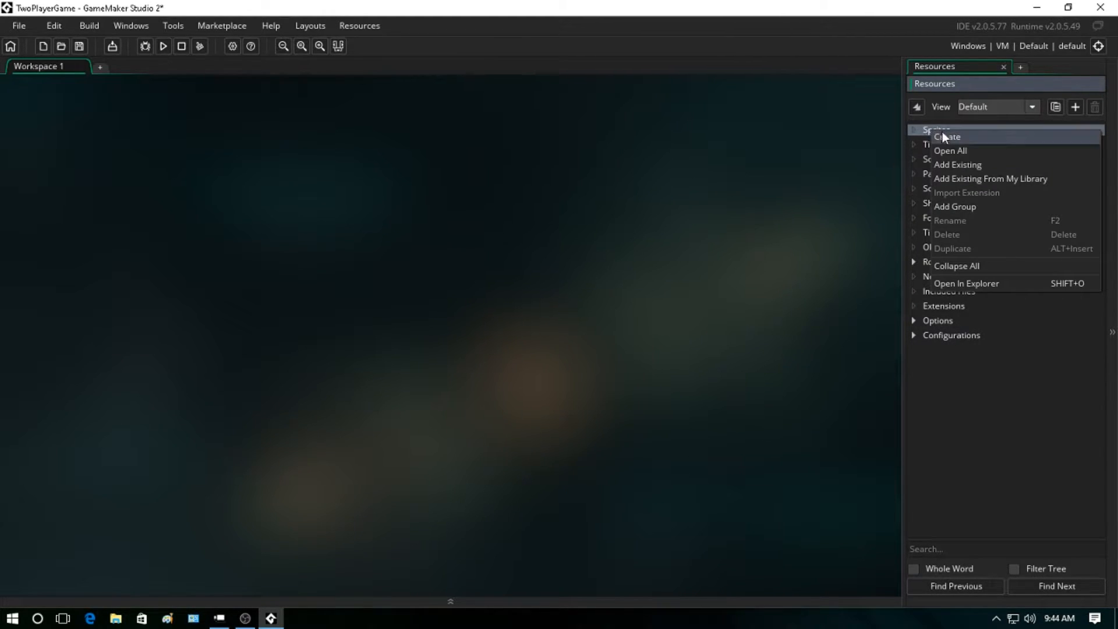
{"action": "left_click", "coordinate": [936, 129]}
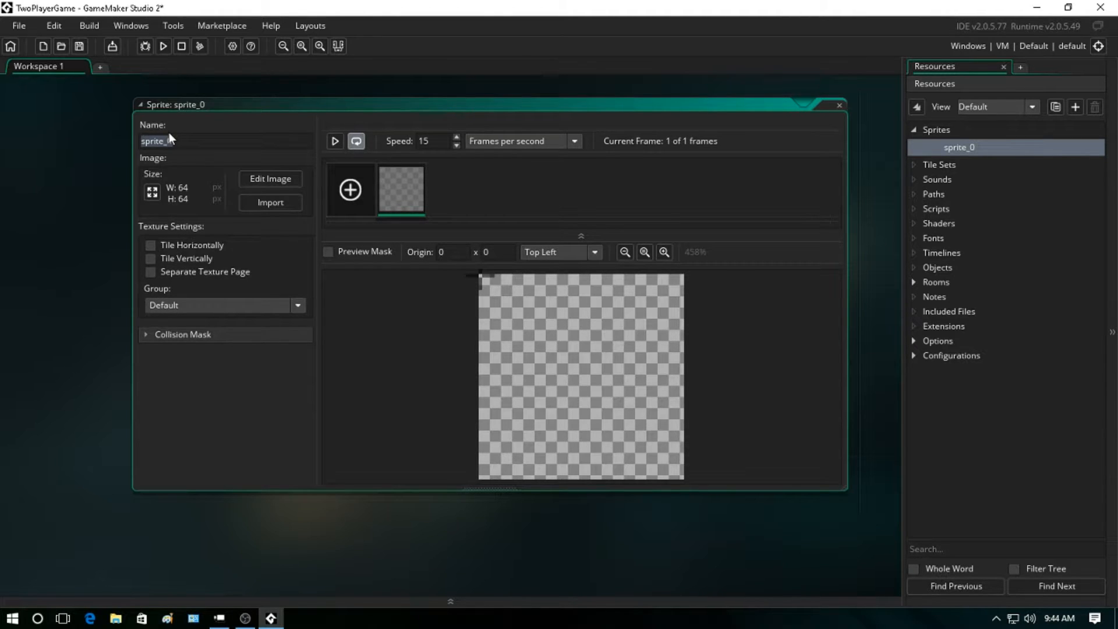
{"action": "type", "text": "wa"}
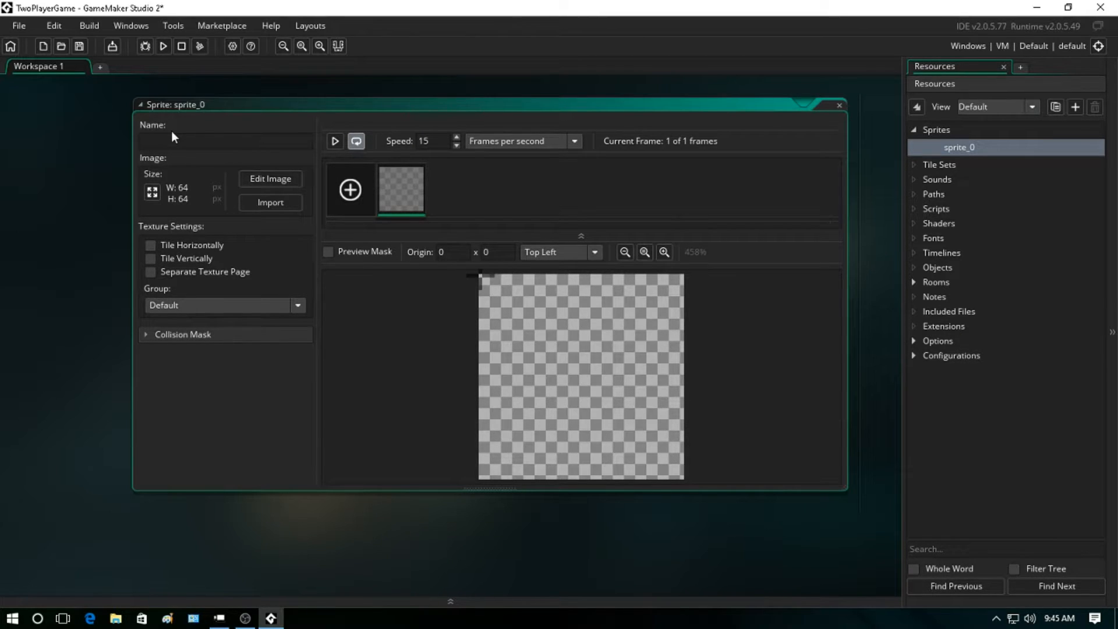
{"action": "type", "text": "sprWall"}
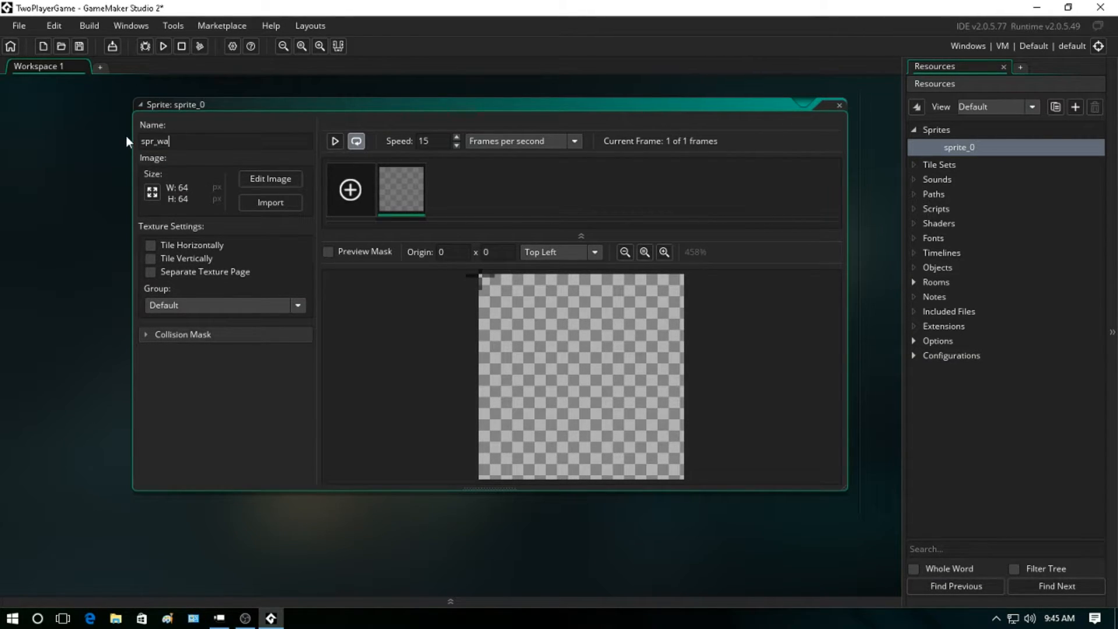
{"action": "type", "text": "ll"}
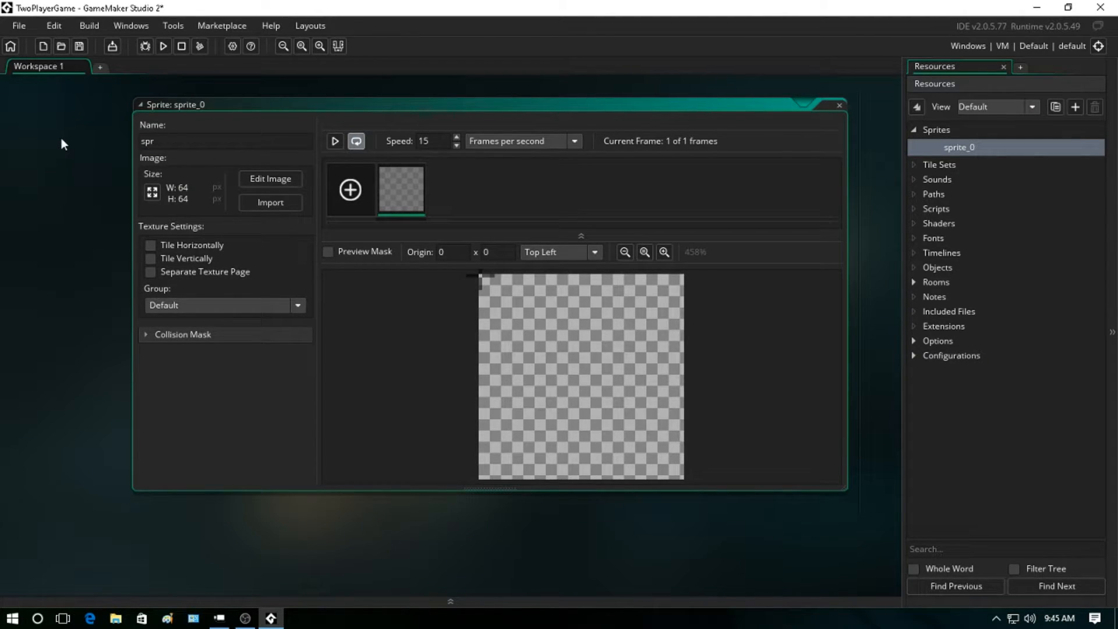
{"action": "type", "text": "Wall"}
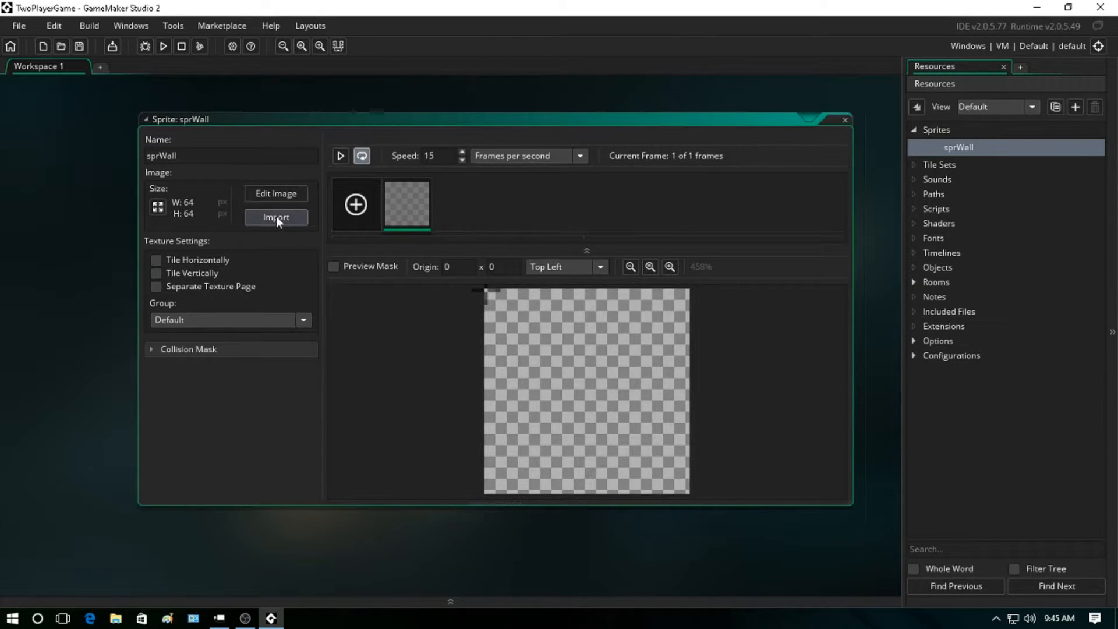
- Import wall_block from Documents > Lesson_Resources > Lv02, viewed as large icons, into sprWall
{"action": "left_click", "coordinate": [276, 218]}
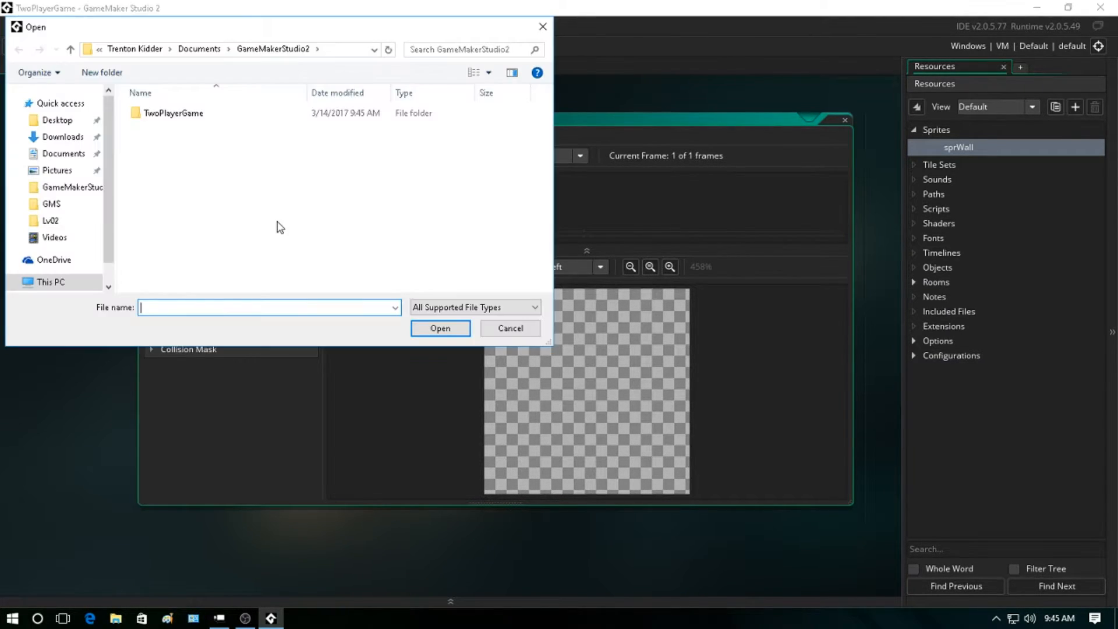
{"action": "mouse_move", "coordinate": [130, 155]}
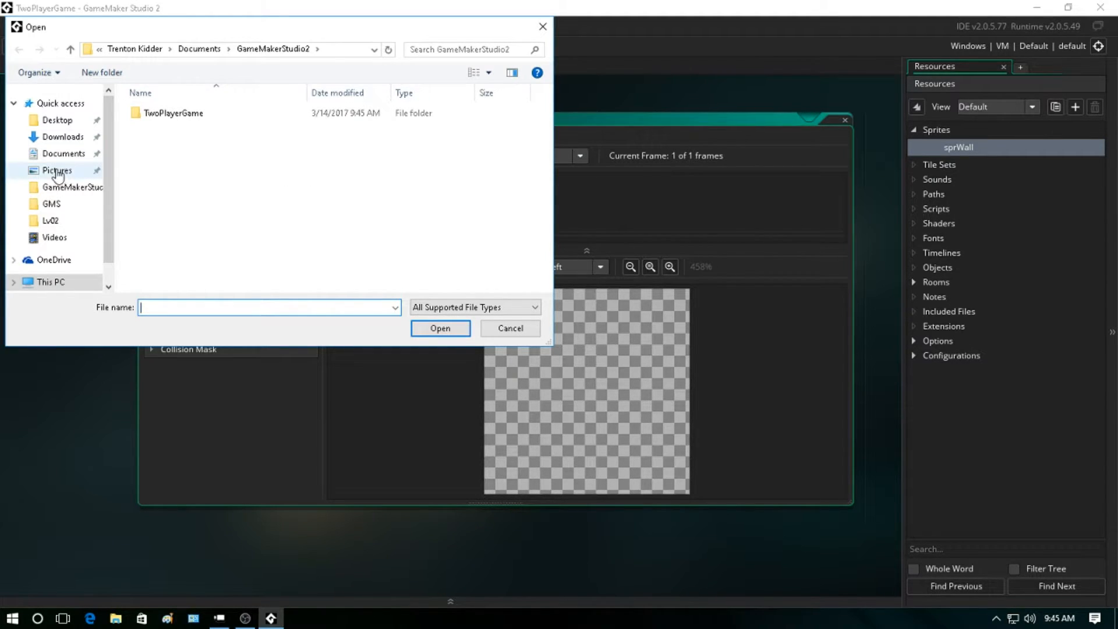
{"action": "left_click", "coordinate": [63, 152]}
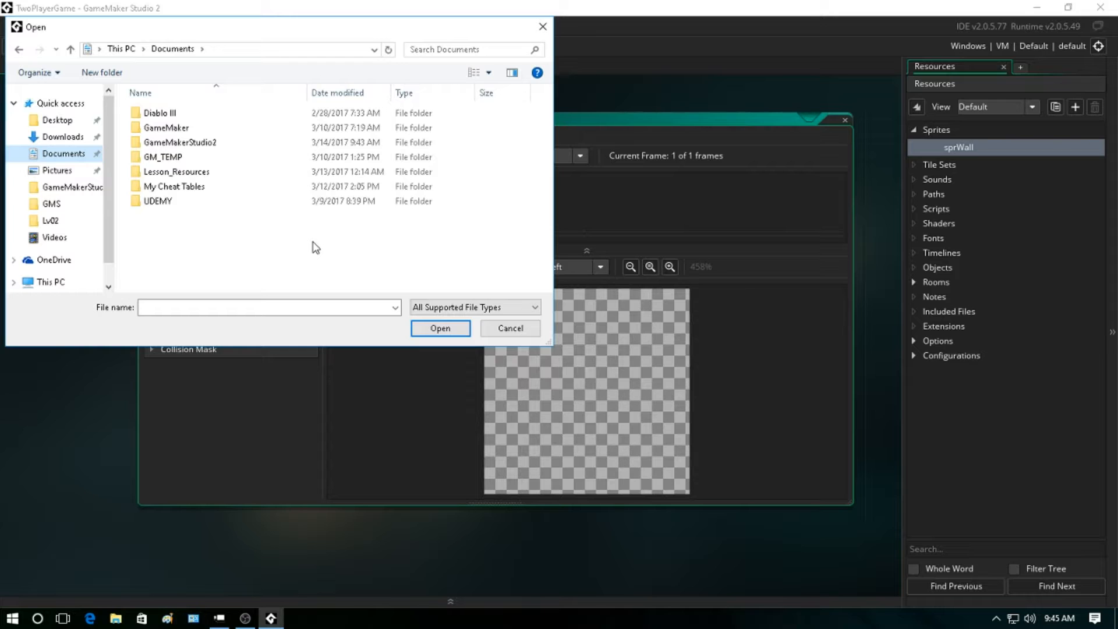
{"action": "left_click", "coordinate": [176, 171]}
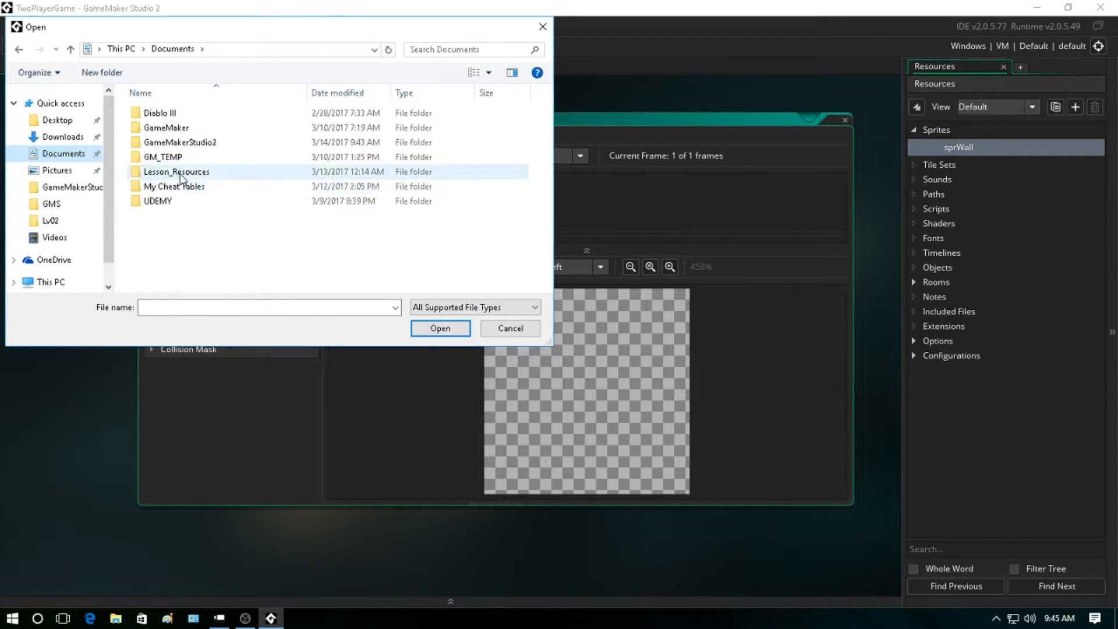
{"action": "double_click", "coordinate": [175, 172]}
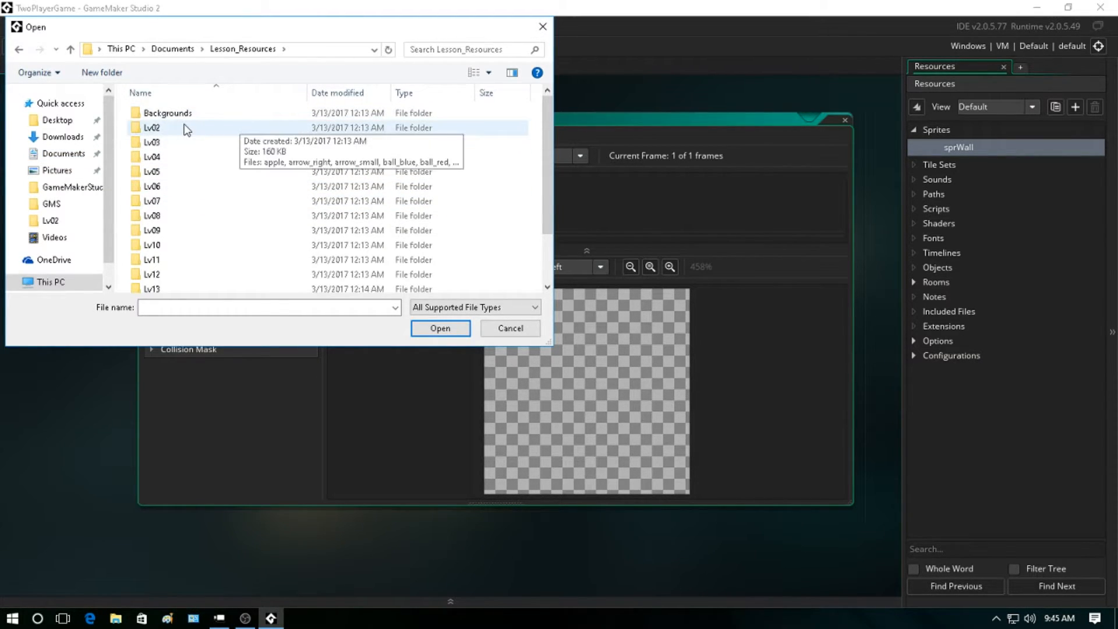
{"action": "double_click", "coordinate": [151, 128]}
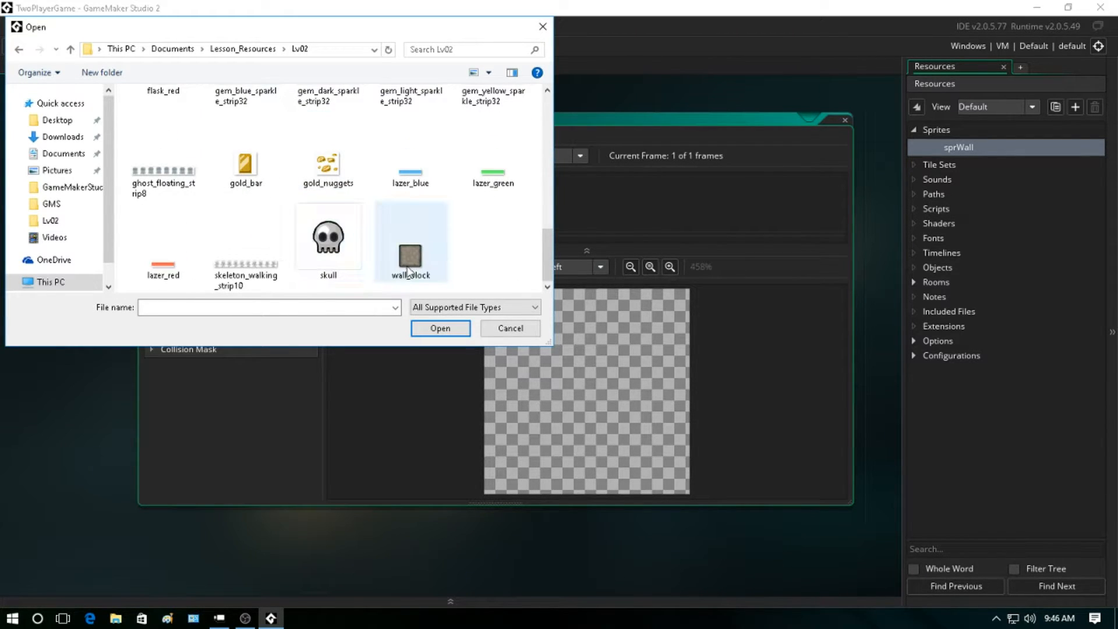
{"action": "left_click", "coordinate": [410, 239]}
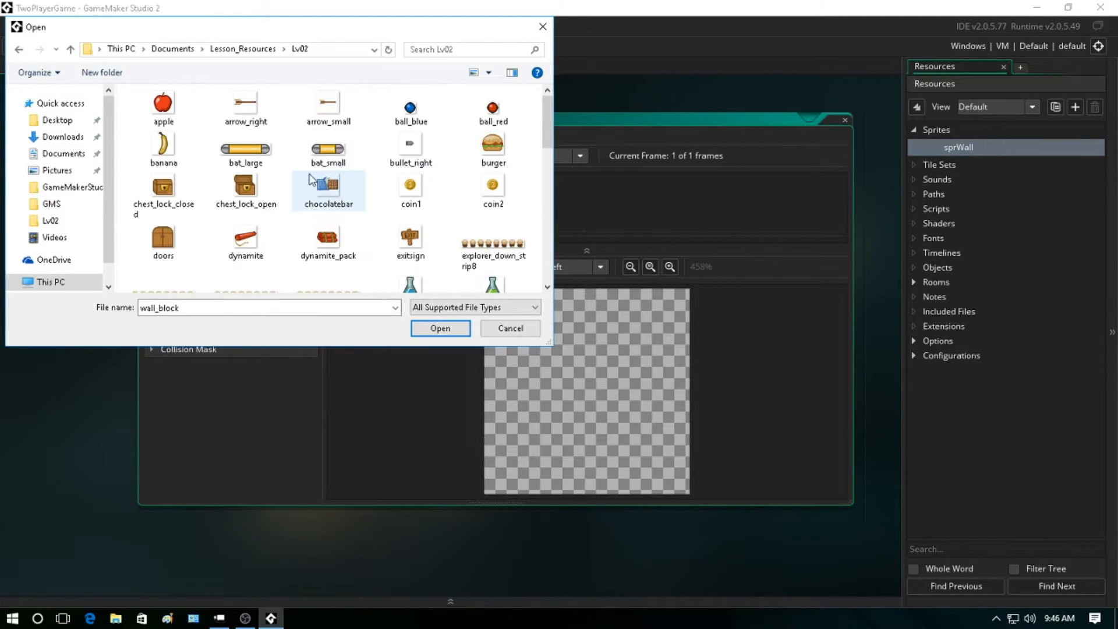
{"action": "left_click", "coordinate": [475, 72]}
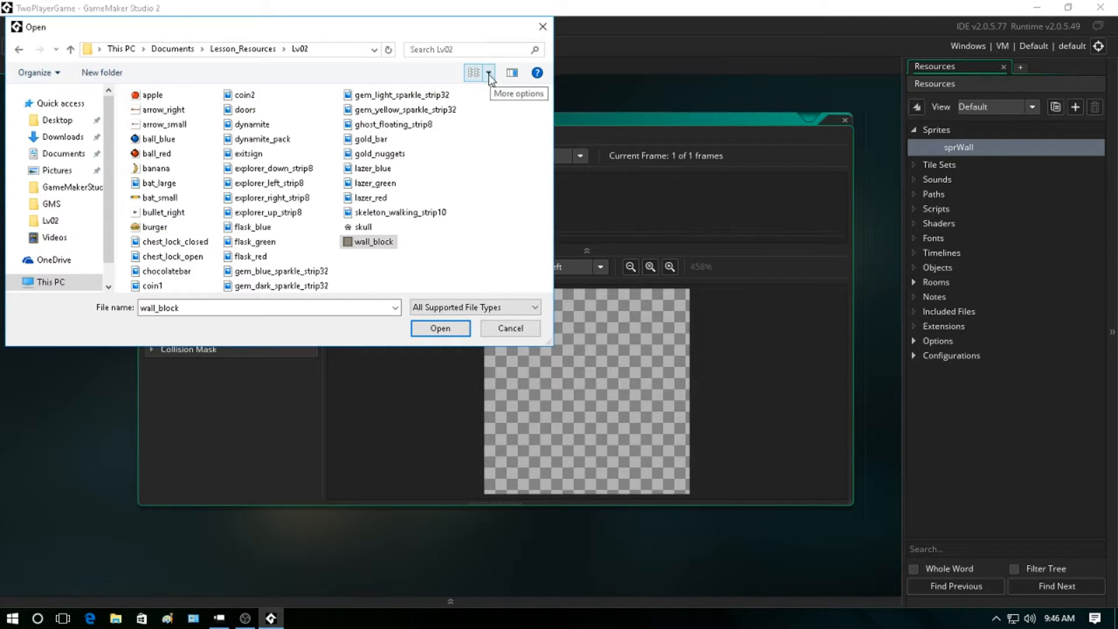
{"action": "left_click", "coordinate": [489, 72]}
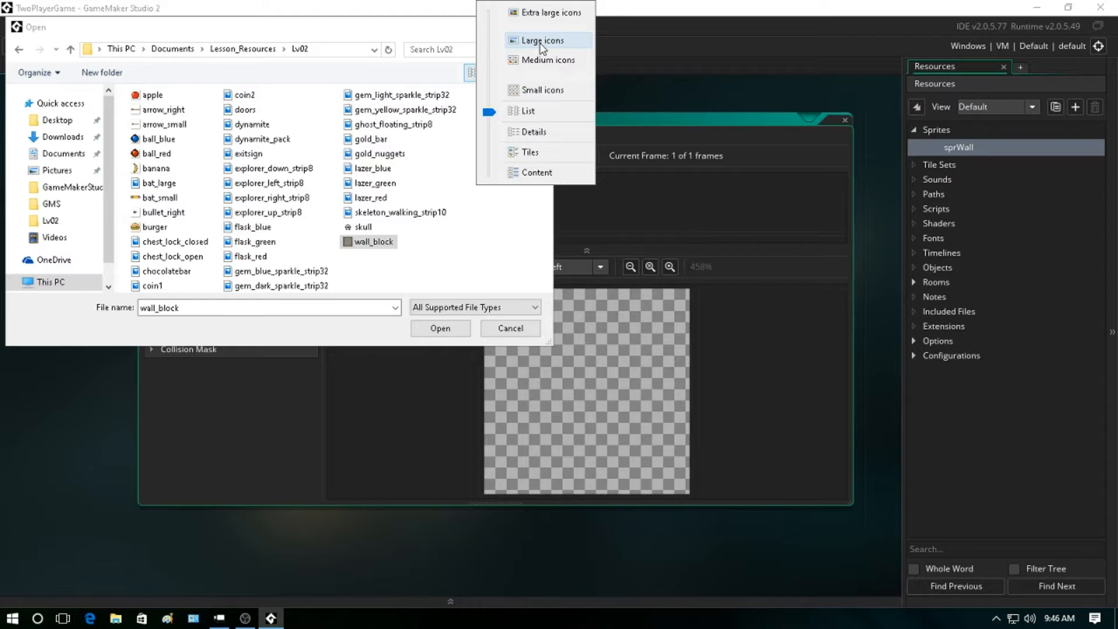
{"action": "left_click", "coordinate": [541, 39]}
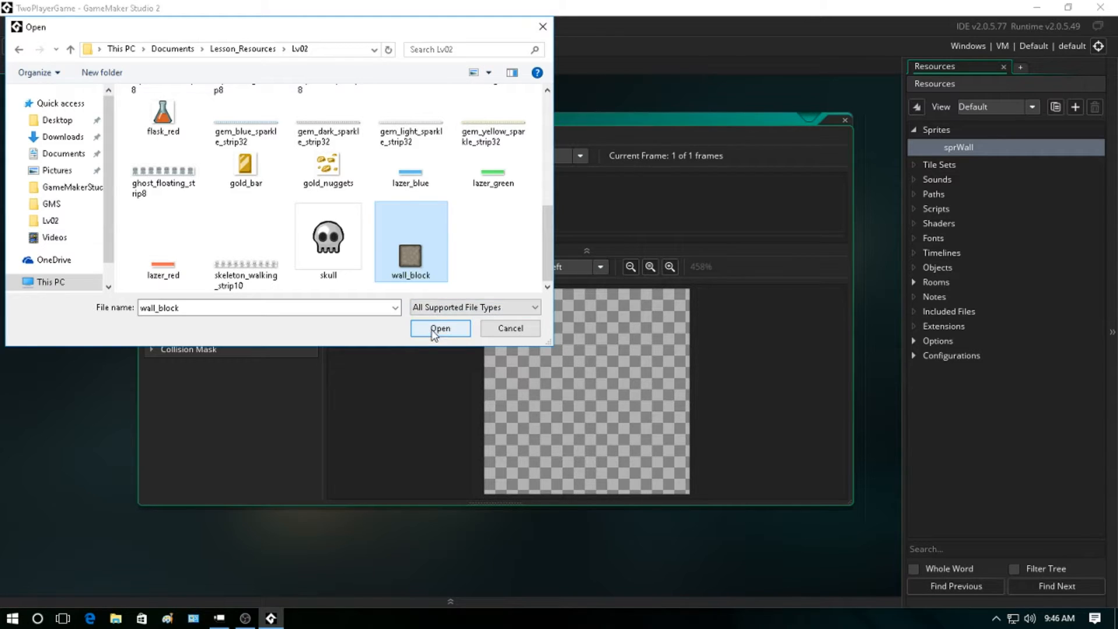
{"action": "left_click", "coordinate": [440, 328]}
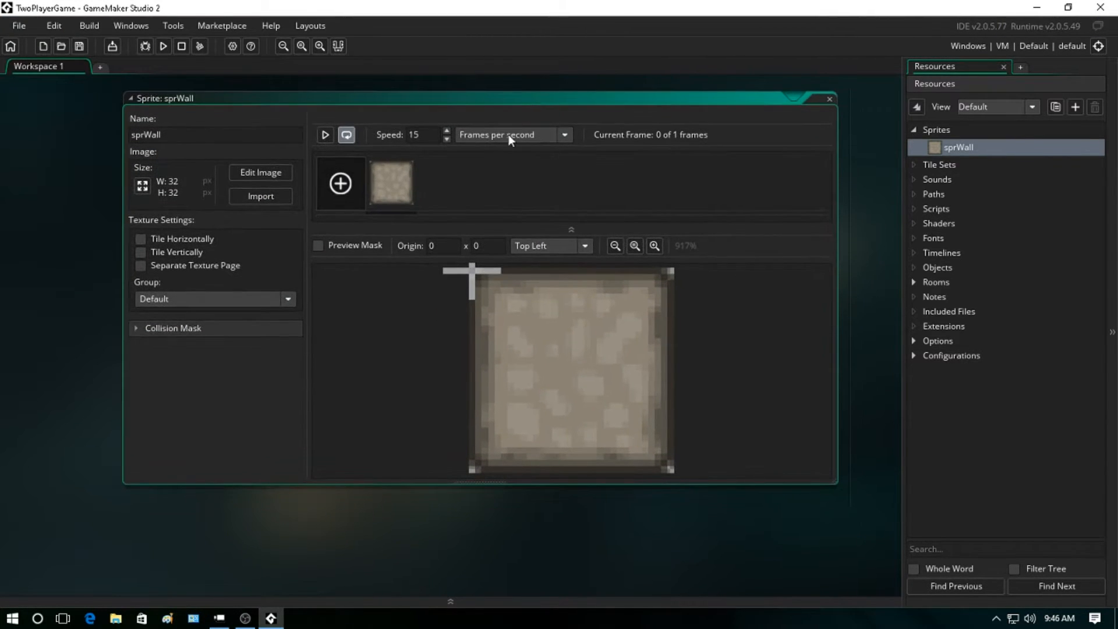
{"action": "mouse_move", "coordinate": [392, 182]}
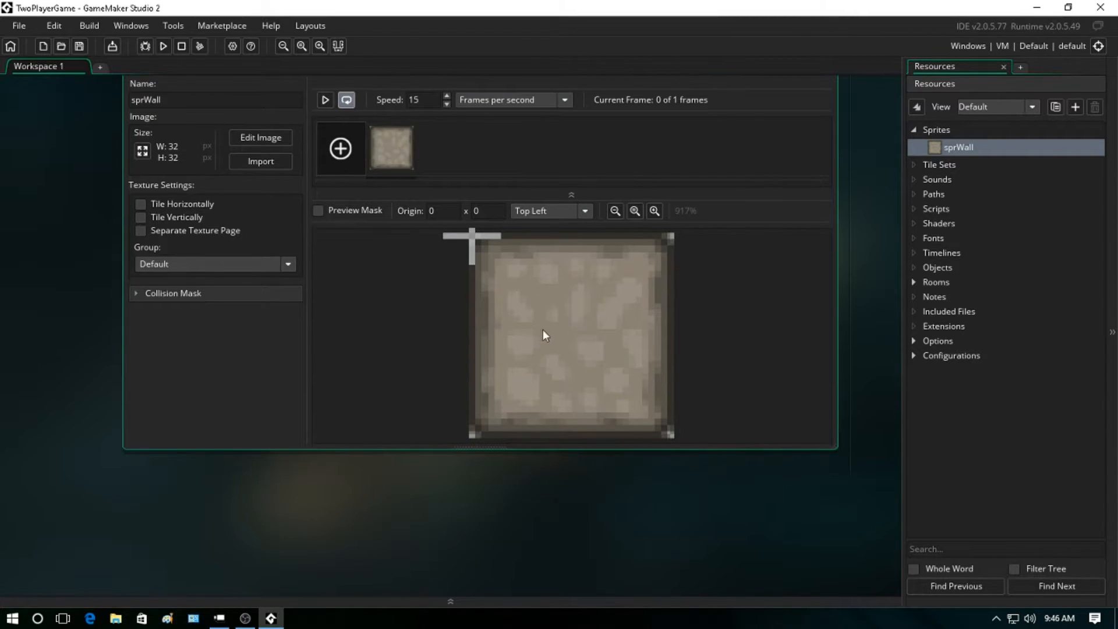
{"action": "mouse_move", "coordinate": [410, 264]}
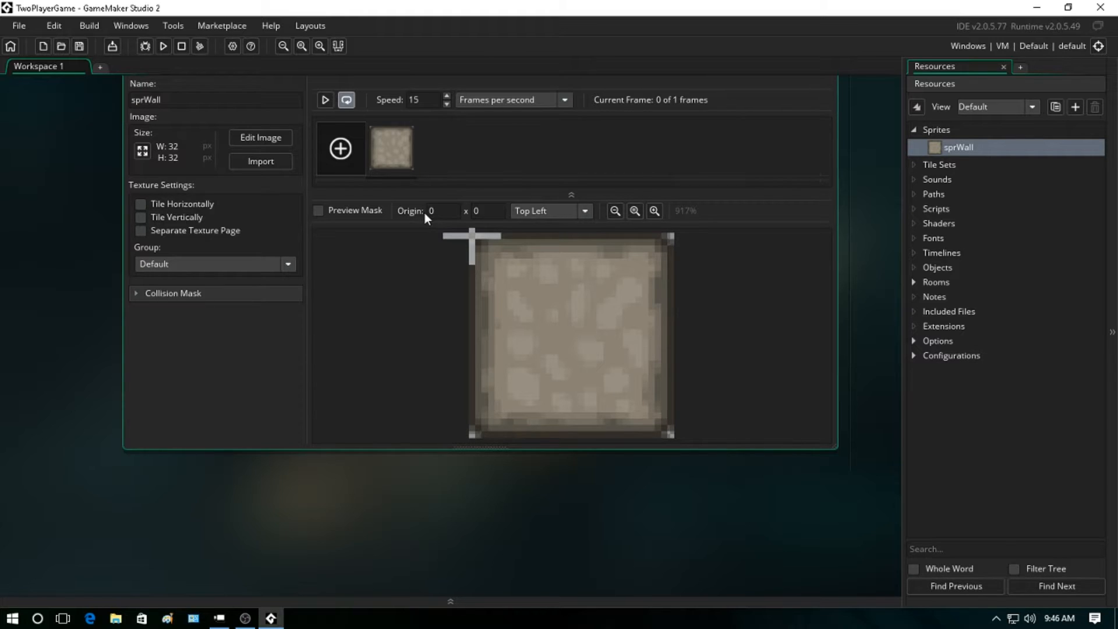
{"action": "mouse_move", "coordinate": [420, 255]}
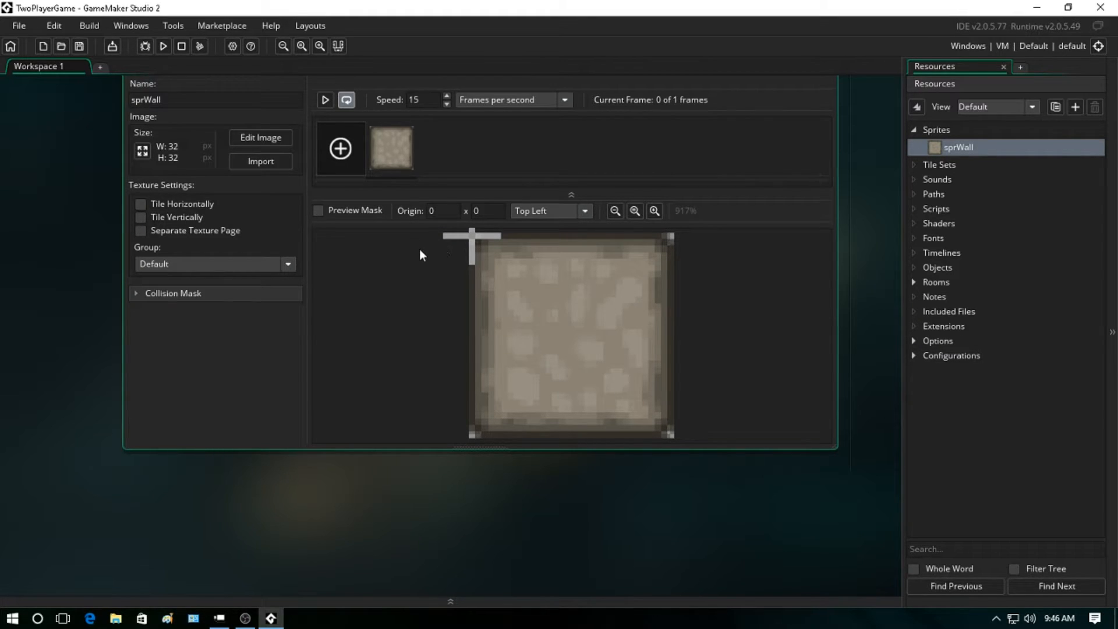
{"action": "mouse_move", "coordinate": [426, 251]}
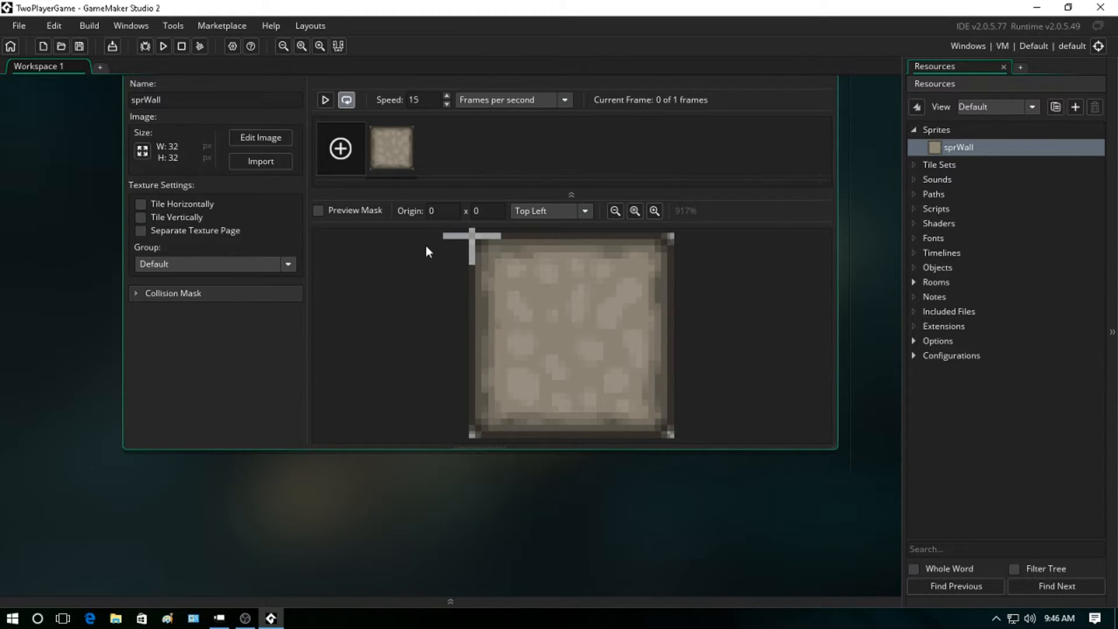
- Set sprWall's origin to Middle Centre (16 x 16)
{"action": "left_click", "coordinate": [583, 211]}
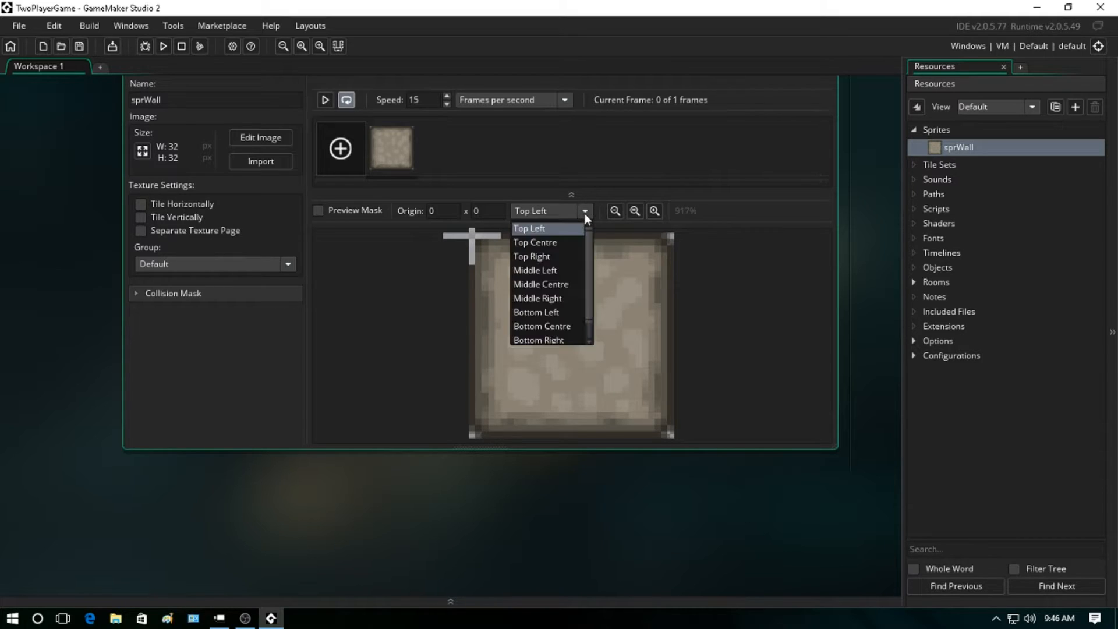
{"action": "mouse_move", "coordinate": [541, 284]}
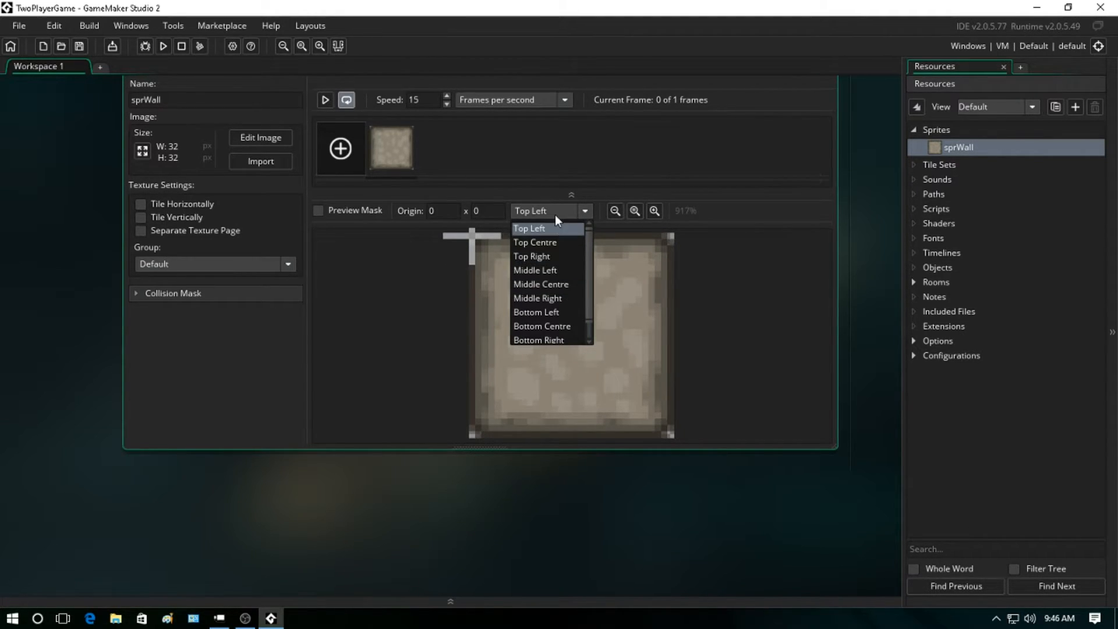
{"action": "mouse_move", "coordinate": [545, 284]}
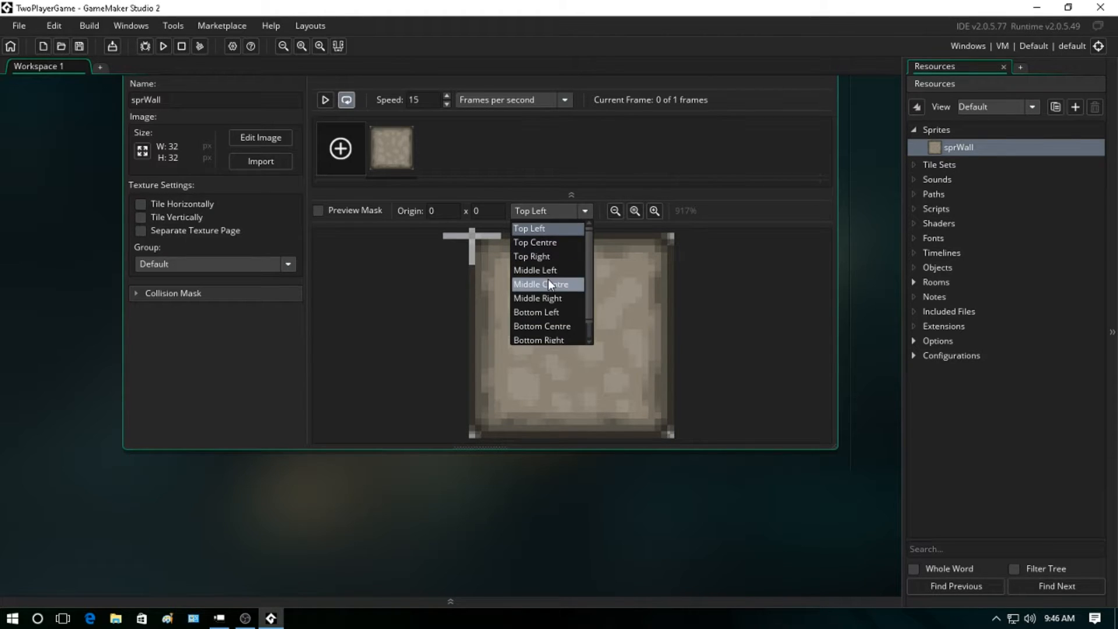
{"action": "left_click", "coordinate": [541, 285]}
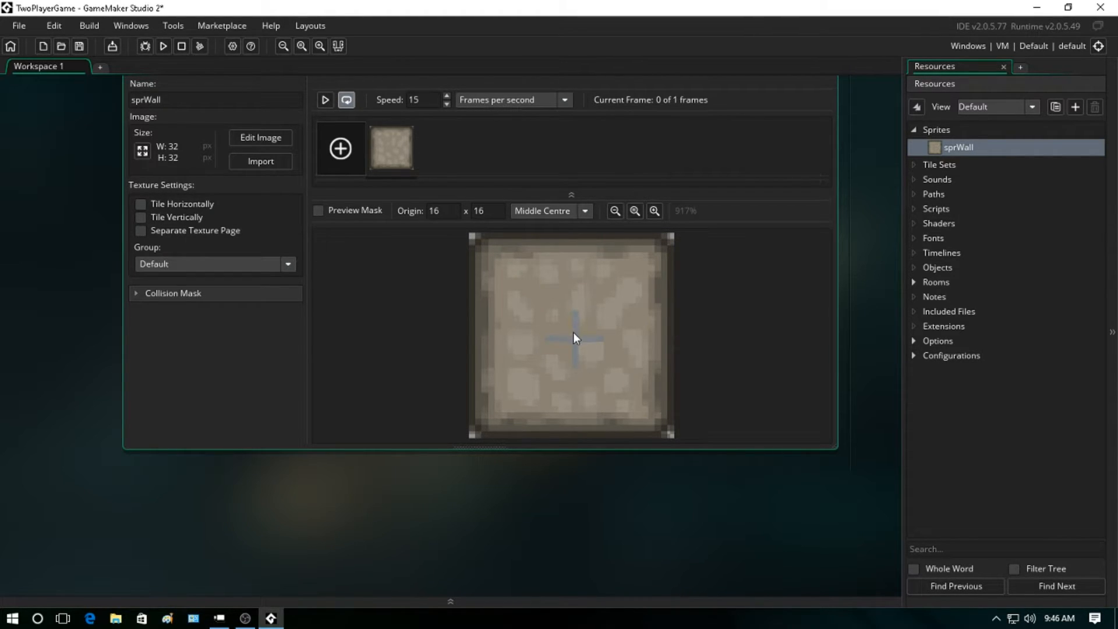
{"action": "mouse_move", "coordinate": [595, 359]}
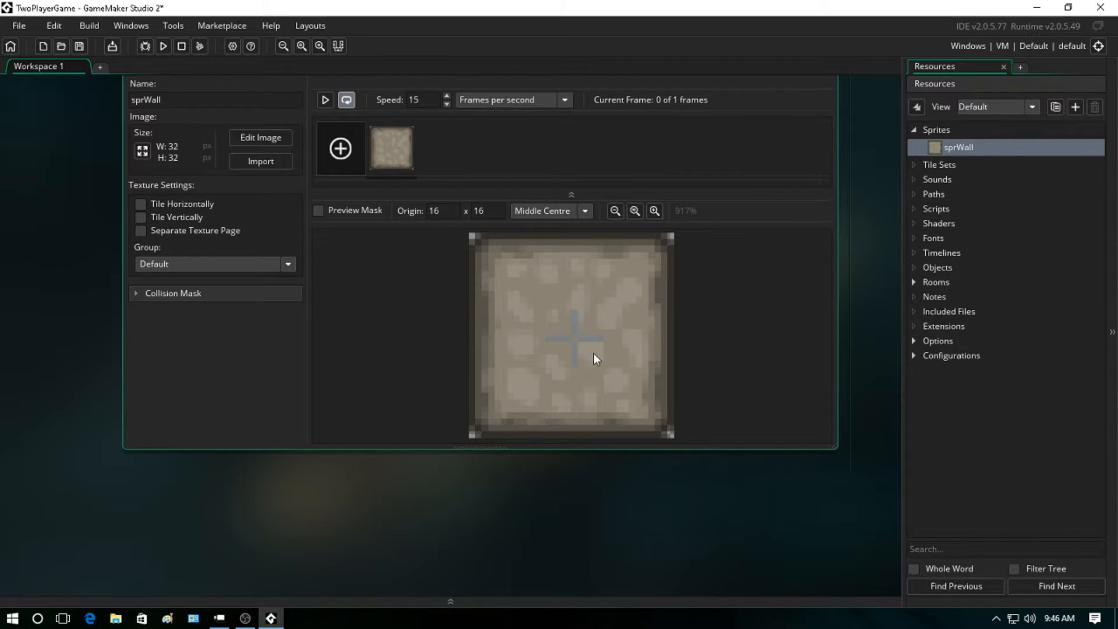
{"action": "mouse_move", "coordinate": [447, 233]}
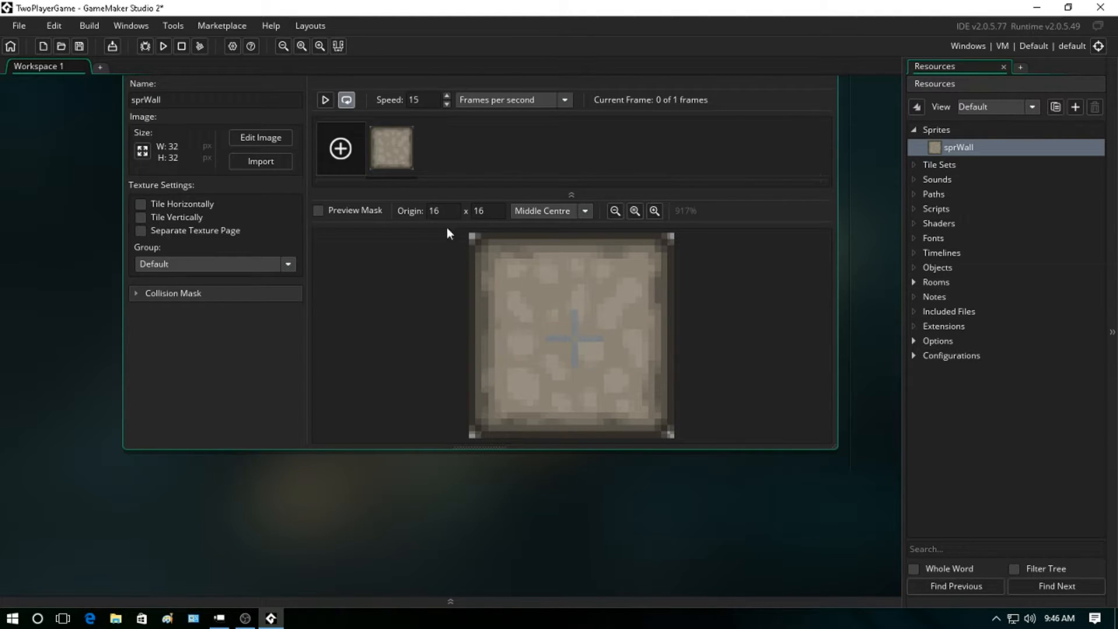
{"action": "mouse_move", "coordinate": [732, 119]}
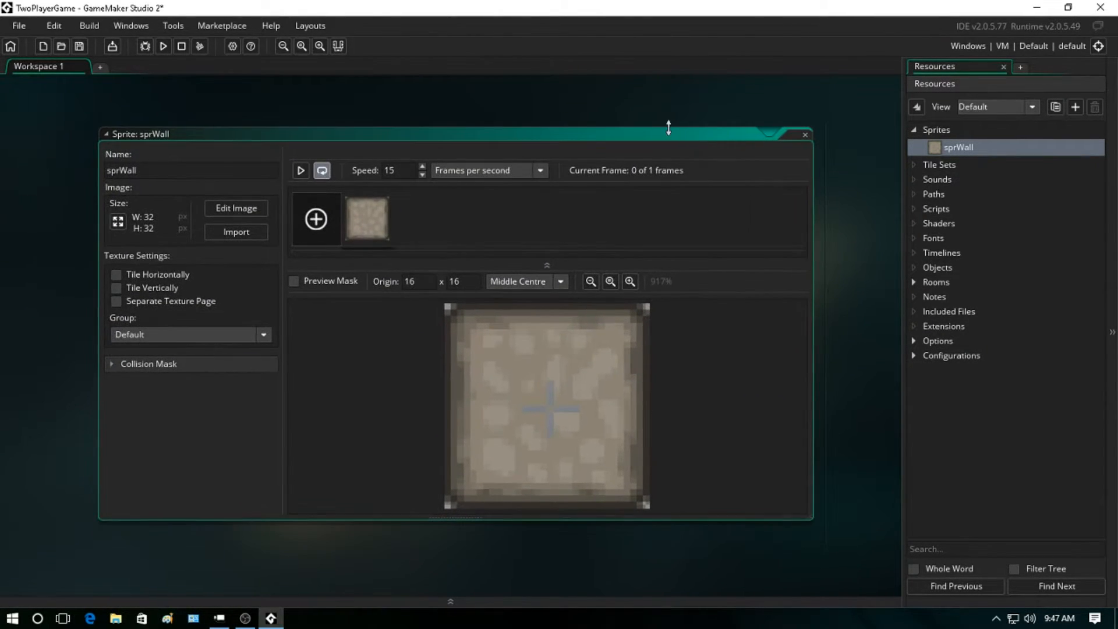
{"action": "mouse_move", "coordinate": [880, 246]}
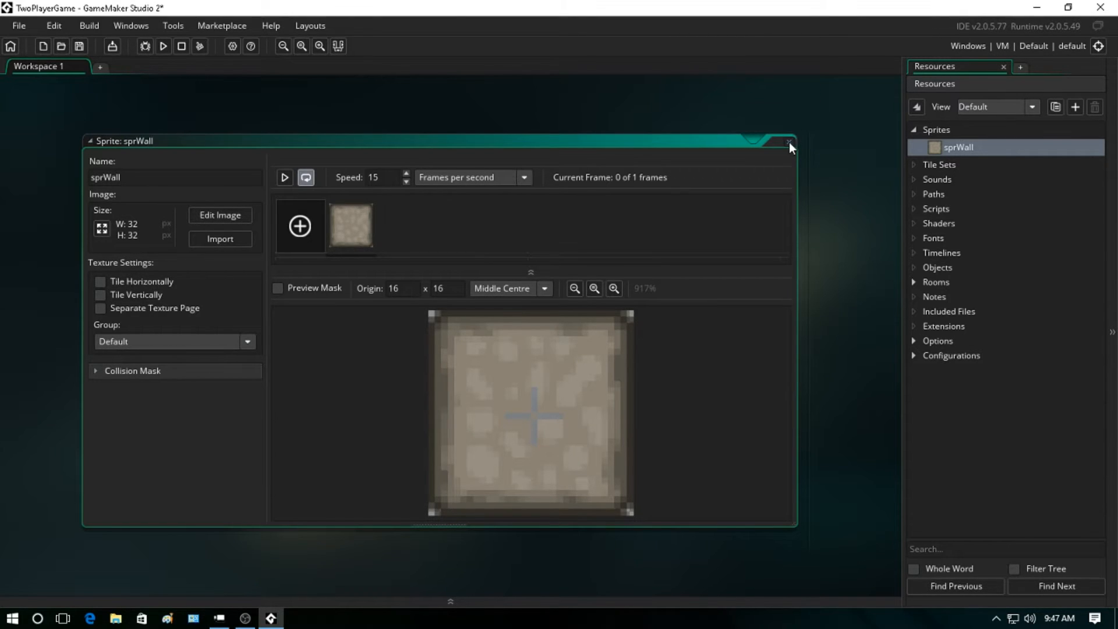
- Close sprWall, name the new sprite sprPlayer1, set its origin to Middle Centre and close it
{"action": "left_click", "coordinate": [787, 141]}
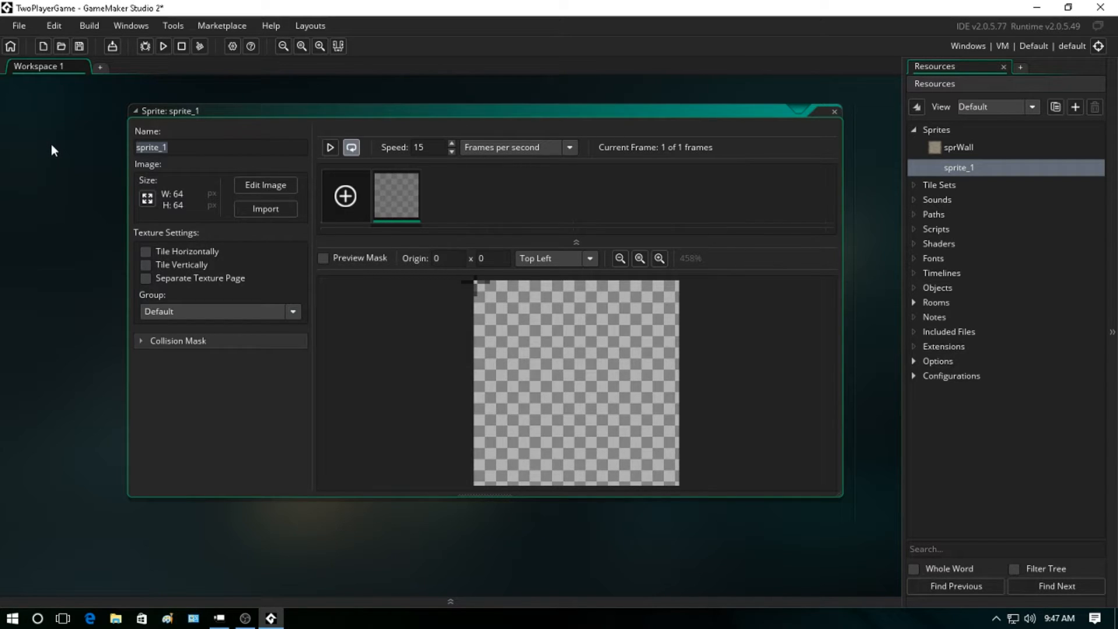
{"action": "type", "text": "sprPlayer"}
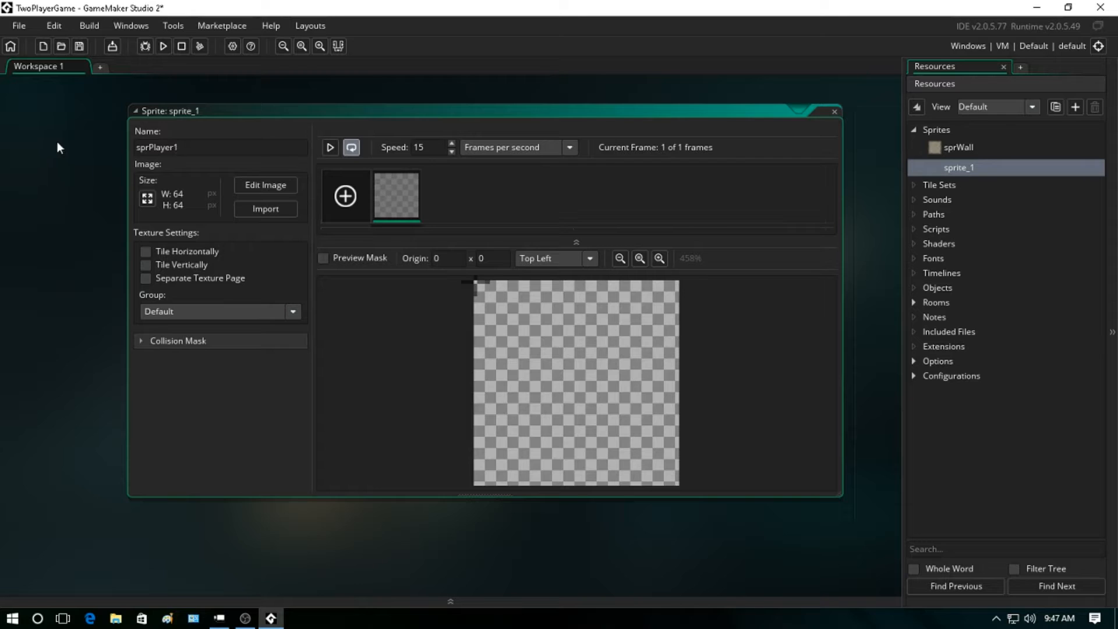
{"action": "left_click", "coordinate": [265, 209]}
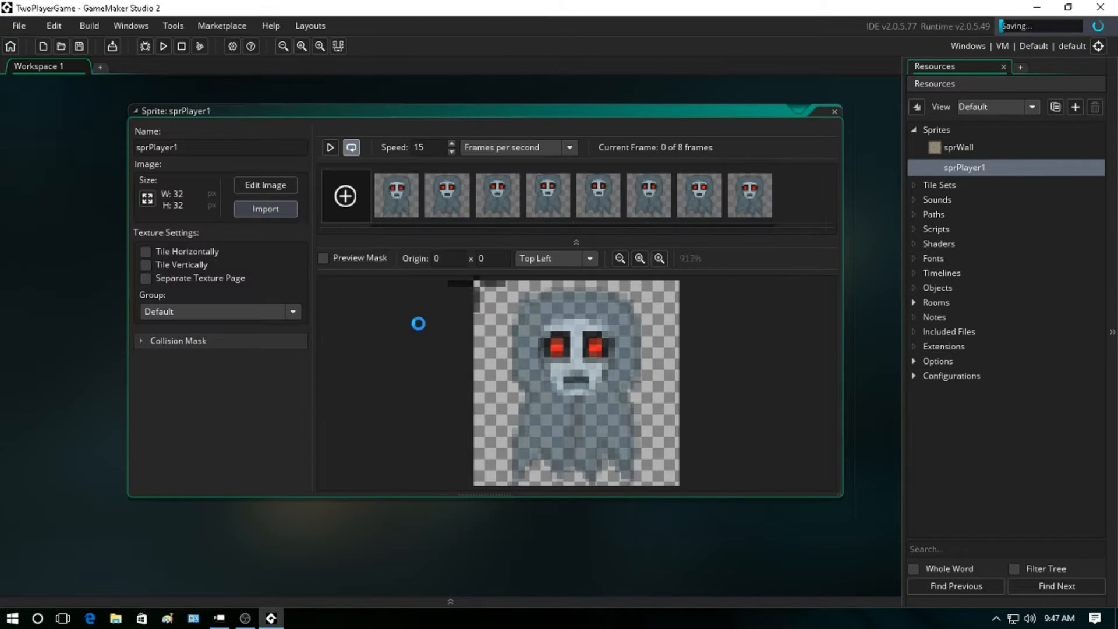
{"action": "left_click", "coordinate": [587, 259]}
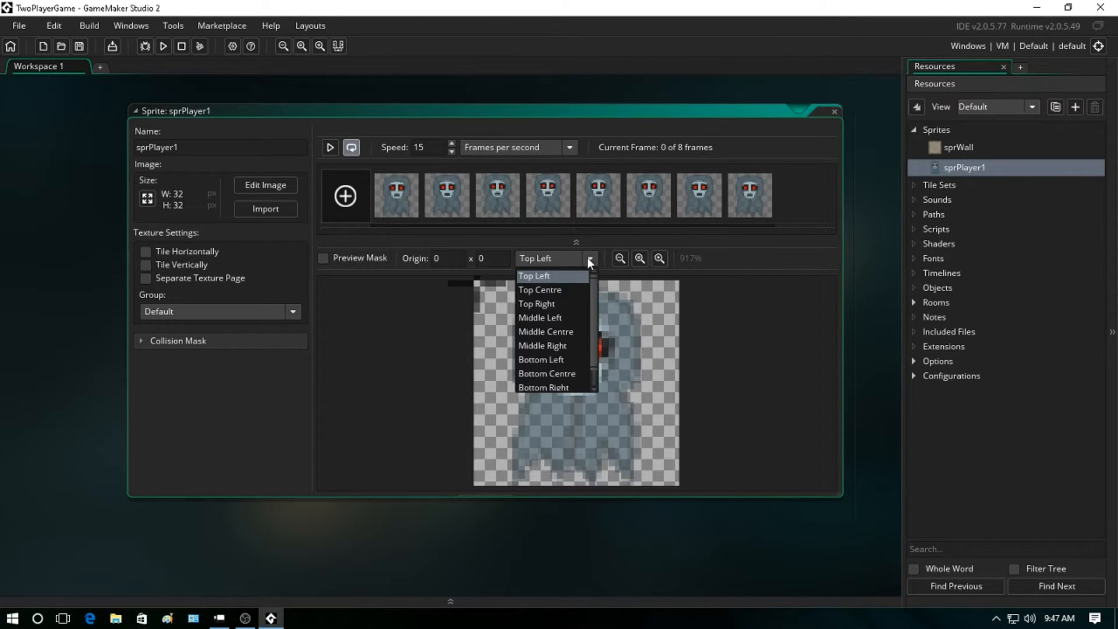
{"action": "left_click", "coordinate": [545, 330]}
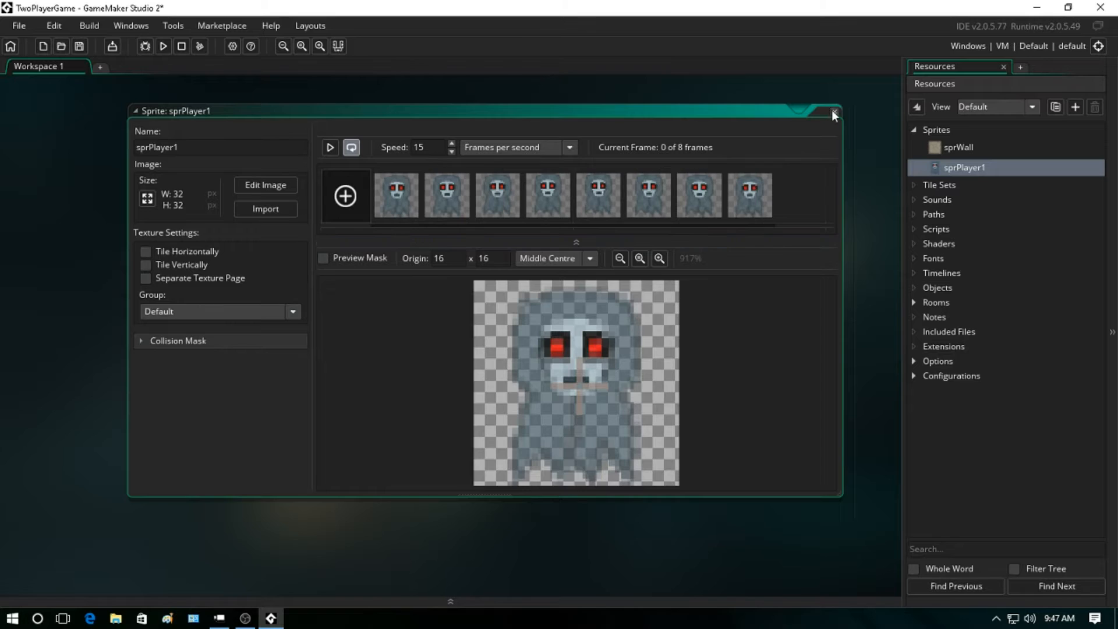
{"action": "left_click", "coordinate": [832, 114]}
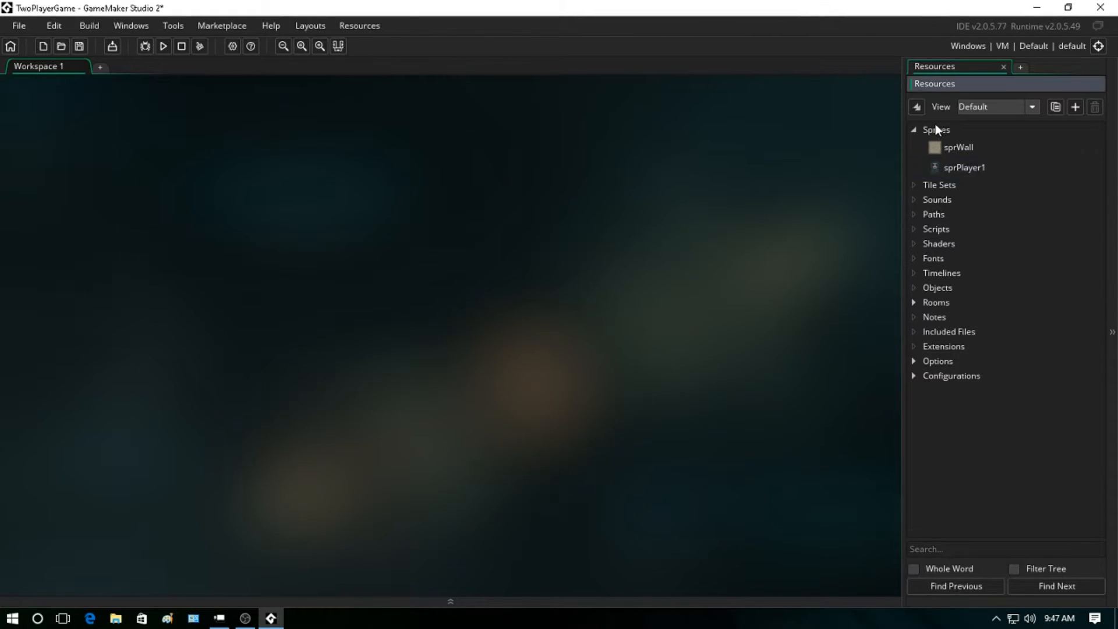
- Create sprite sprBall1 with the imported ball image, origin Middle Centre, and close its editor
{"action": "right_click", "coordinate": [935, 129]}
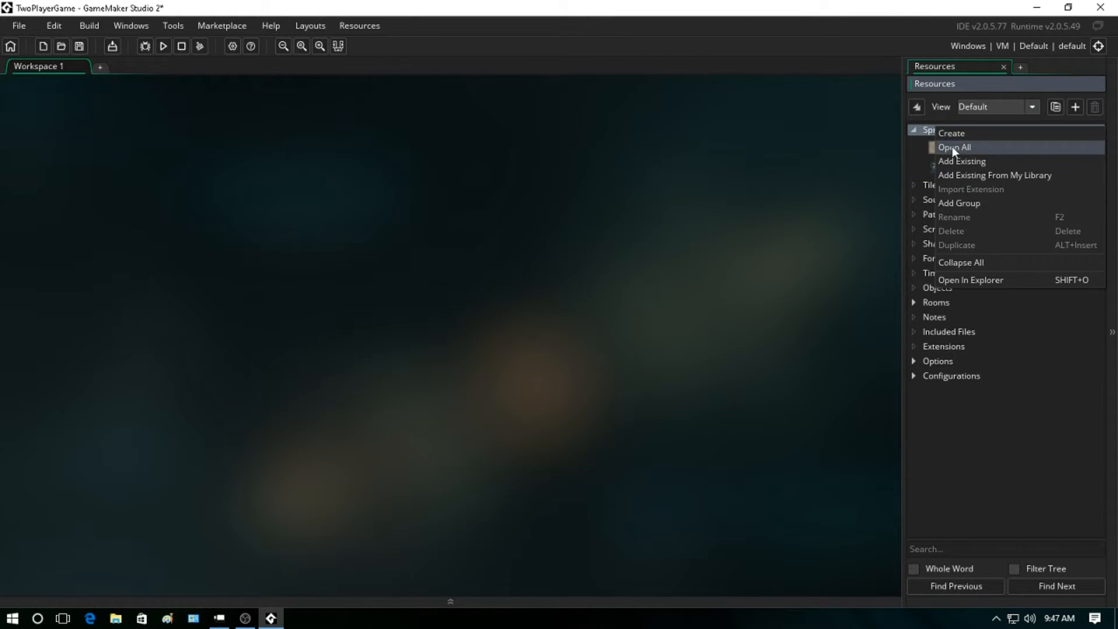
{"action": "left_click", "coordinate": [951, 133]}
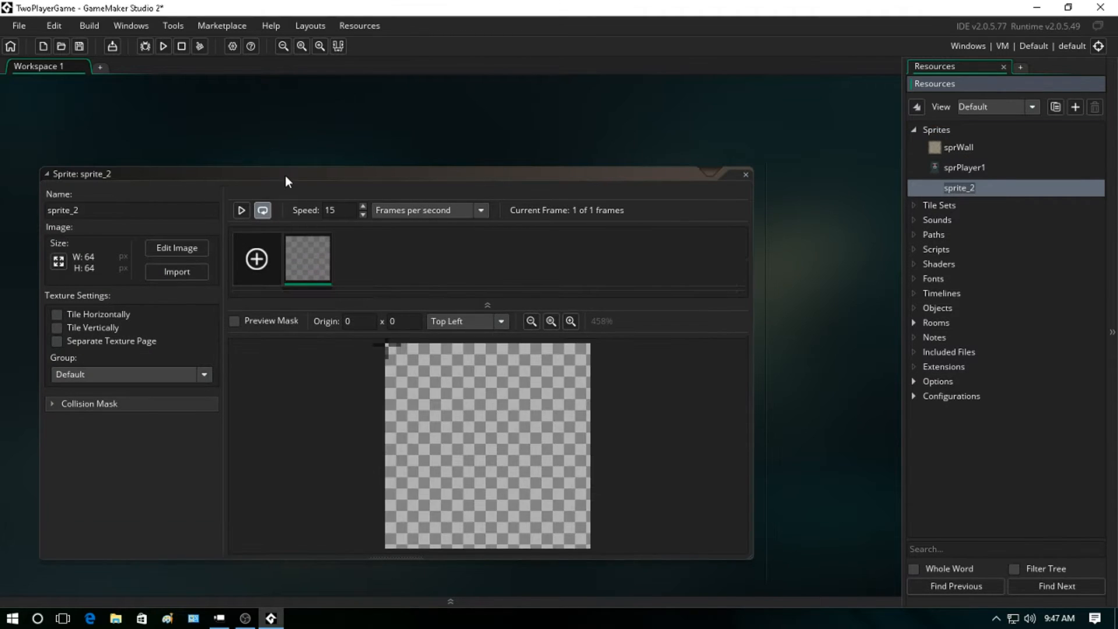
{"action": "left_click_drag", "start_coordinate": [286, 180], "coordinate": [759, 134]}
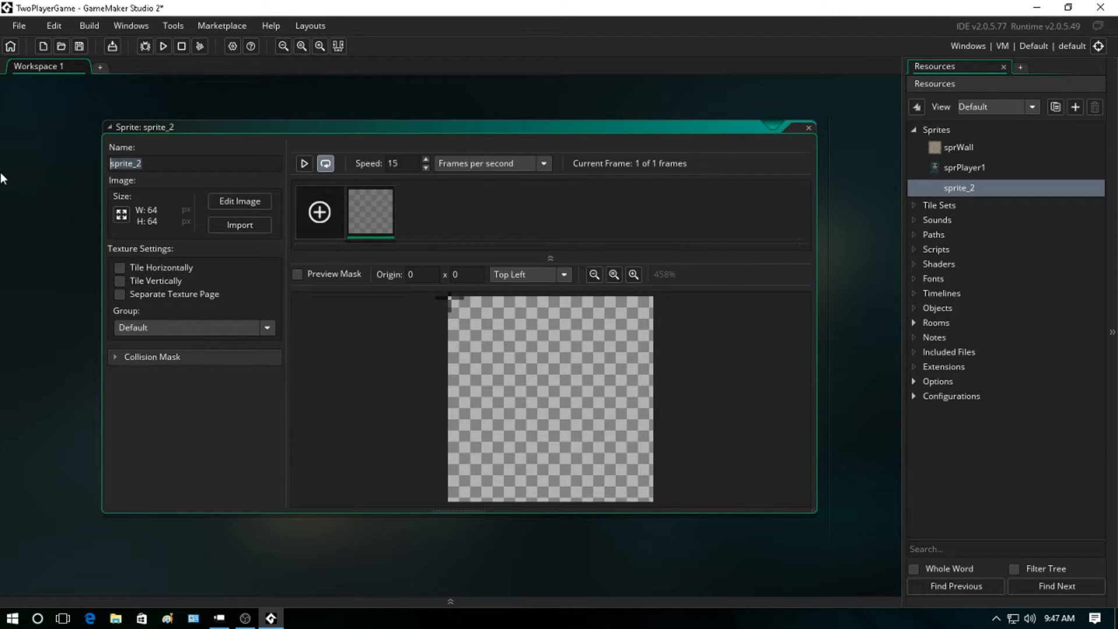
{"action": "type", "text": "sprBall1"}
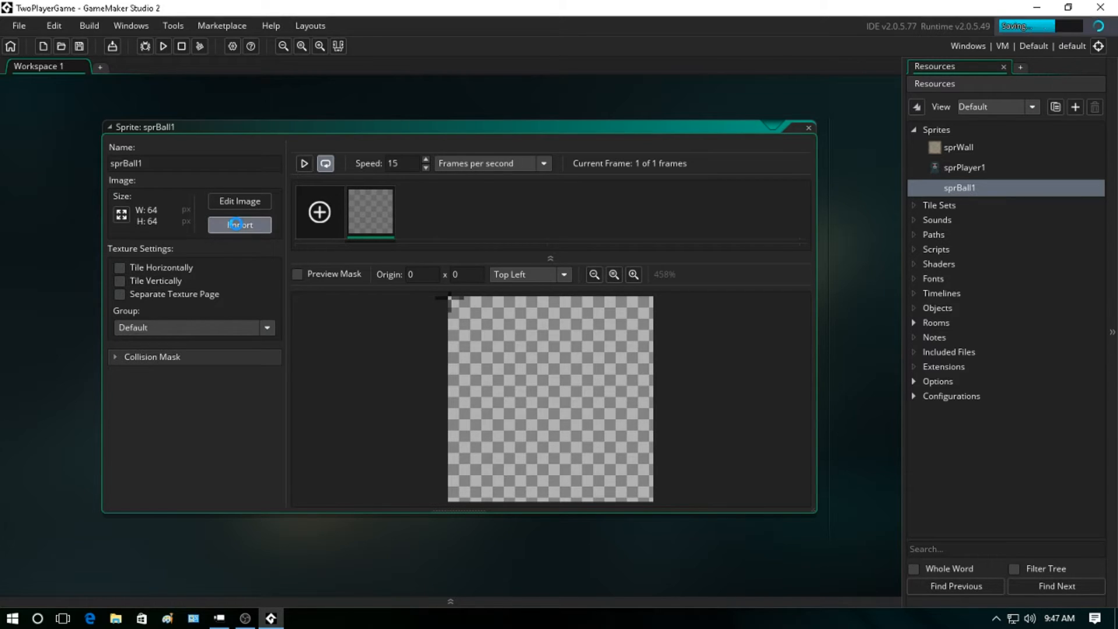
{"action": "left_click", "coordinate": [239, 225]}
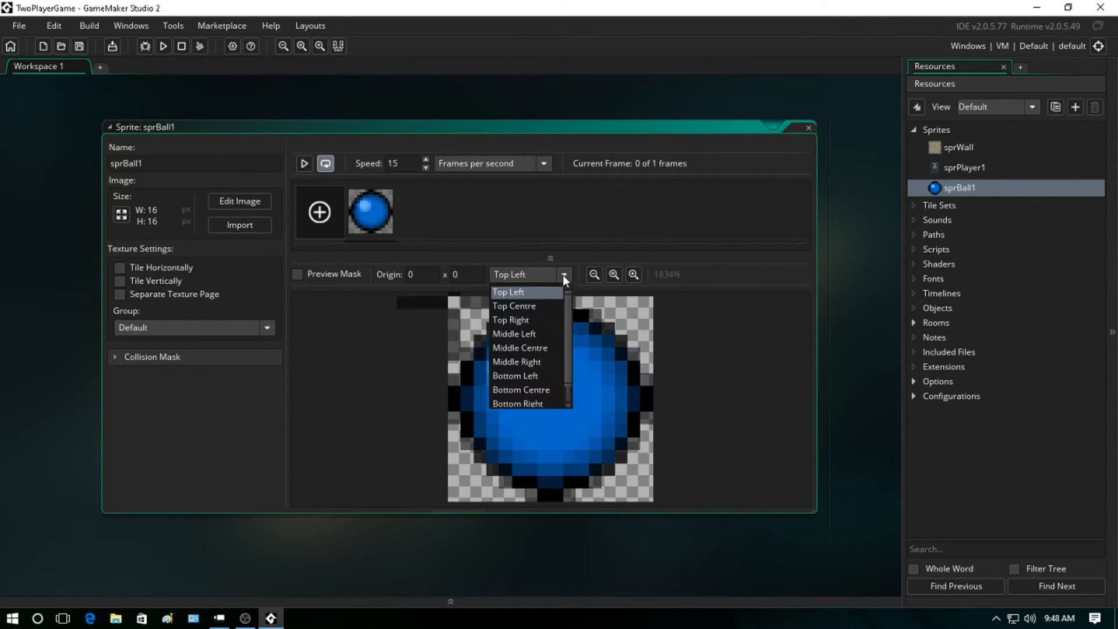
{"action": "left_click", "coordinate": [519, 347]}
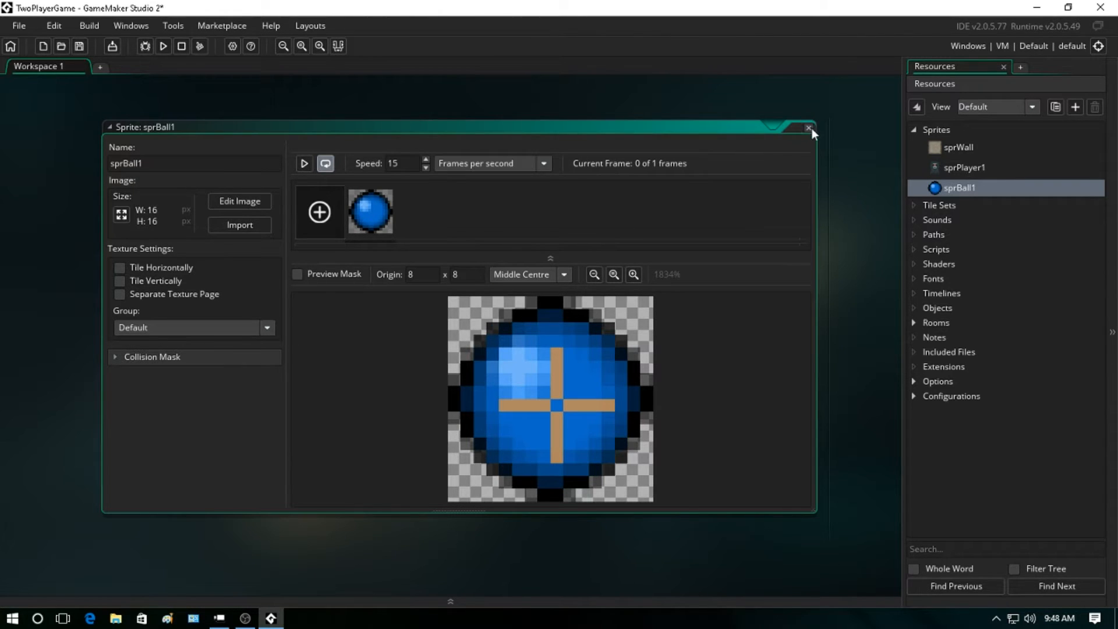
{"action": "left_click", "coordinate": [808, 128]}
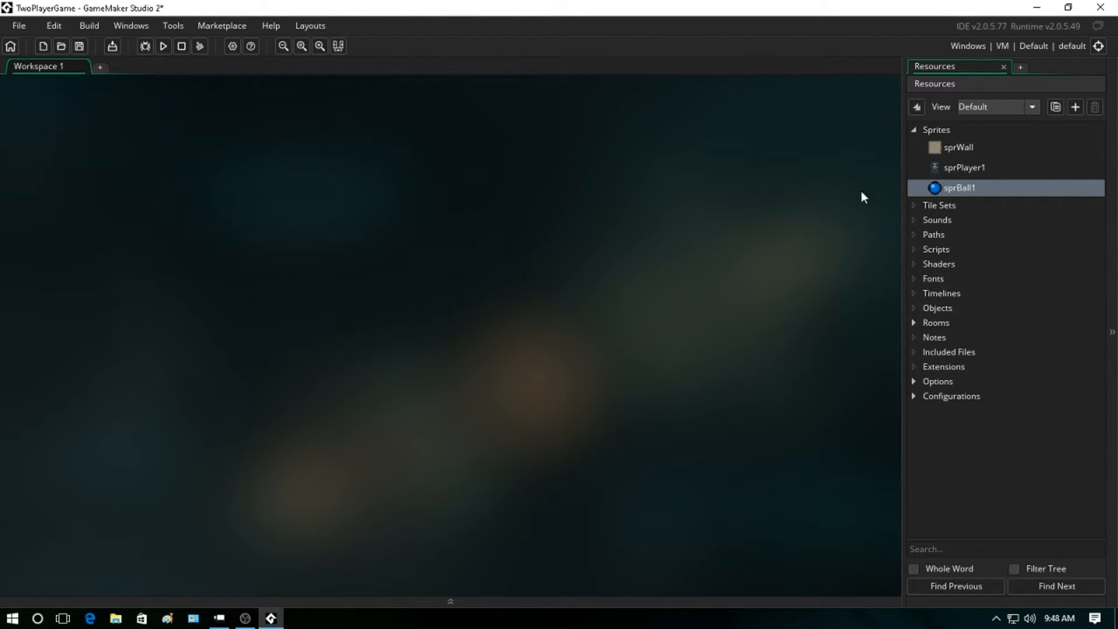
{"action": "mouse_move", "coordinate": [976, 163]}
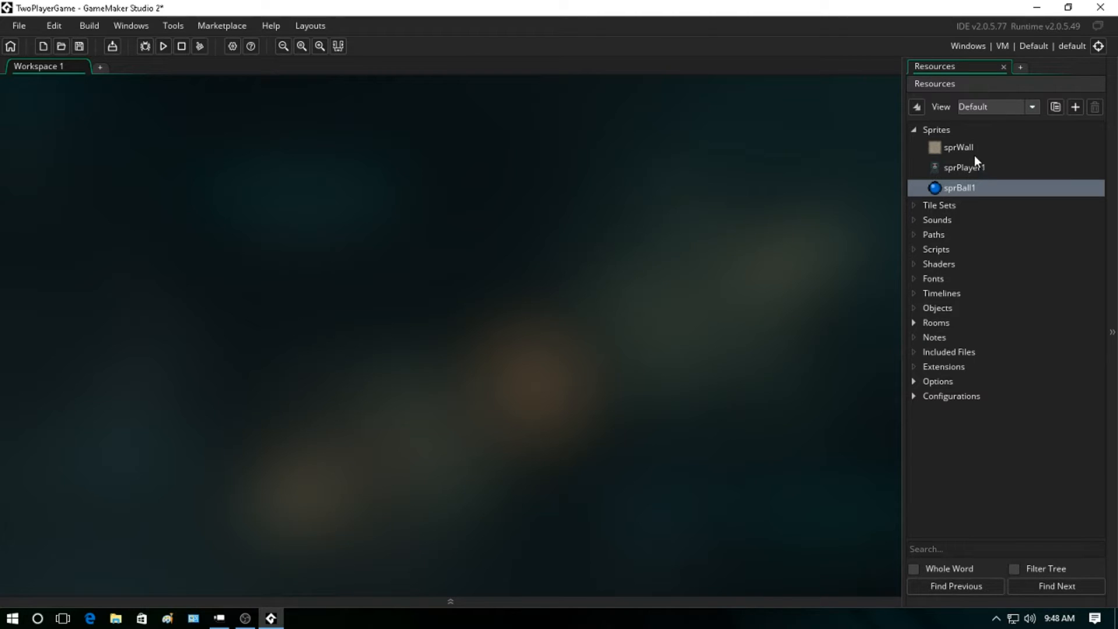
{"action": "mouse_move", "coordinate": [936, 313]}
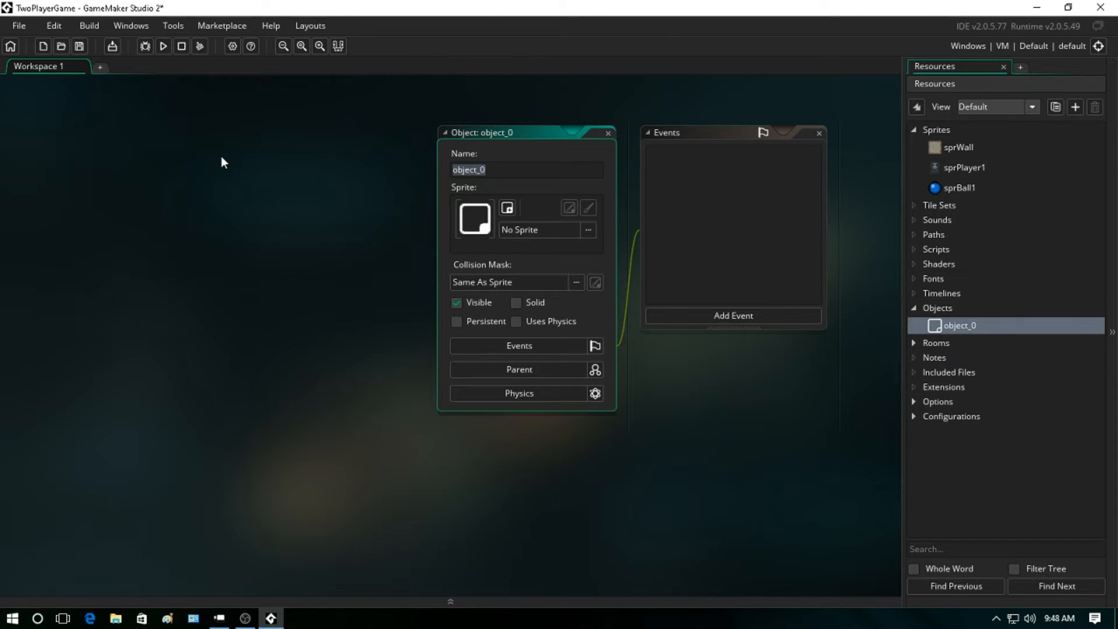
- Name the newly created object objWall
{"action": "type", "text": "objW"}
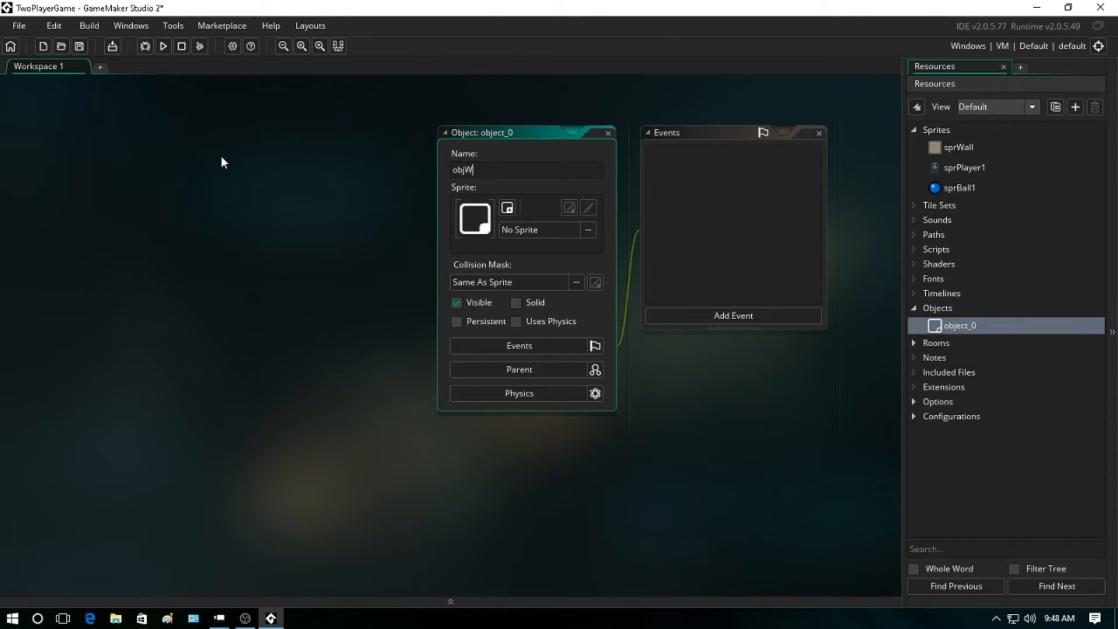
{"action": "type", "text": "all"}
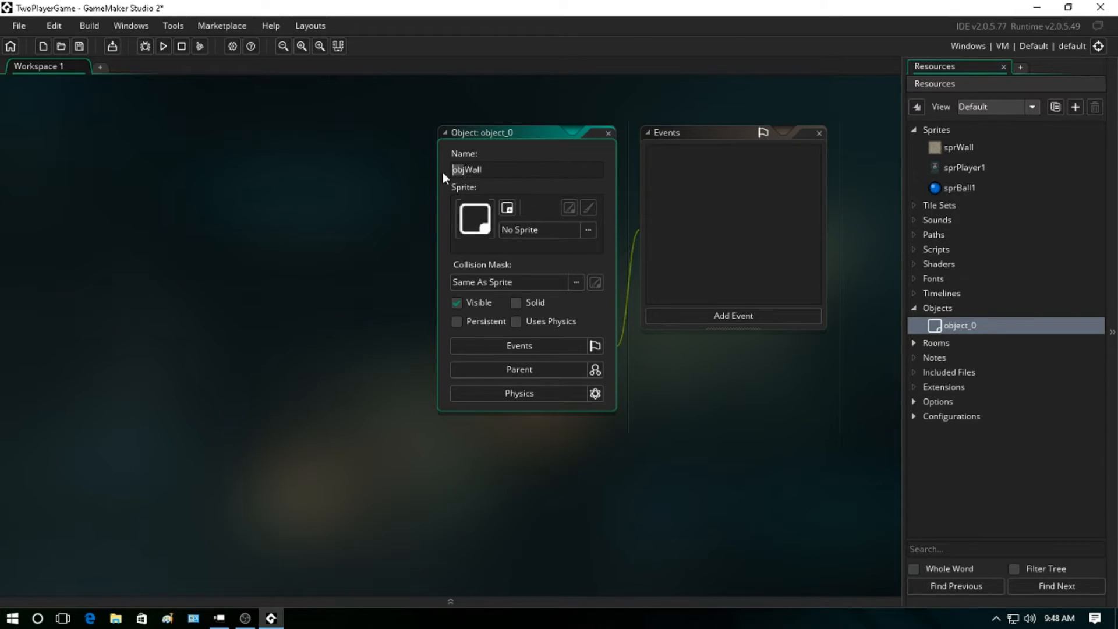
{"action": "mouse_move", "coordinate": [961, 155]}
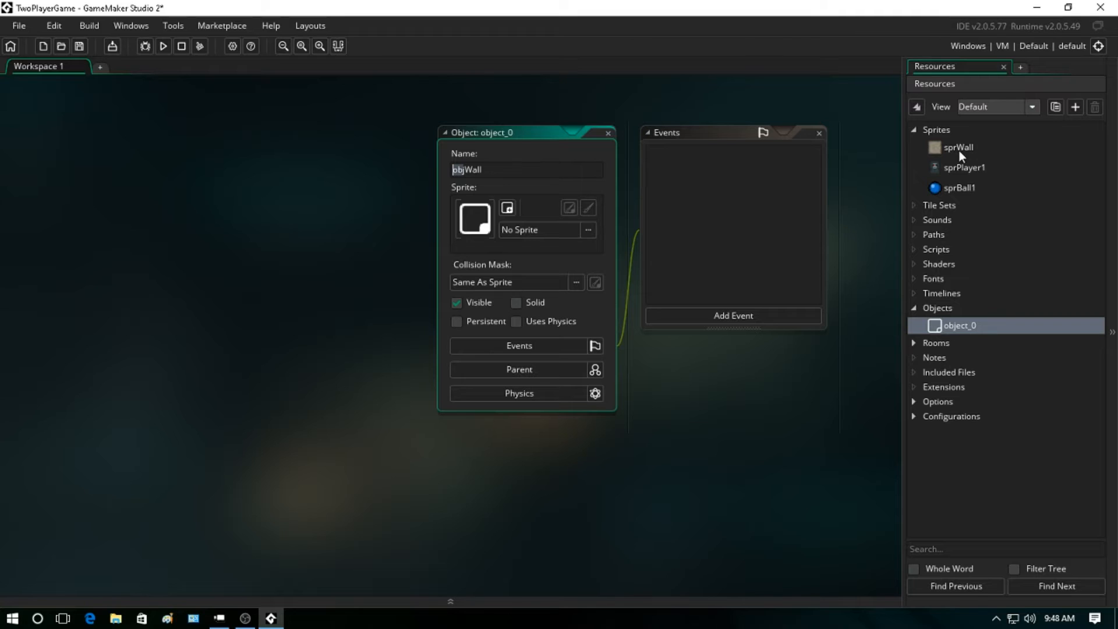
{"action": "mouse_move", "coordinate": [682, 247]}
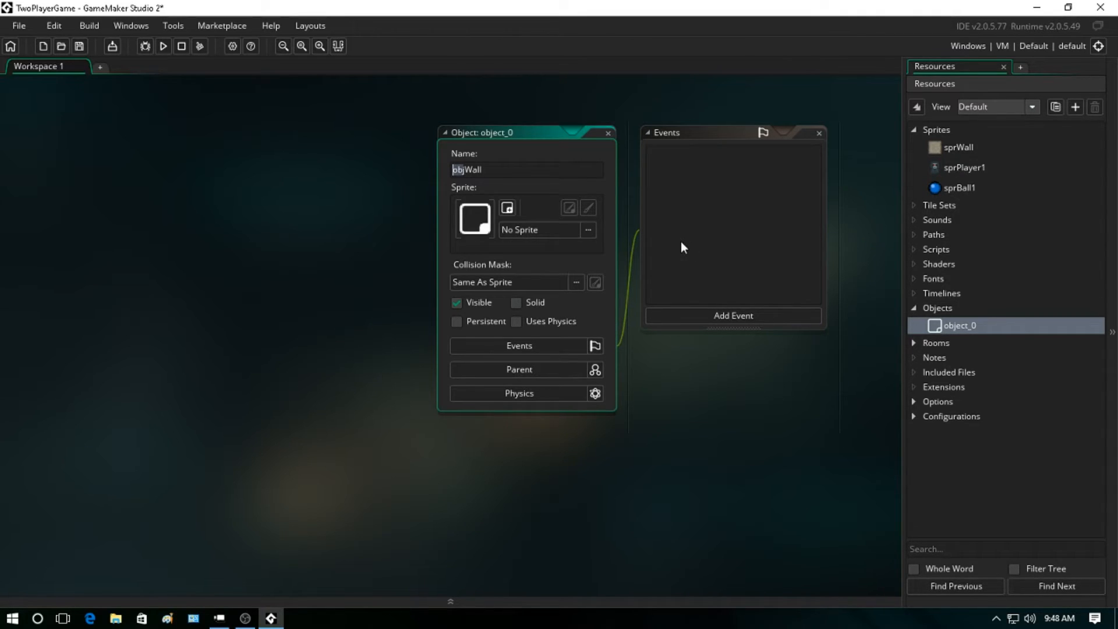
{"action": "mouse_move", "coordinate": [809, 63]}
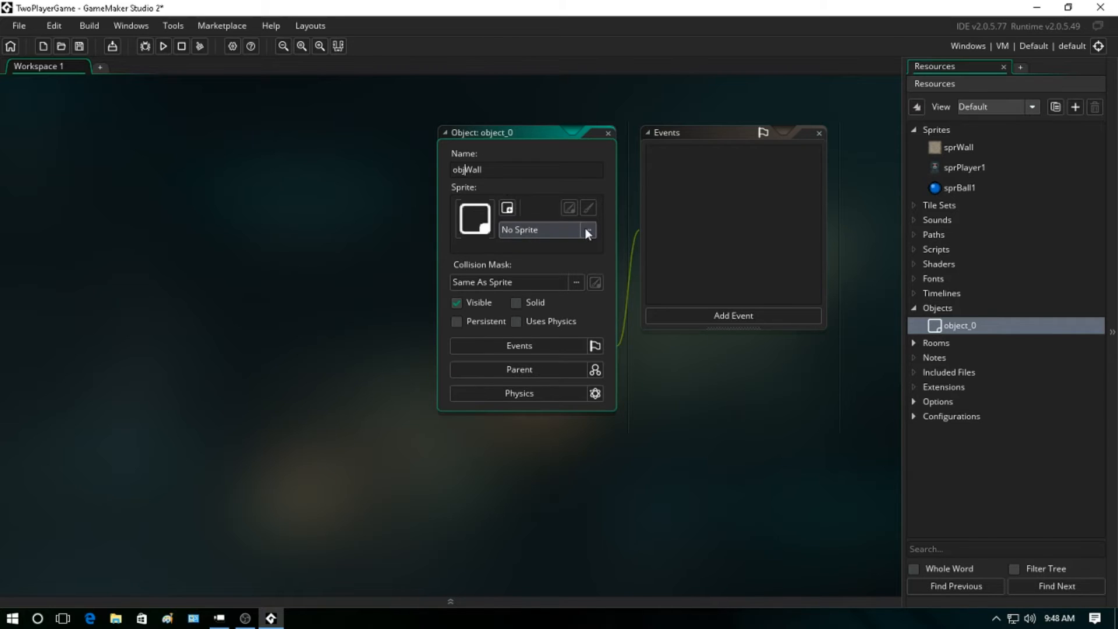
- Assign sprWall to objWall, tick Solid and close the object editor
{"action": "left_click", "coordinate": [587, 229]}
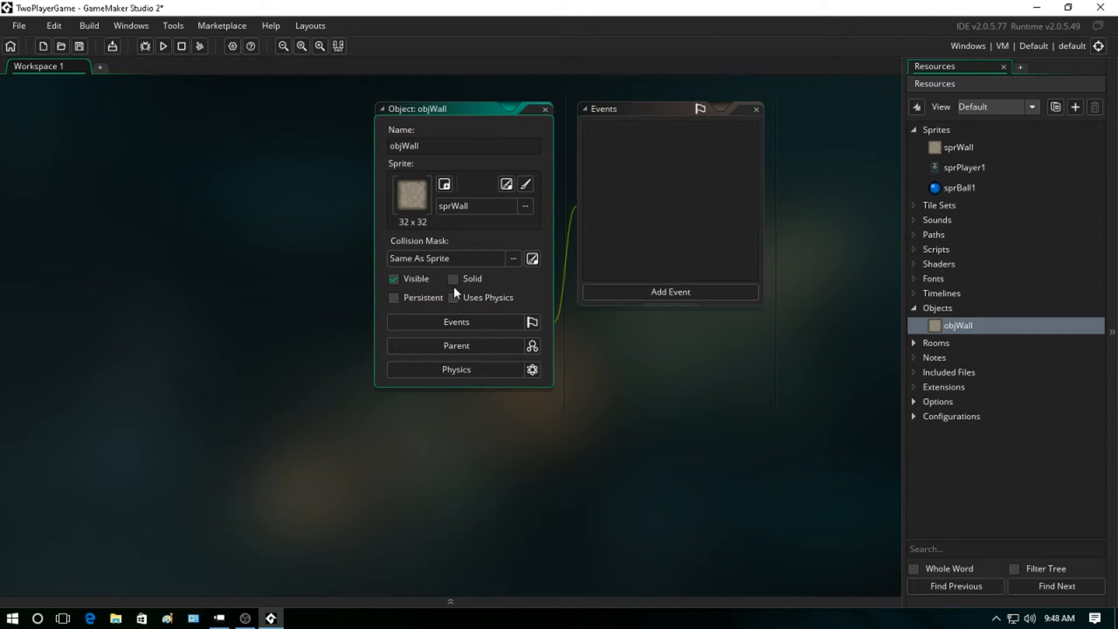
{"action": "left_click", "coordinate": [453, 278]}
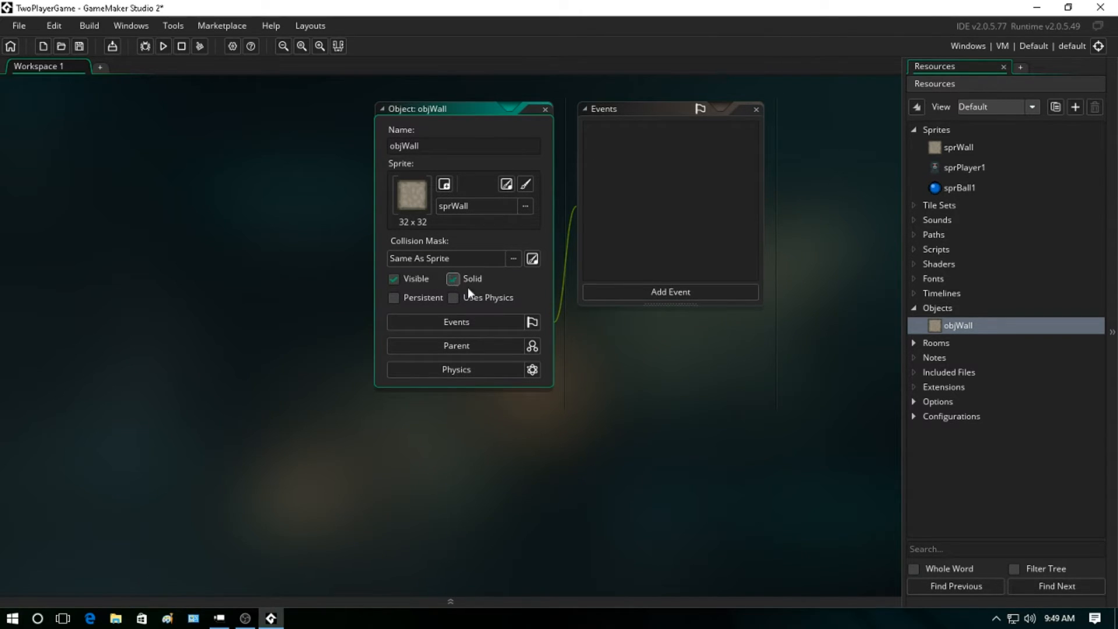
{"action": "left_click", "coordinate": [452, 279]}
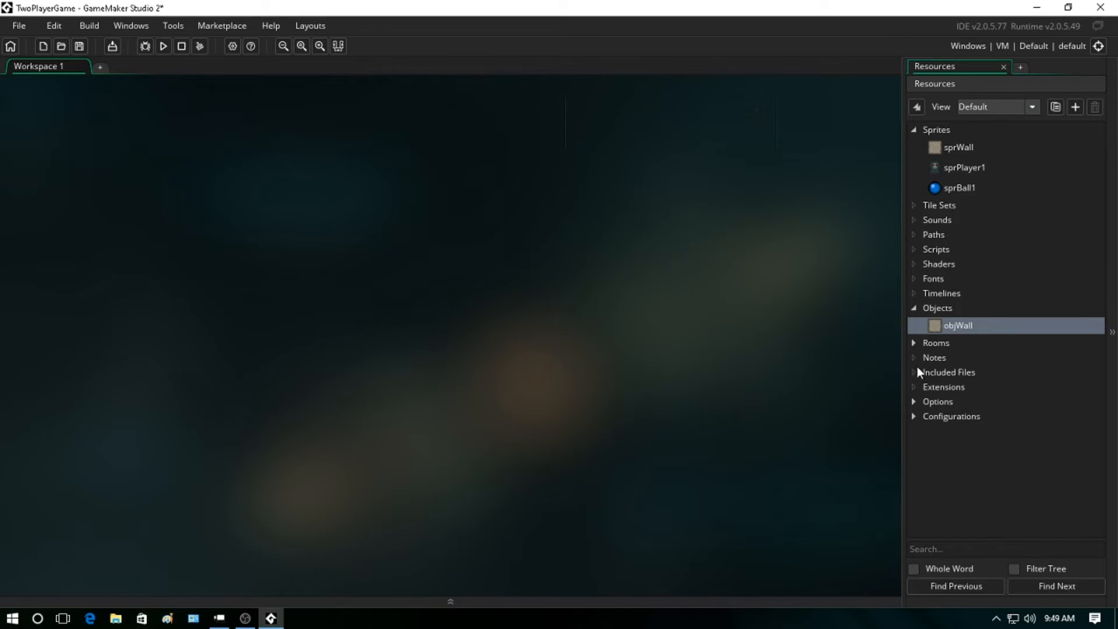
- Create a new object named objBall1 and close its editor
{"action": "right_click", "coordinate": [937, 308]}
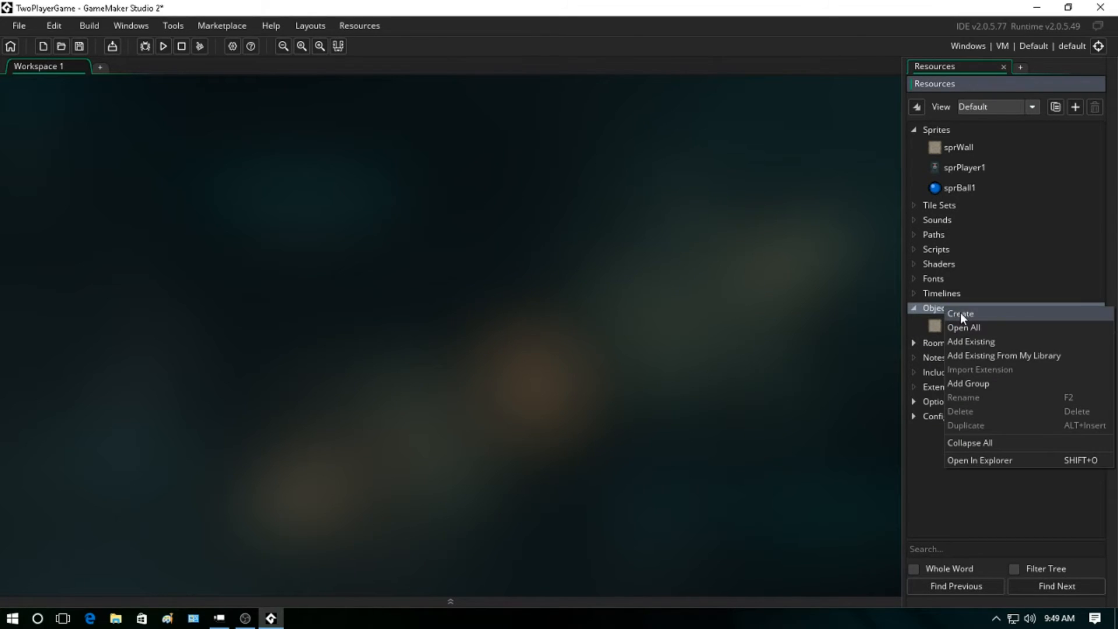
{"action": "left_click", "coordinate": [961, 313]}
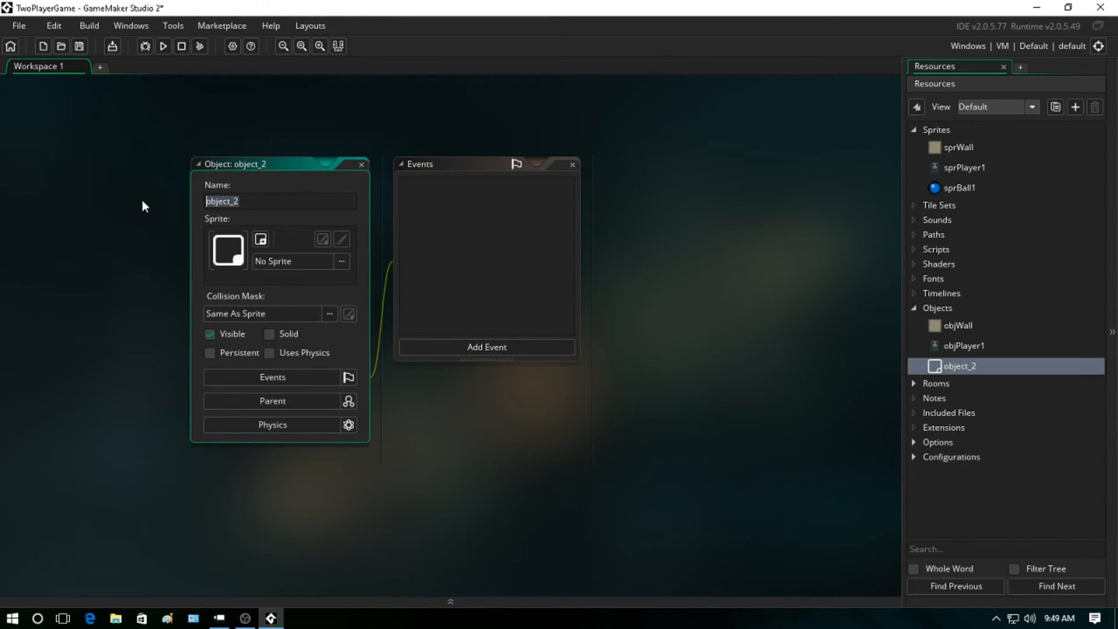
{"action": "type", "text": "objBall1"}
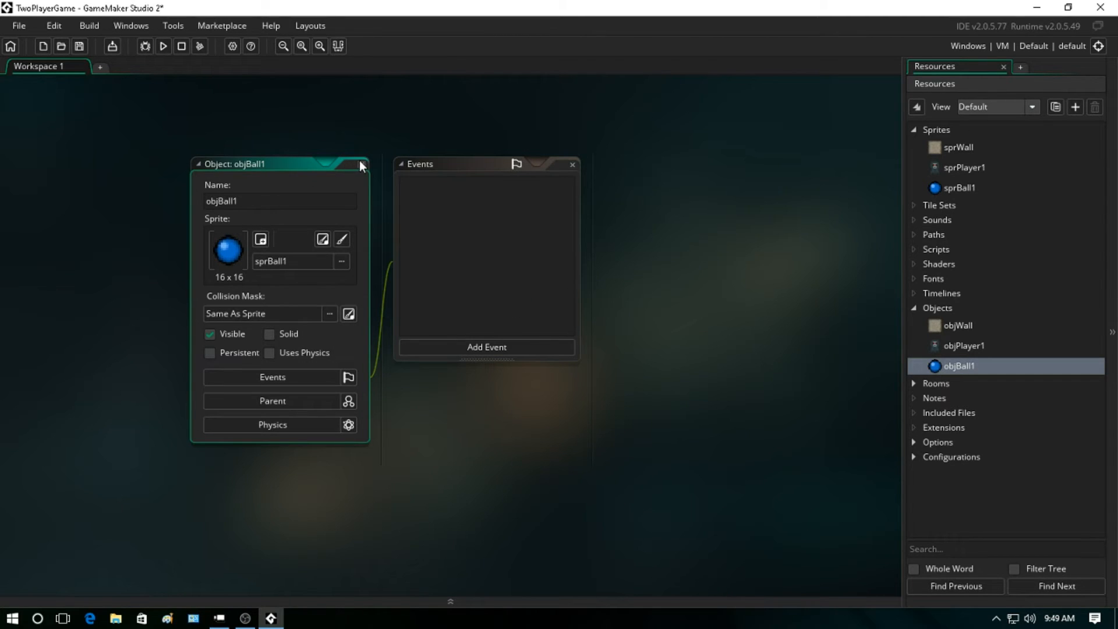
{"action": "left_click", "coordinate": [360, 164]}
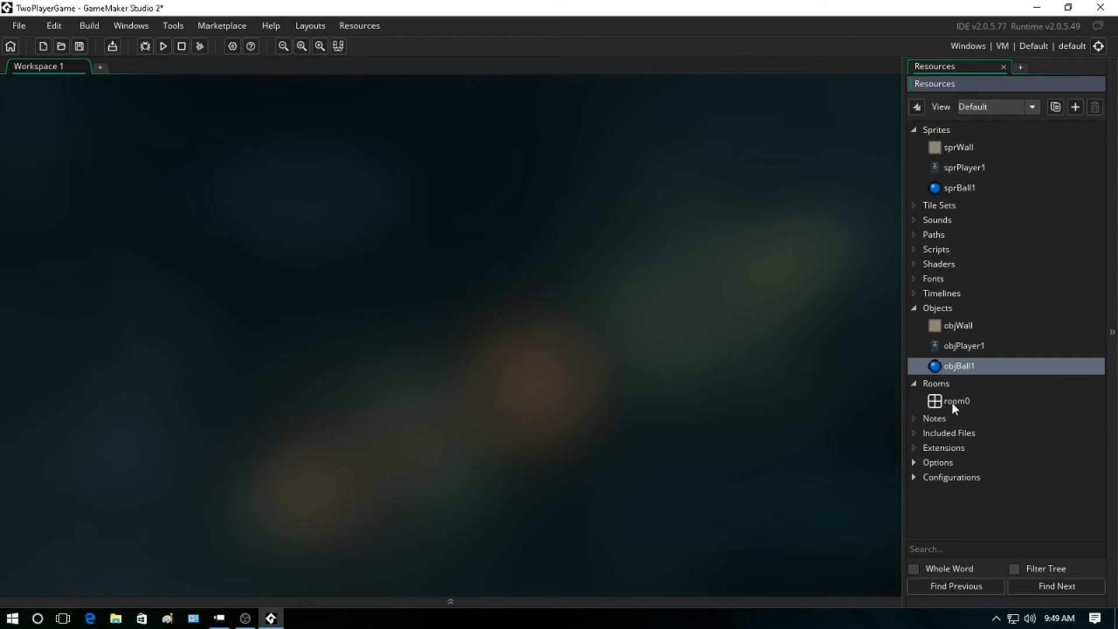
- Open room0 and set its Height to 480 alongside Width 640 in the room properties
{"action": "left_click", "coordinate": [955, 400]}
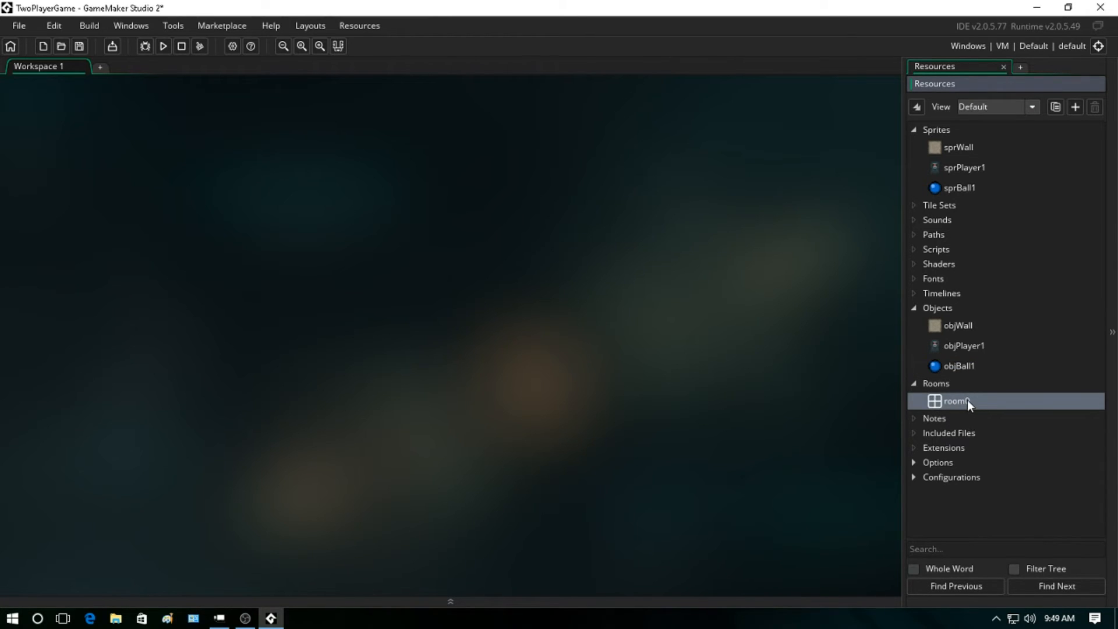
{"action": "double_click", "coordinate": [957, 400]}
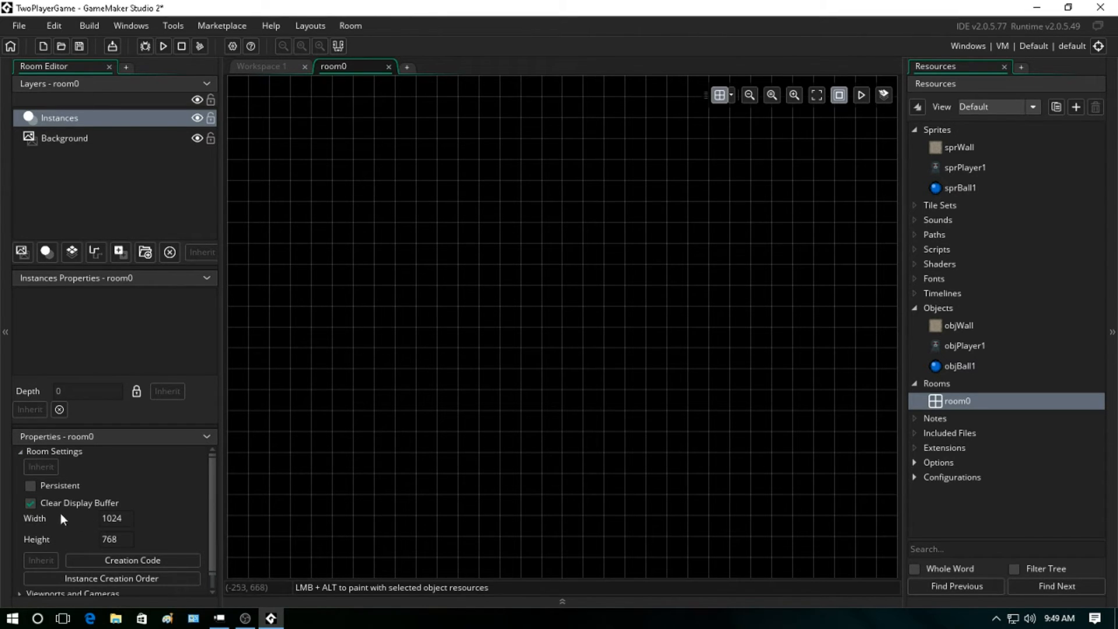
{"action": "scroll", "scroll_direction": "down", "scroll_amount": 3}
{"action": "type", "text": "640"}
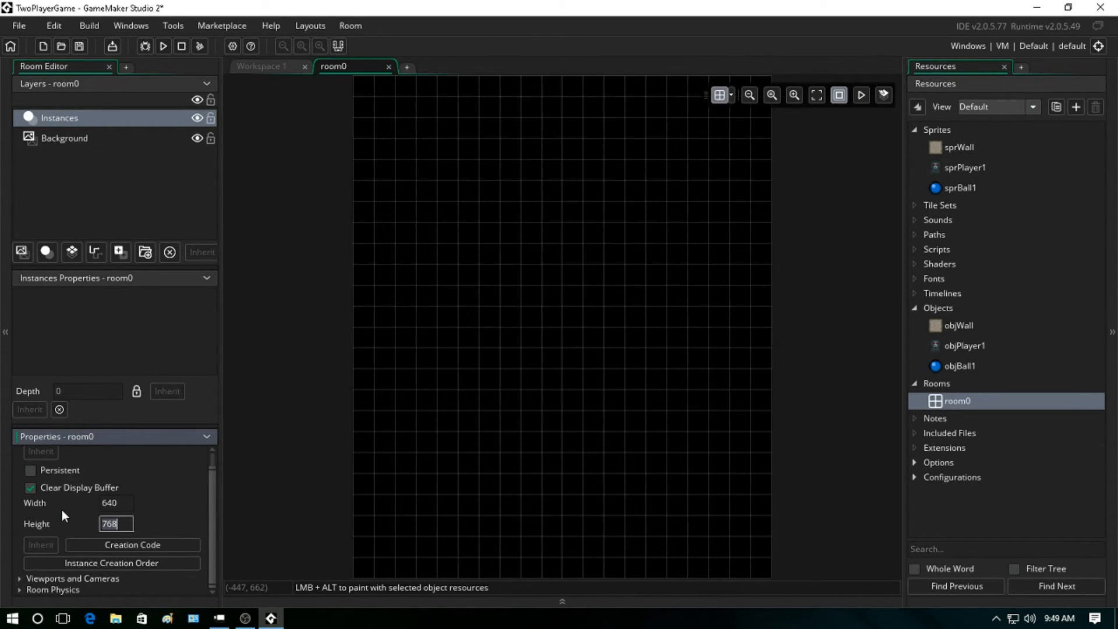
{"action": "type", "text": "480"}
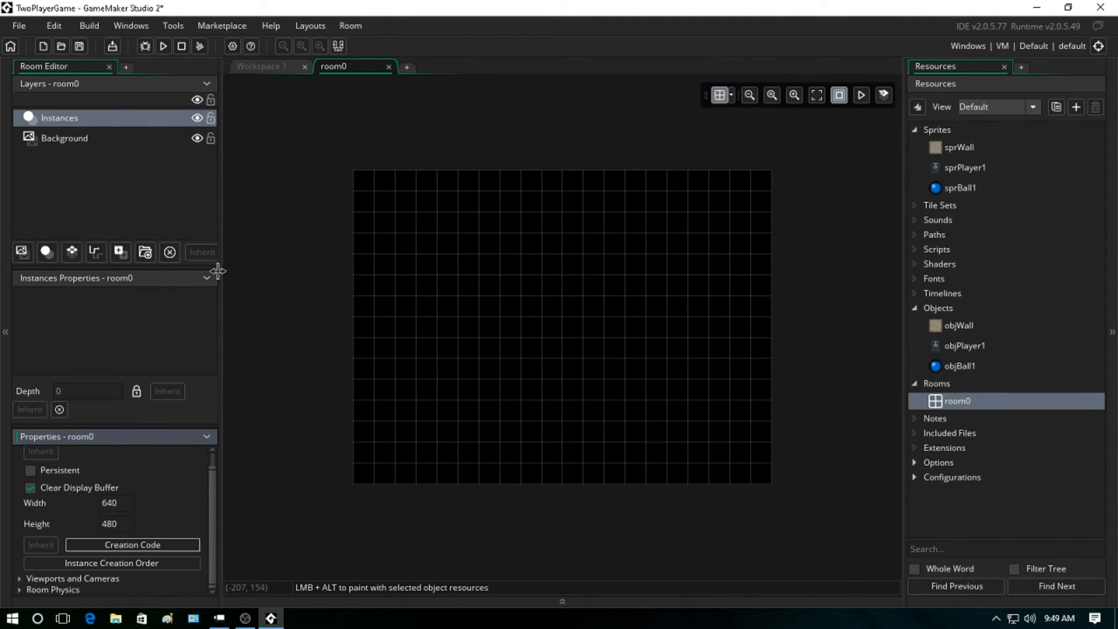
{"action": "mouse_move", "coordinate": [1098, 259]}
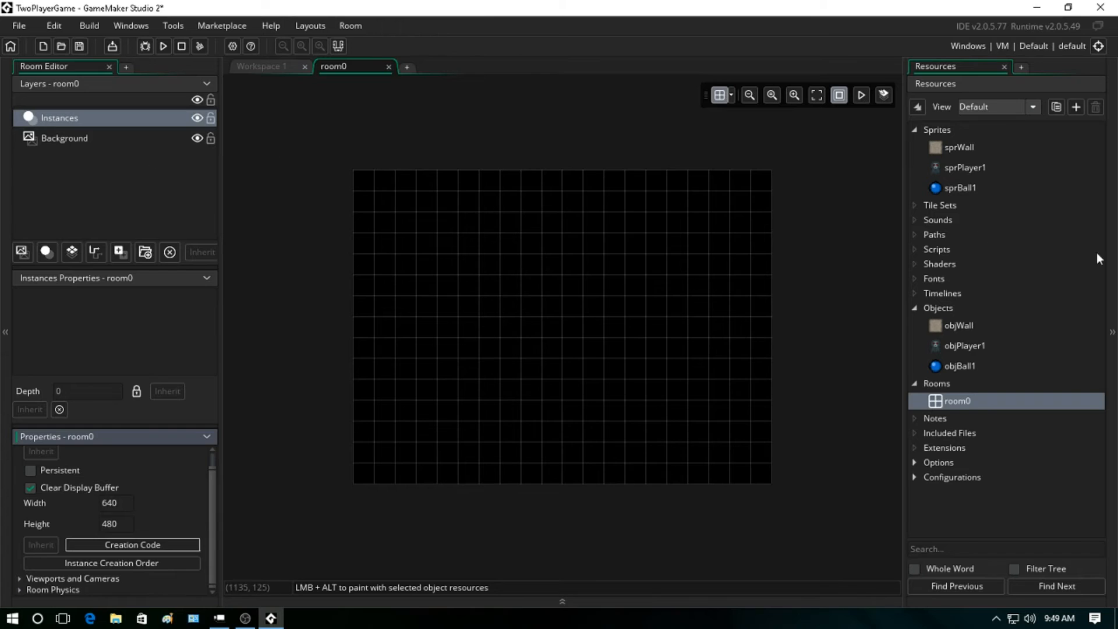
- Choose objWall and paint wall blocks along the top and right edges of room0
{"action": "left_click", "coordinate": [960, 325]}
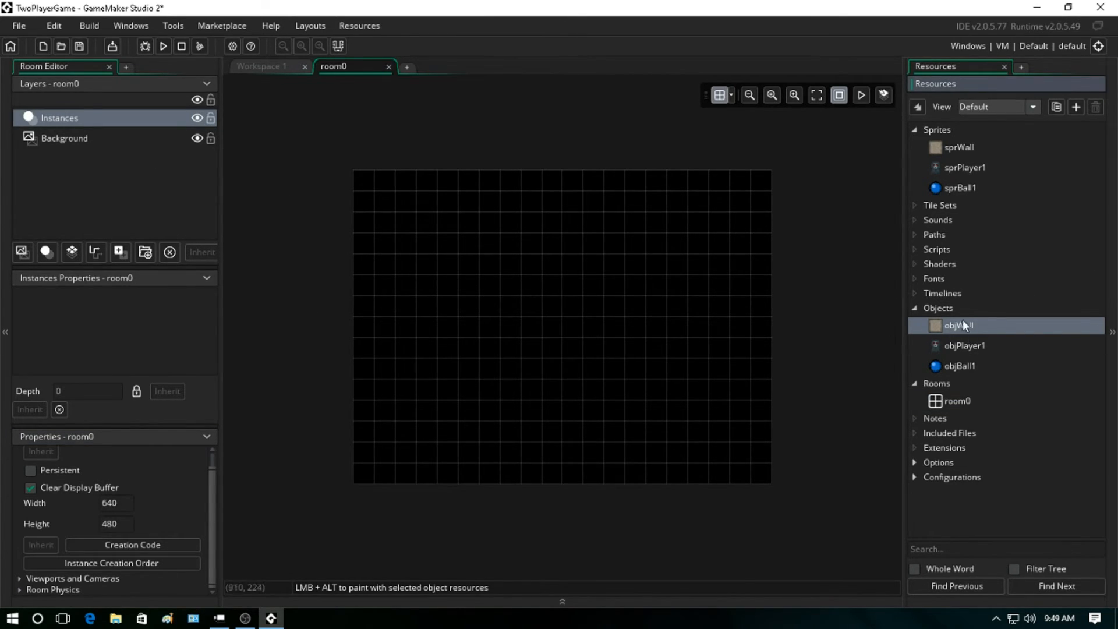
{"action": "mouse_move", "coordinate": [955, 330]}
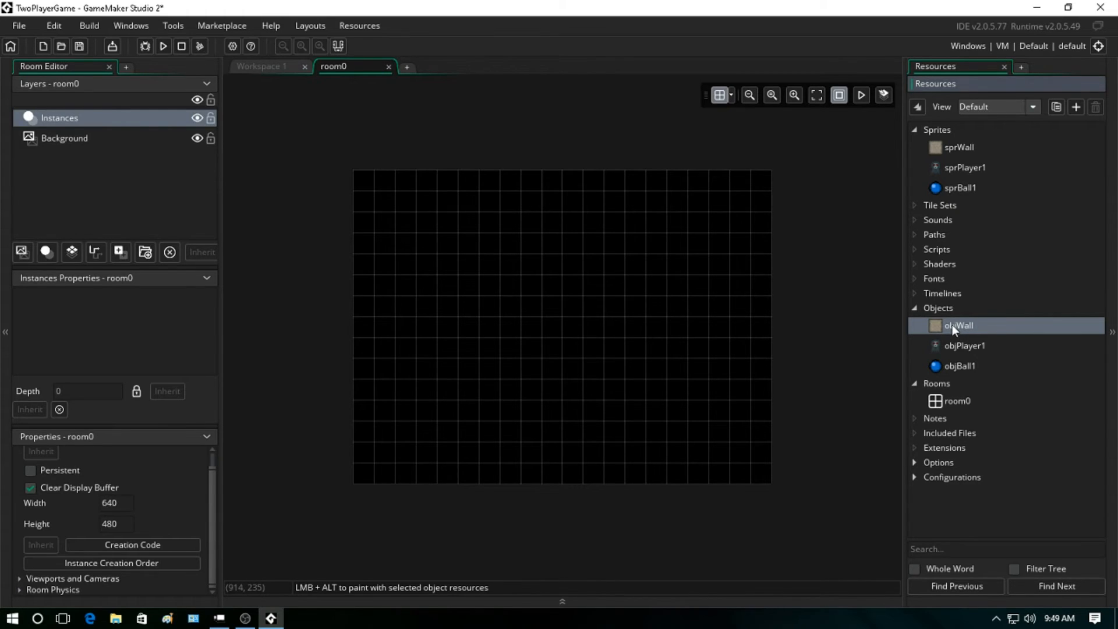
{"action": "left_click", "coordinate": [394, 191]}
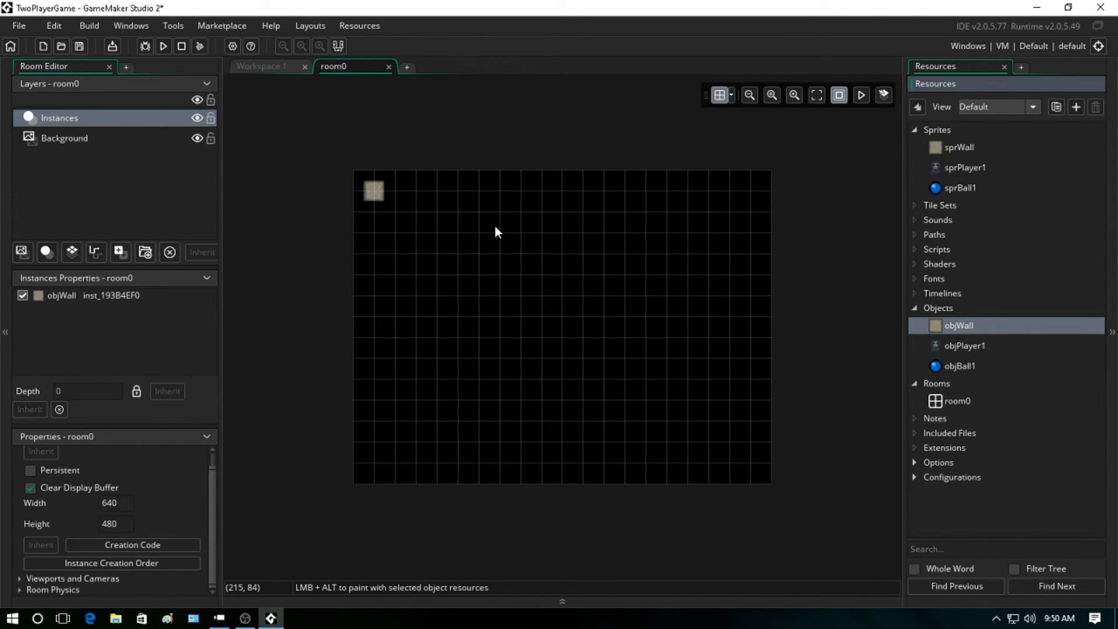
{"action": "left_click", "coordinate": [394, 190]}
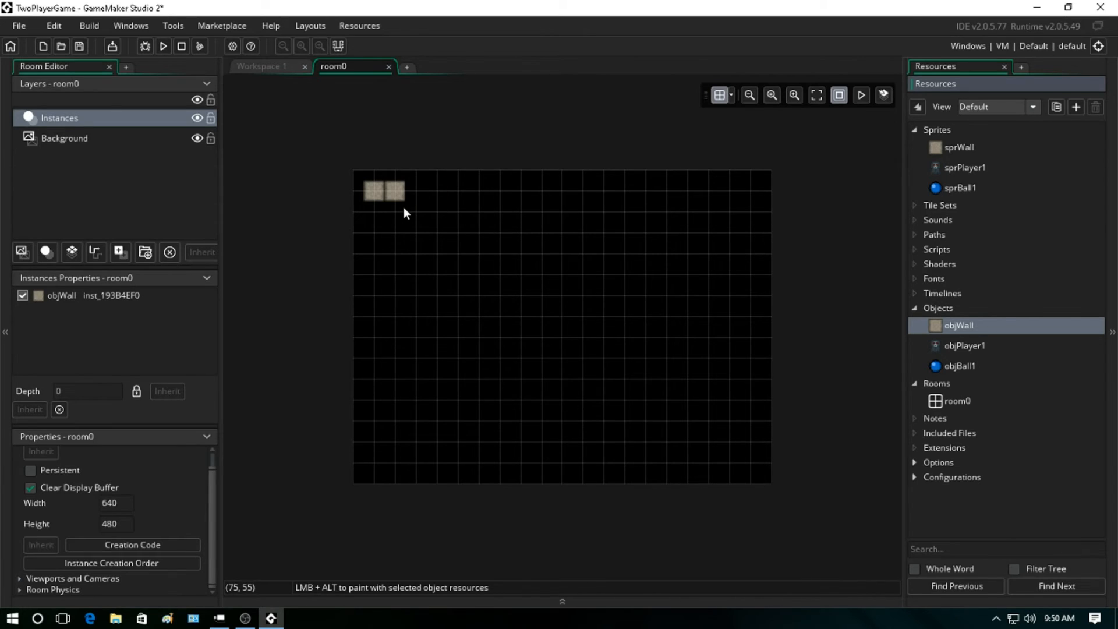
{"action": "left_click_drag", "start_coordinate": [407, 190], "coordinate": [752, 190]}
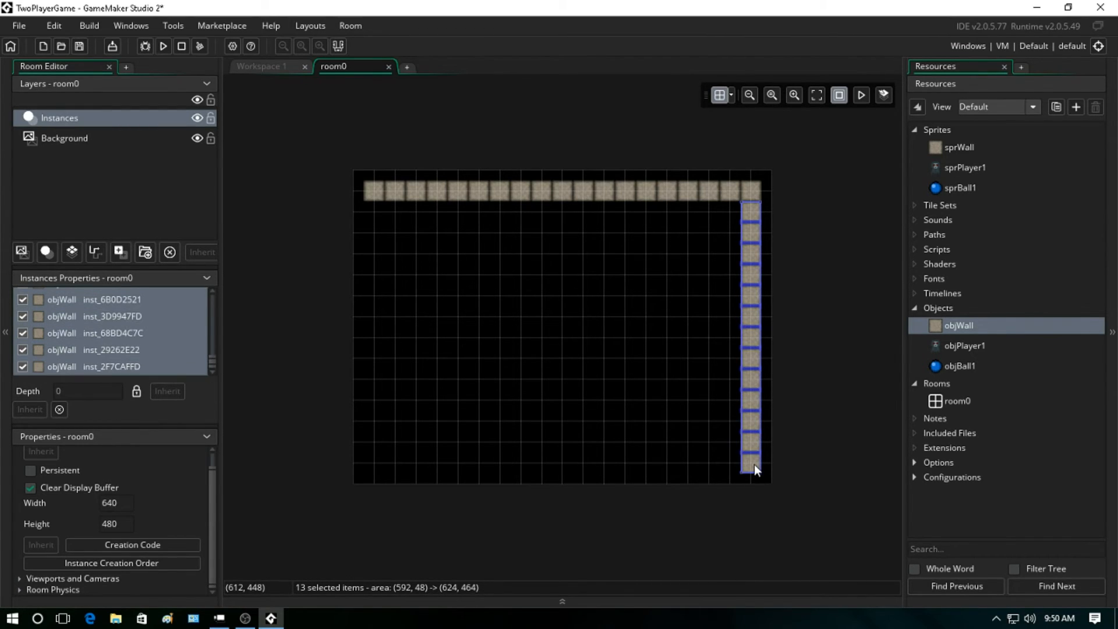
- Paint objWall blocks along the bottom and left edges to complete the border
{"action": "left_click", "coordinate": [374, 463]}
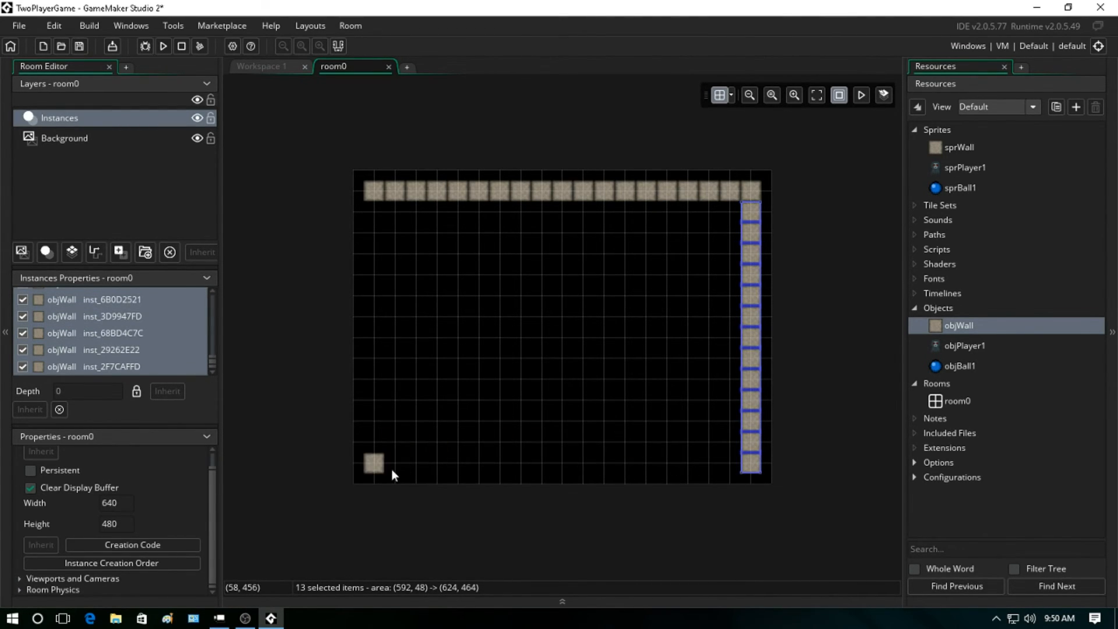
{"action": "left_click_drag", "start_coordinate": [374, 463], "coordinate": [718, 462]}
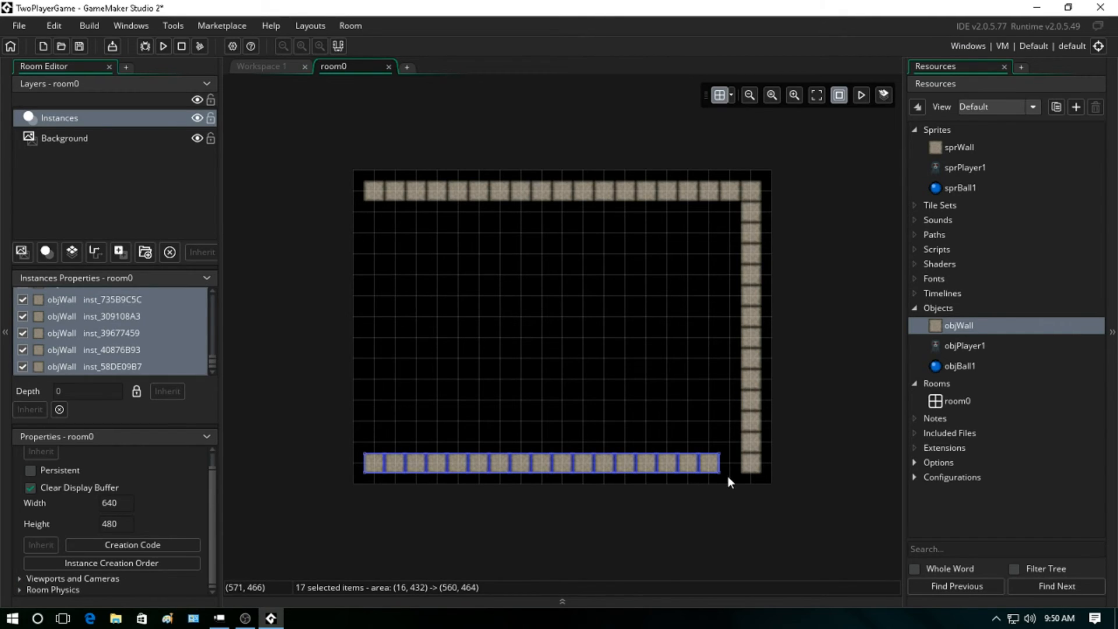
{"action": "left_click", "coordinate": [373, 212]}
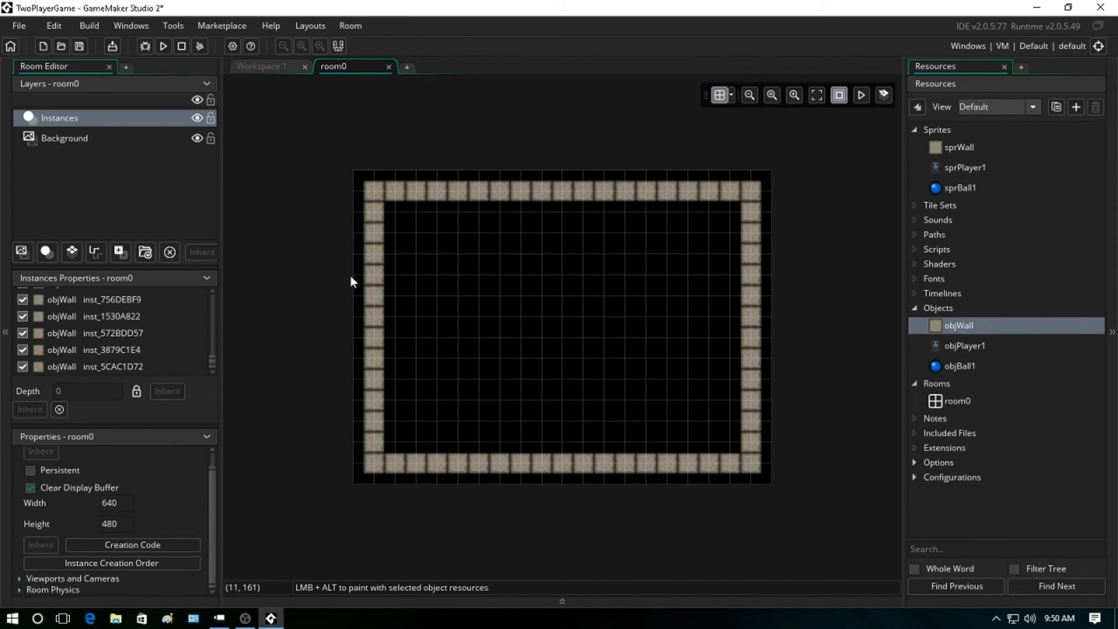
{"action": "mouse_move", "coordinate": [982, 351]}
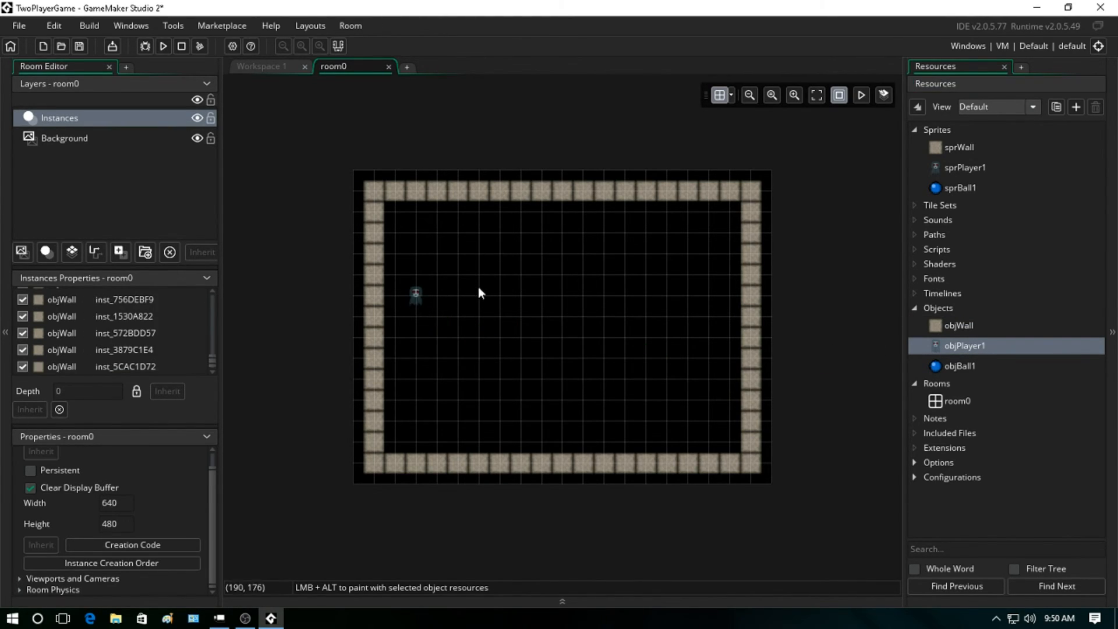
{"action": "mouse_move", "coordinate": [163, 46]}
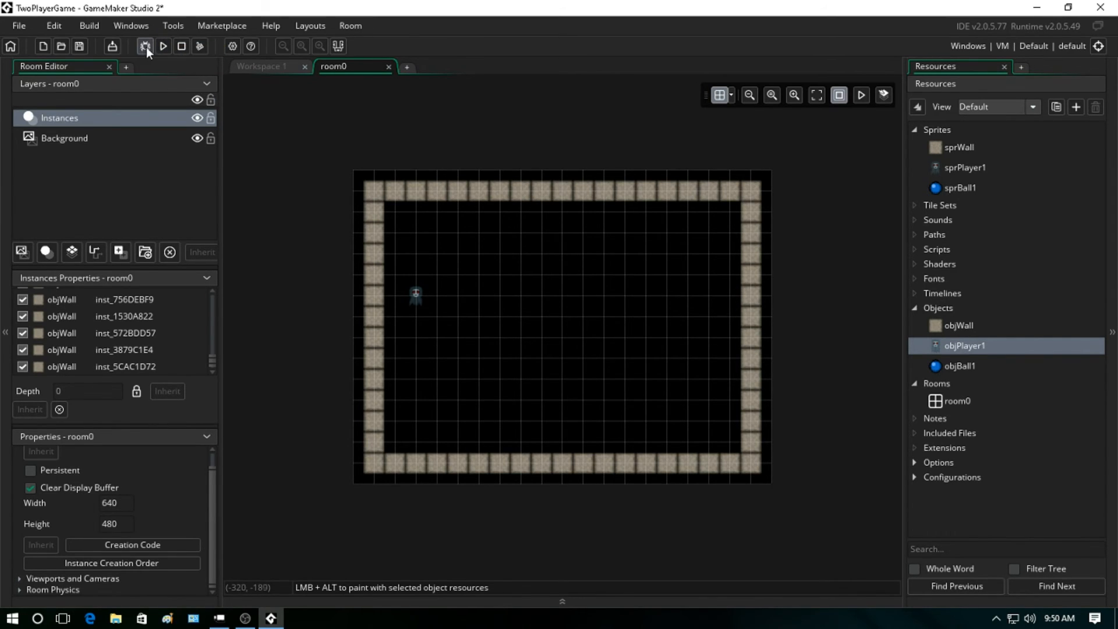
- Run TwoPlayerGame to see the walled room with the player in its own window
{"action": "left_click", "coordinate": [144, 45]}
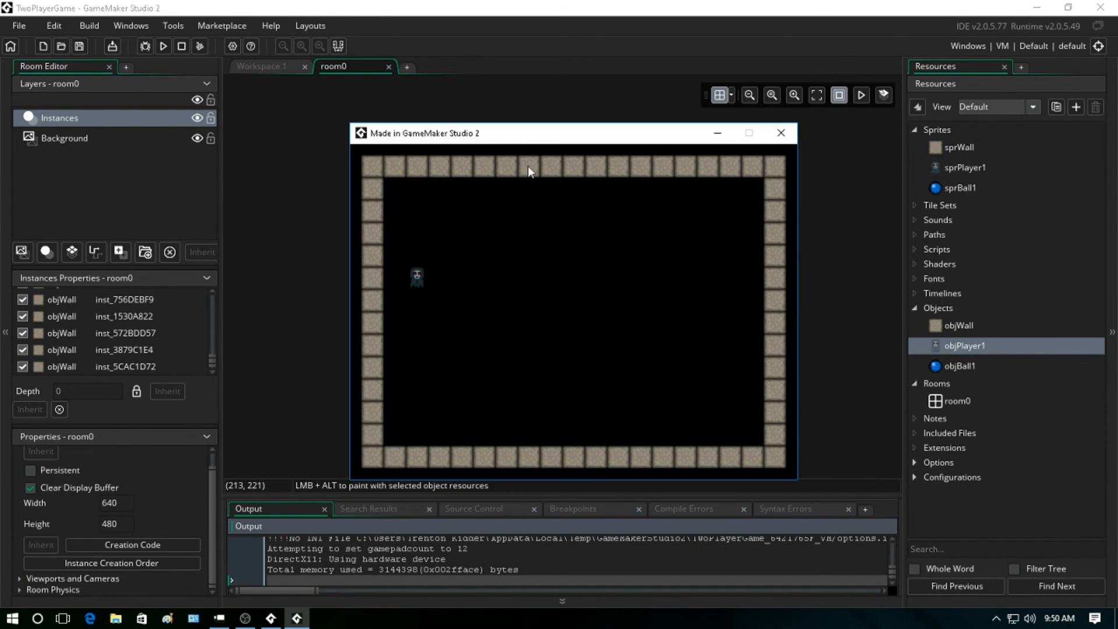
{"action": "mouse_move", "coordinate": [461, 278]}
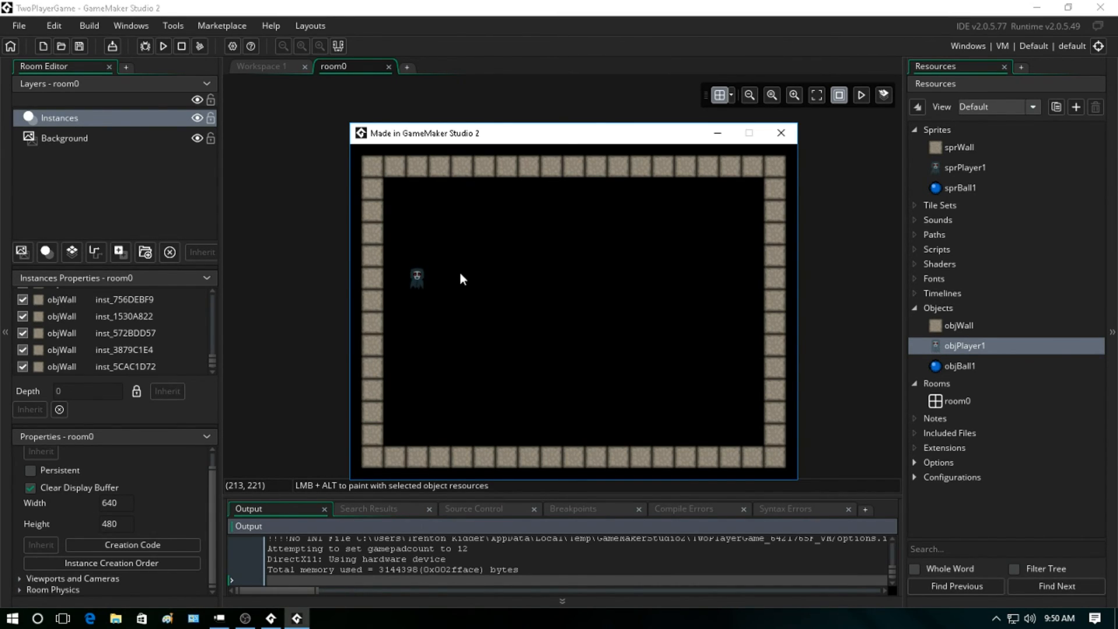
{"action": "mouse_move", "coordinate": [469, 302]}
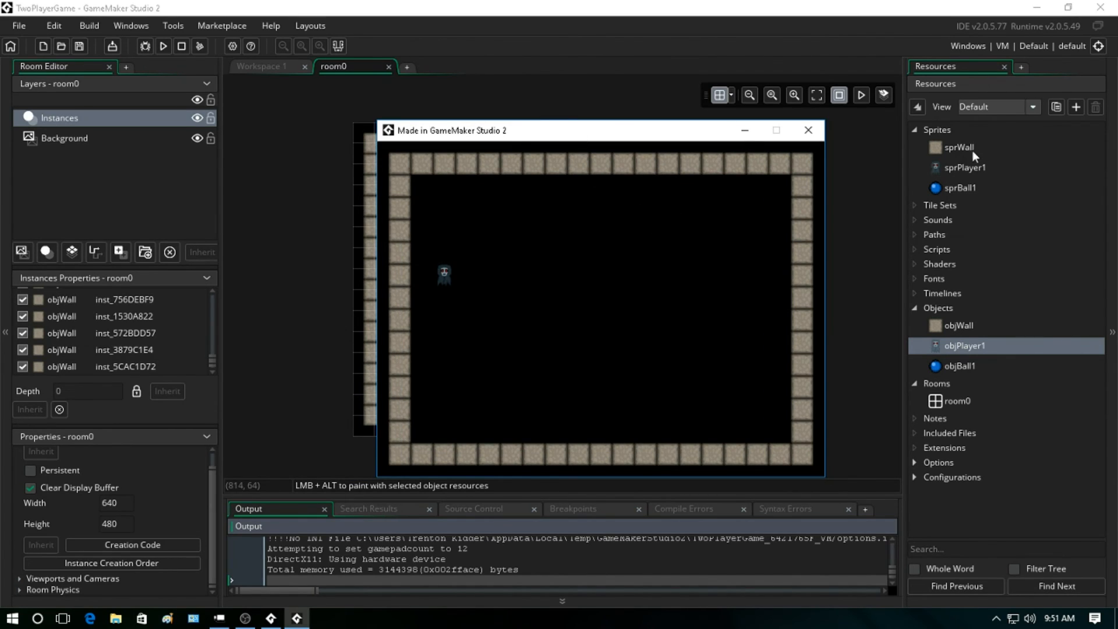
{"action": "mouse_move", "coordinate": [860, 172]}
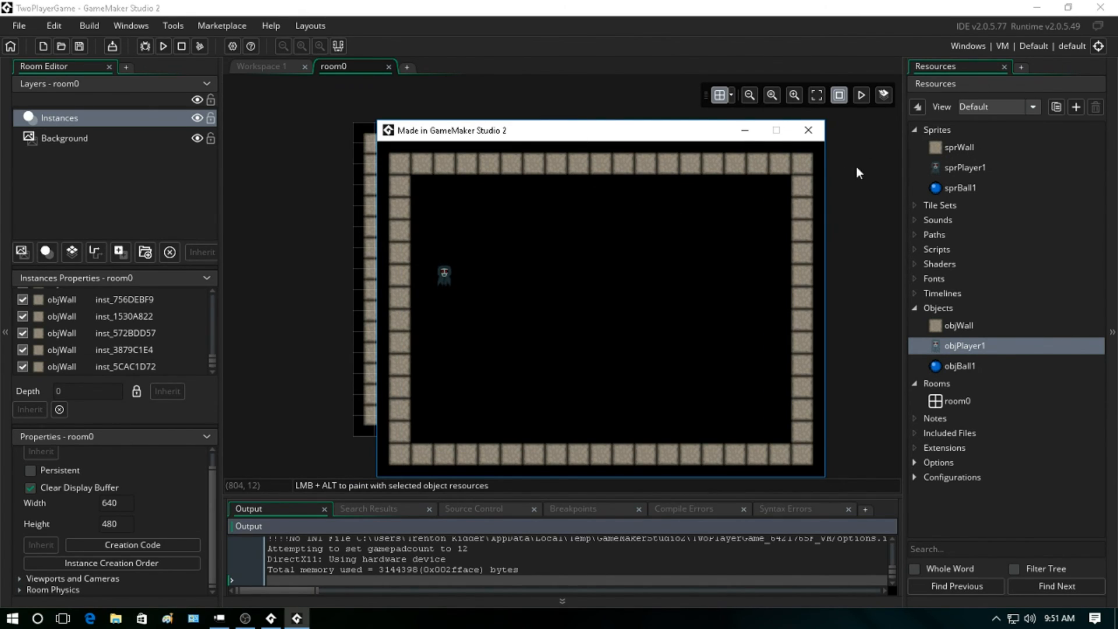
{"action": "mouse_move", "coordinate": [808, 129]}
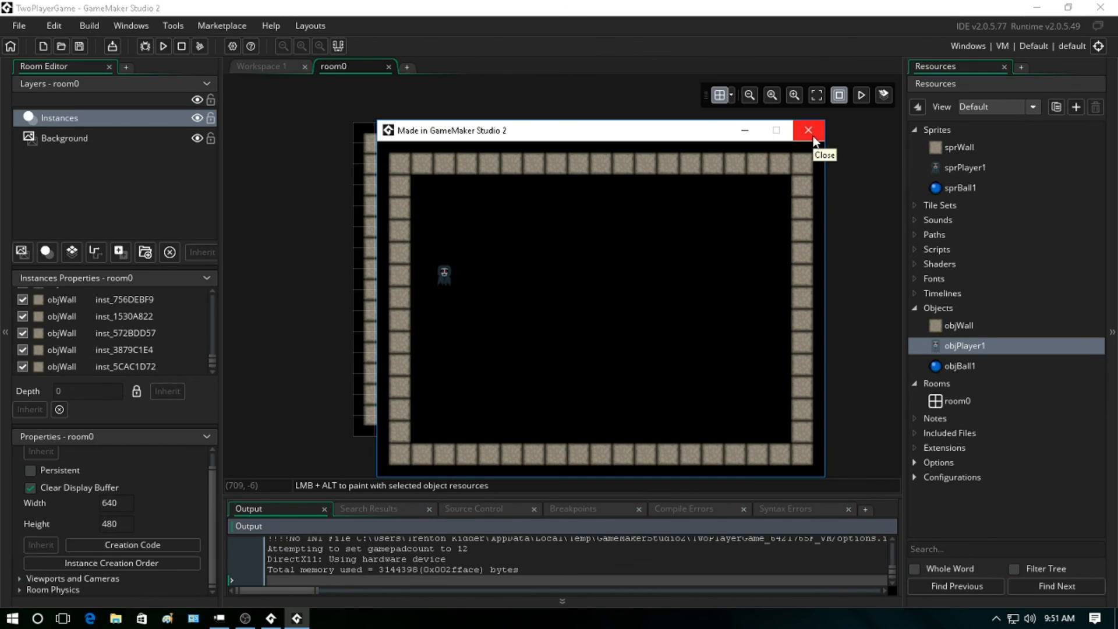
{"action": "mouse_move", "coordinate": [795, 144]}
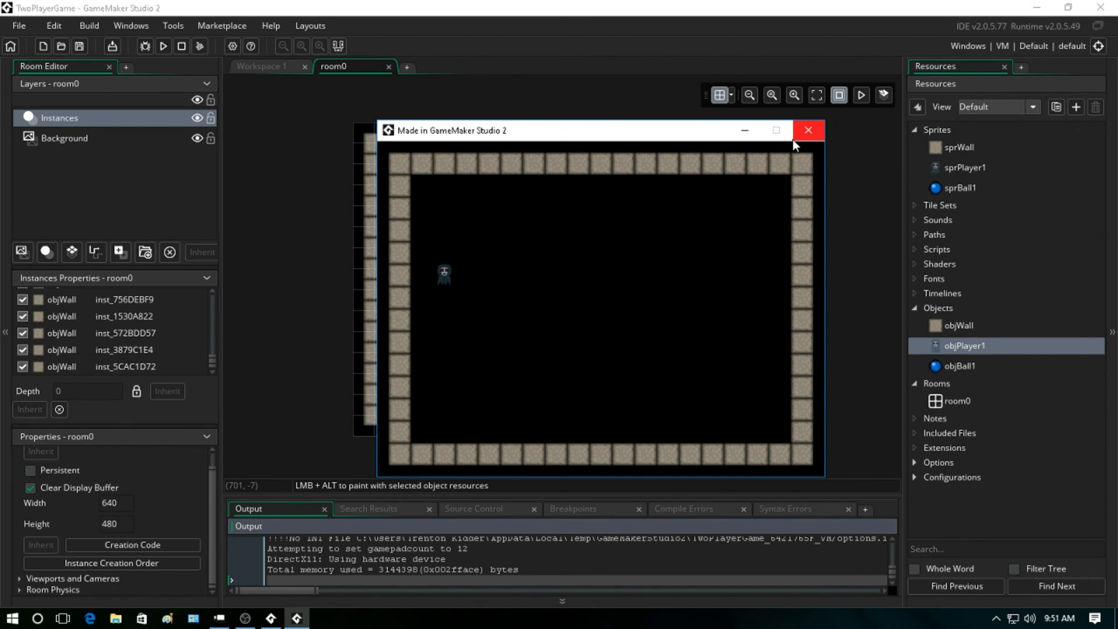
- Close the game window and browse sprPlayer1, objPlayer1, objBall1 back to room0
{"action": "left_click", "coordinate": [808, 129]}
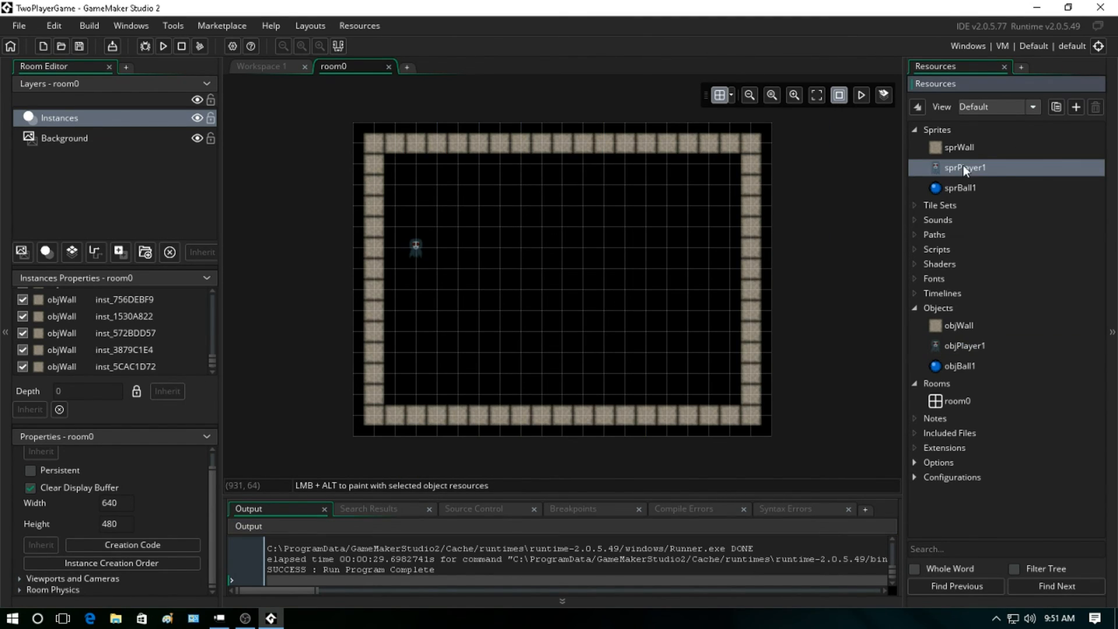
{"action": "left_click", "coordinate": [959, 188]}
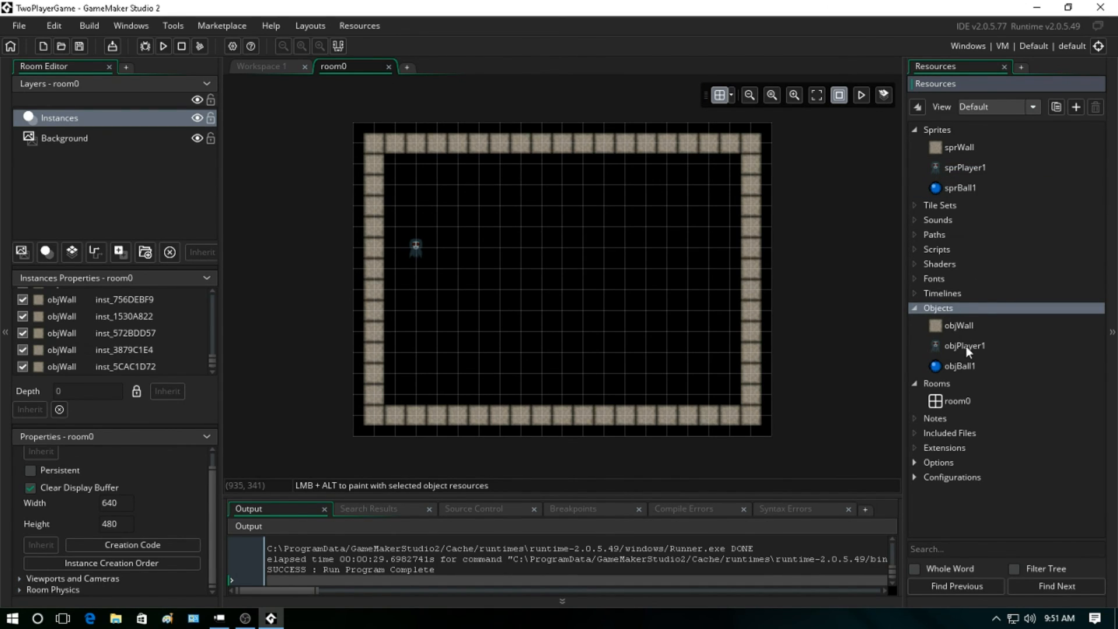
{"action": "left_click", "coordinate": [964, 345]}
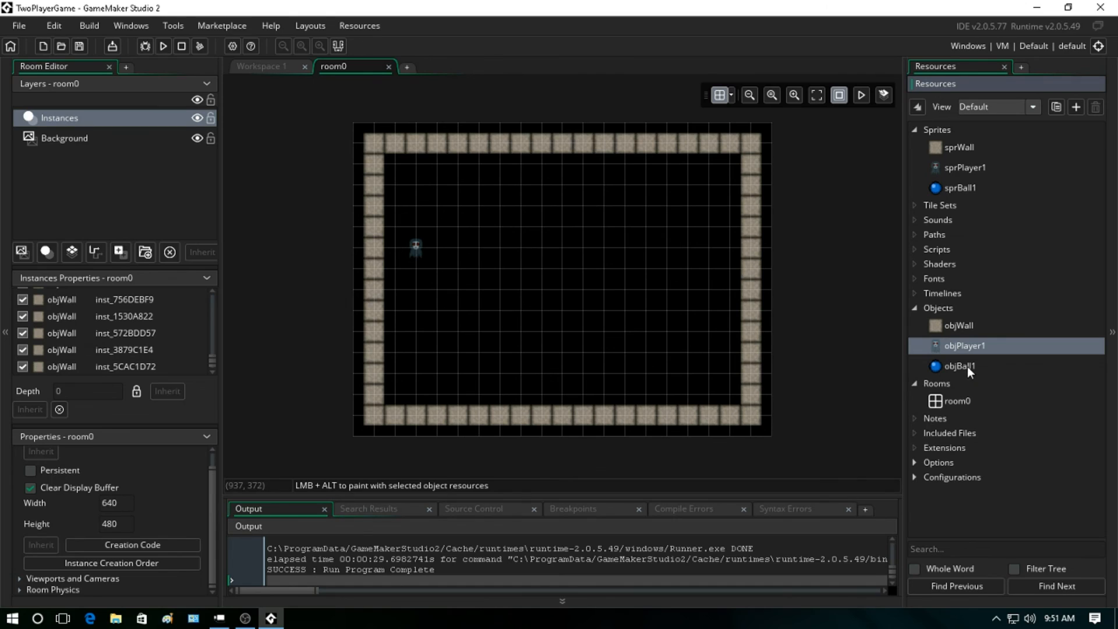
{"action": "left_click", "coordinate": [960, 365]}
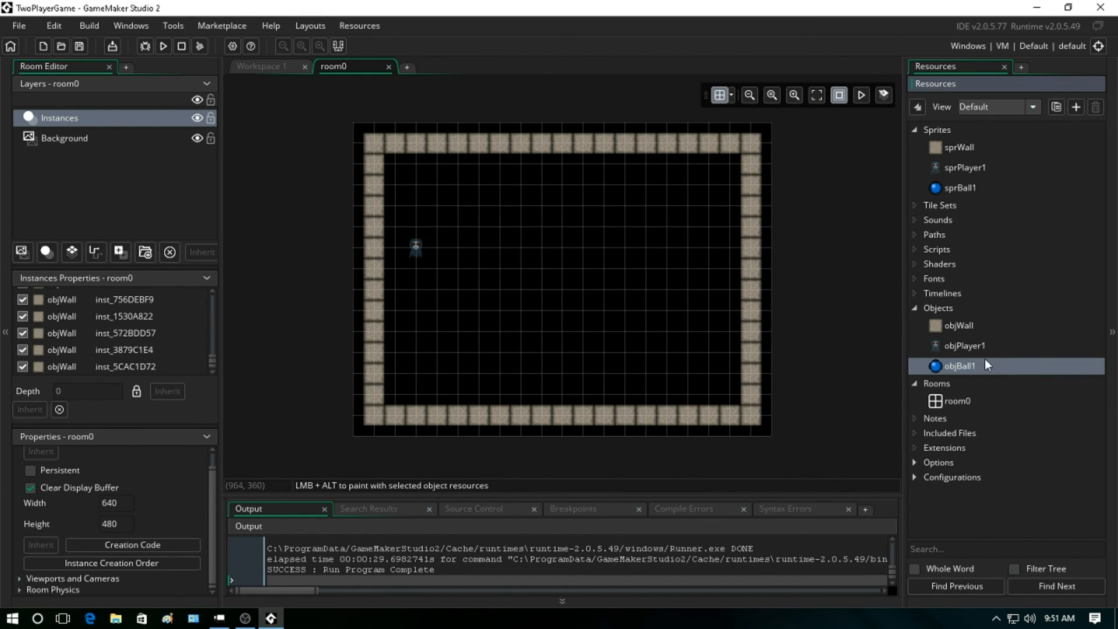
{"action": "left_click", "coordinate": [957, 400]}
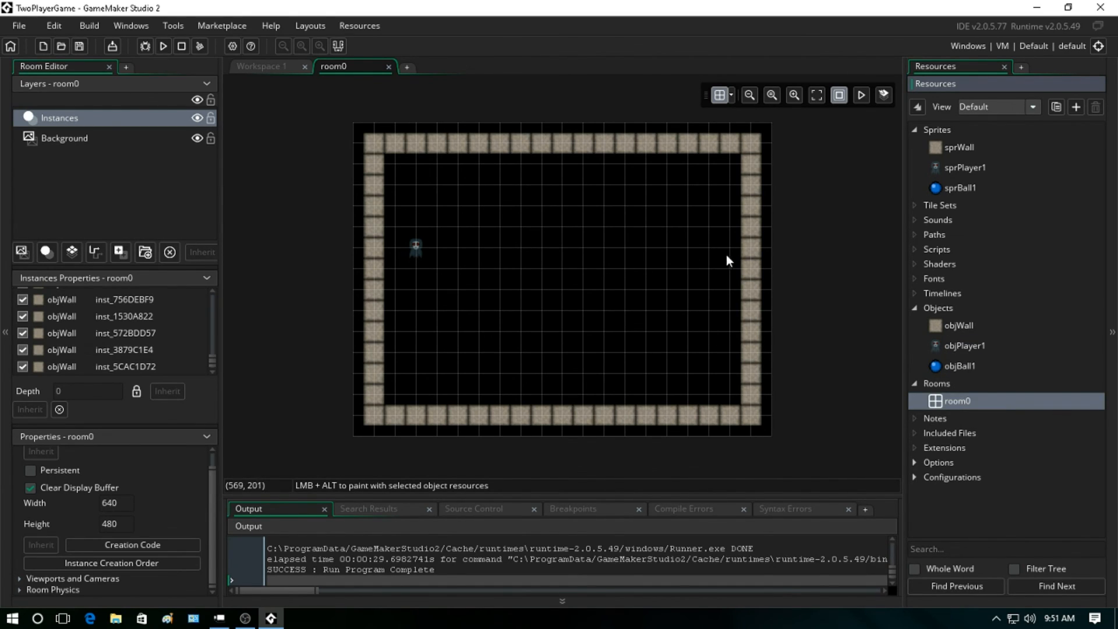
{"action": "mouse_move", "coordinate": [706, 257]}
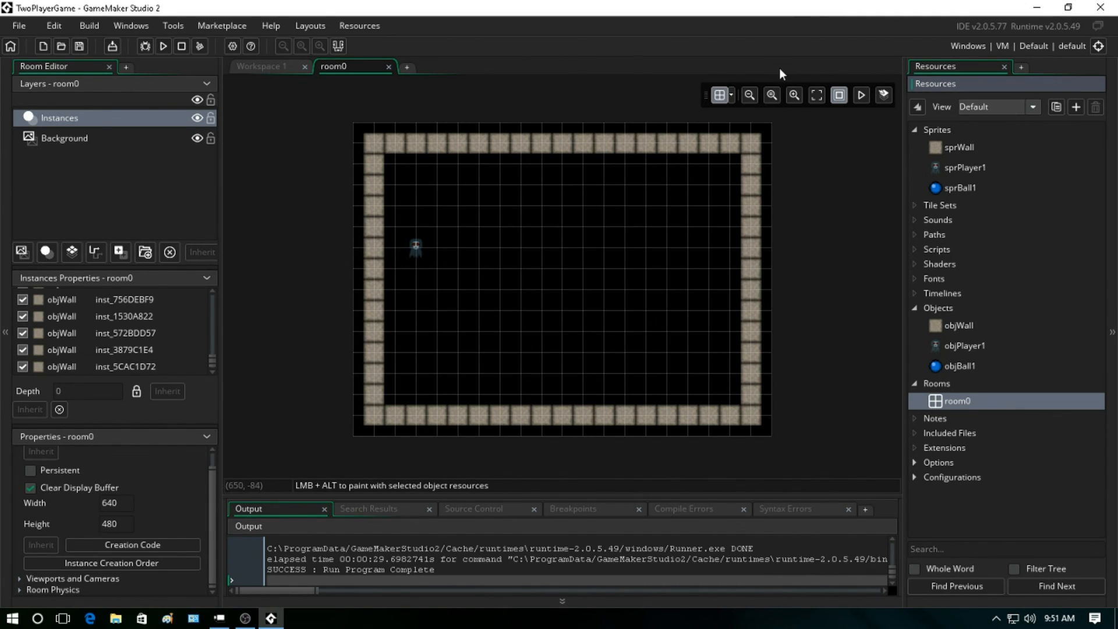
{"action": "mouse_move", "coordinate": [423, 410]}
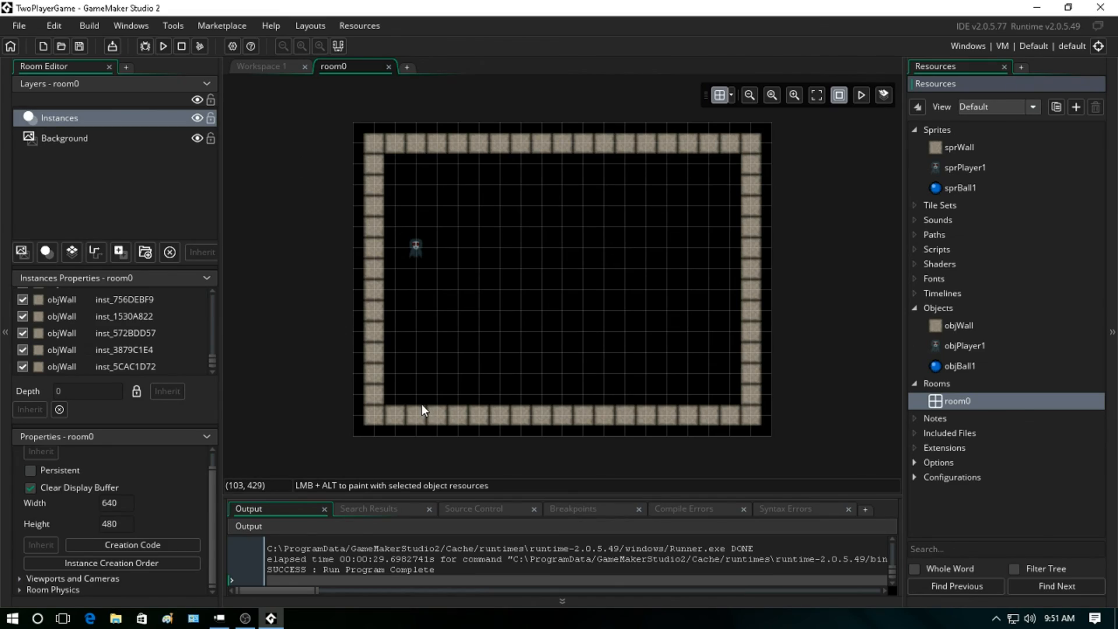